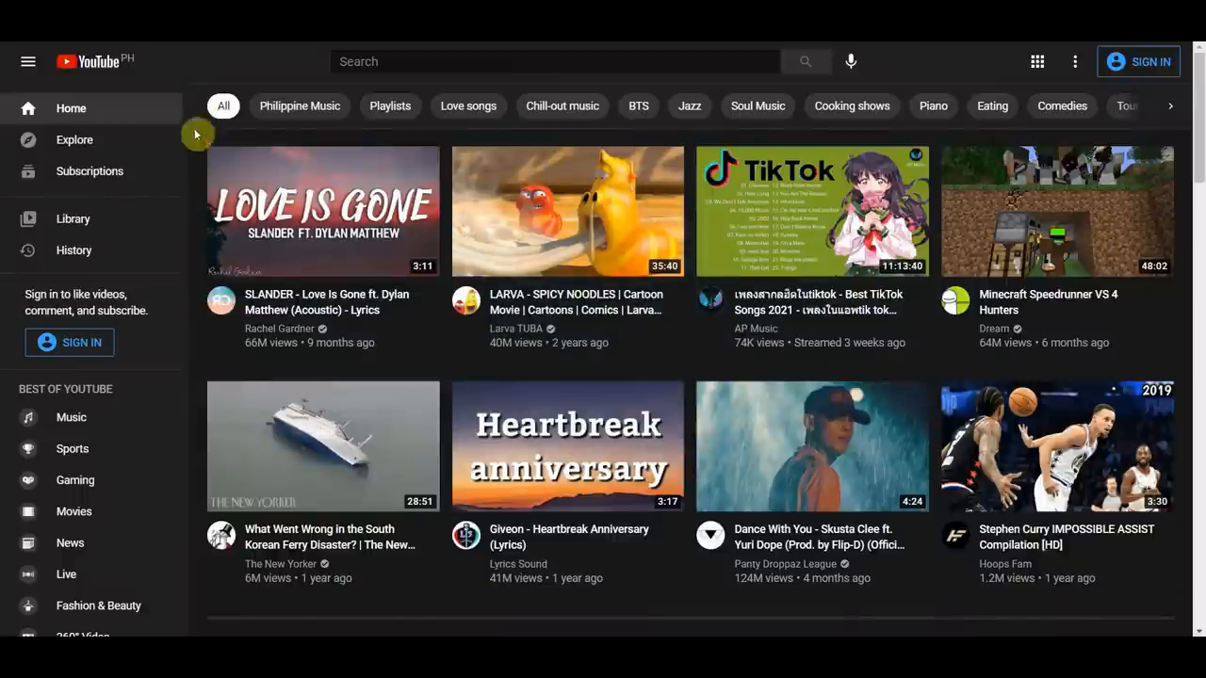
pyautogui.moveTo(173, 67)
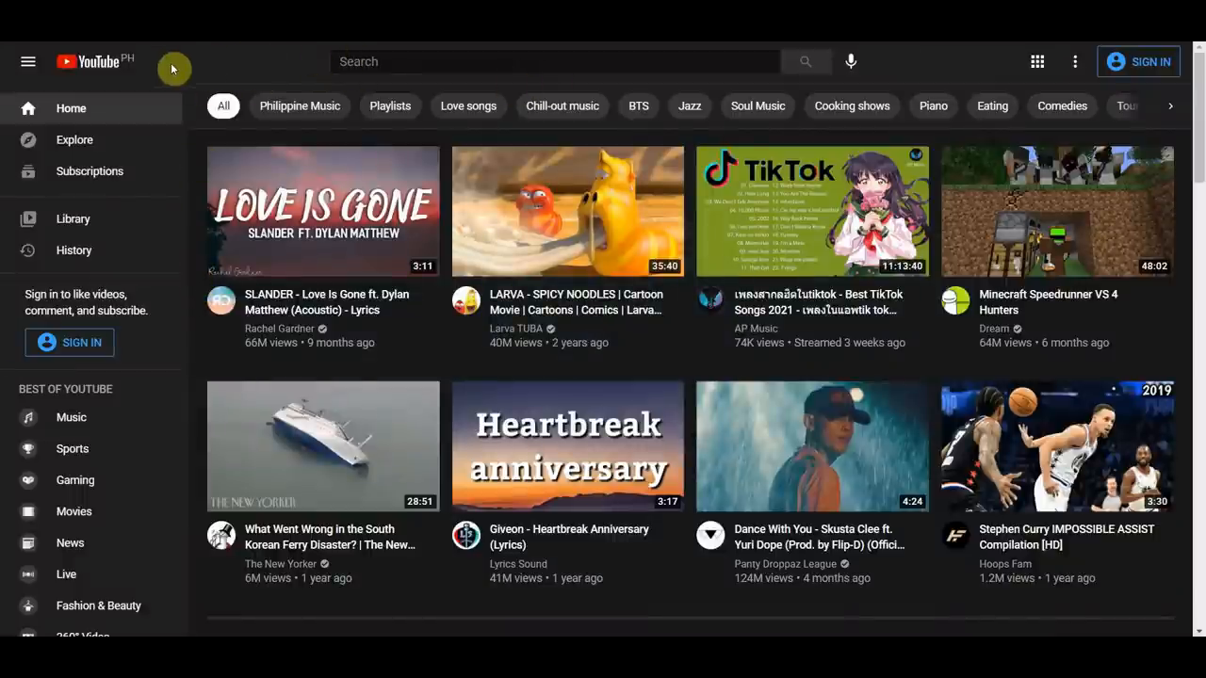
pyautogui.moveTo(185, 234)
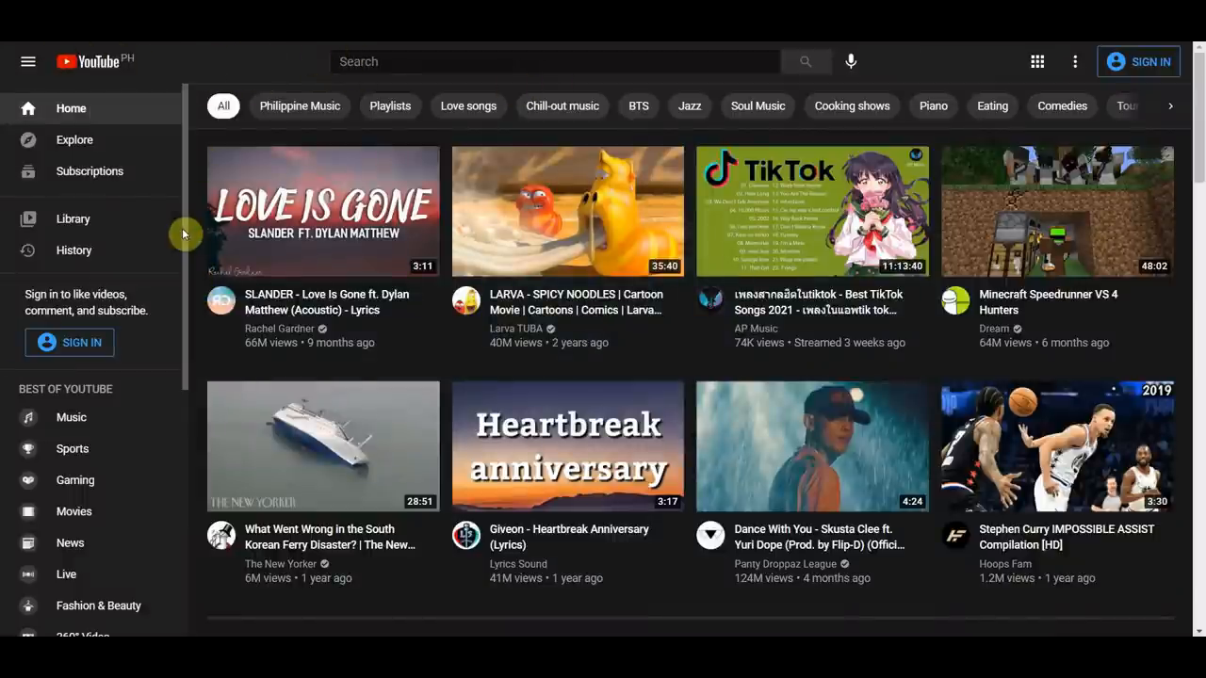
pyautogui.moveTo(186, 385)
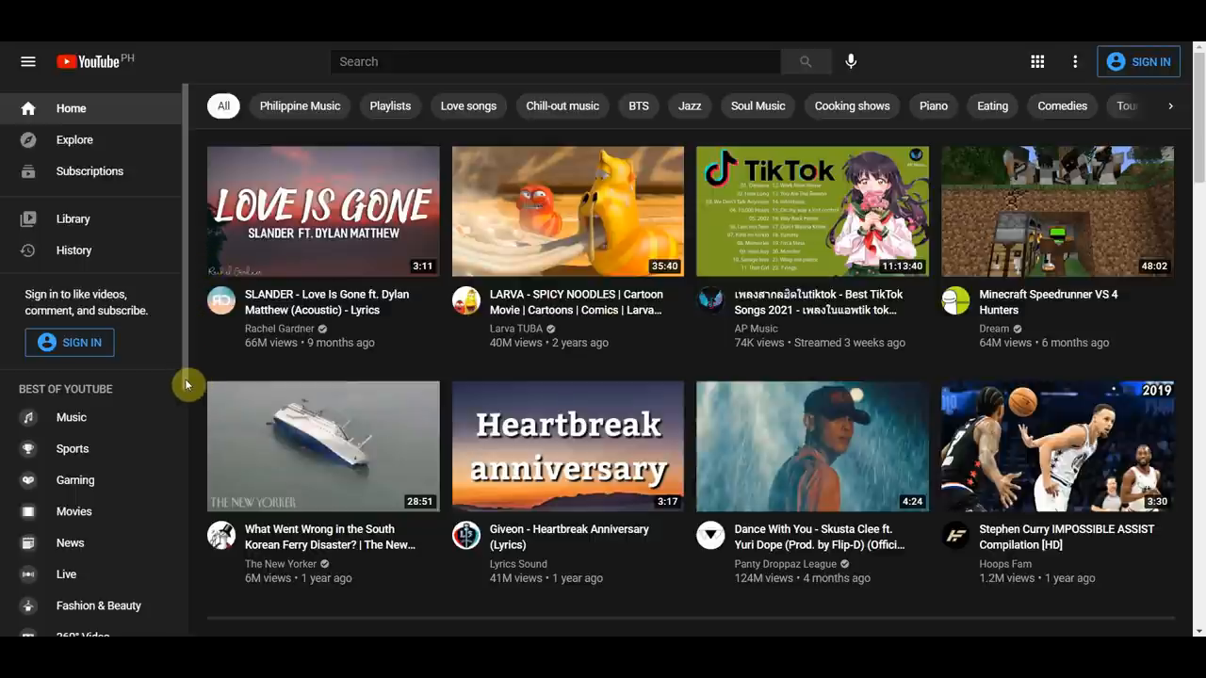
pyautogui.moveTo(126, 488)
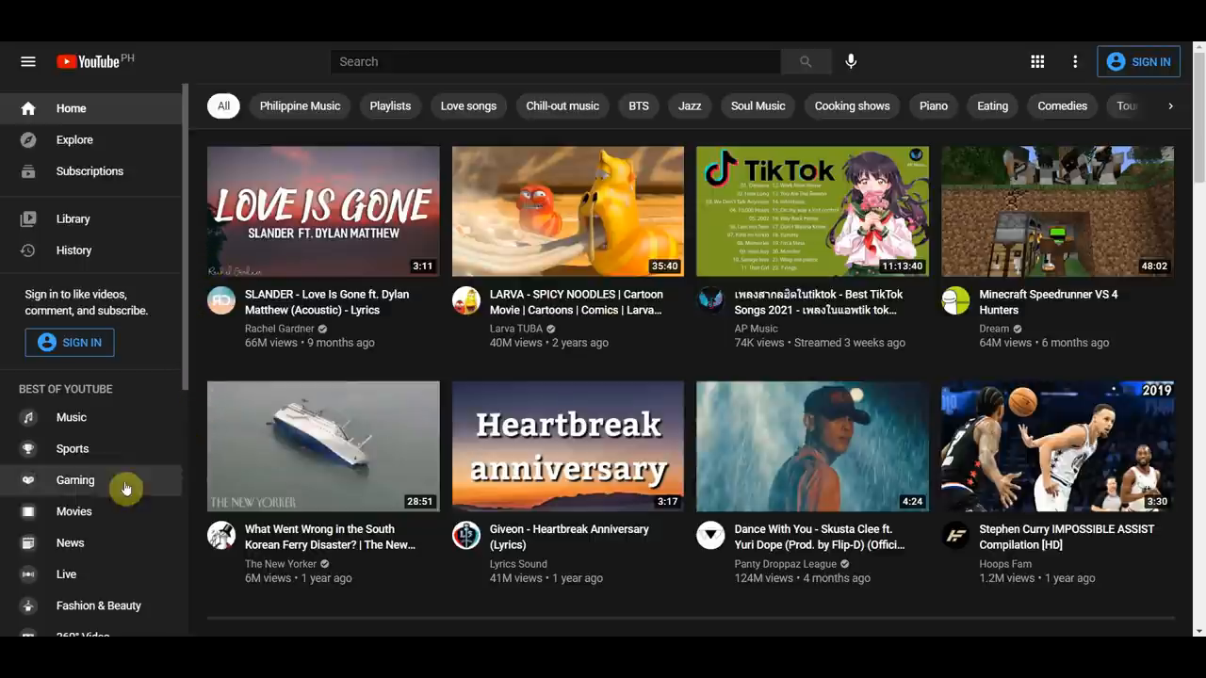
# Open YouTube's Gaming page from the sidebar and view its top live games
pyautogui.click(74, 479)
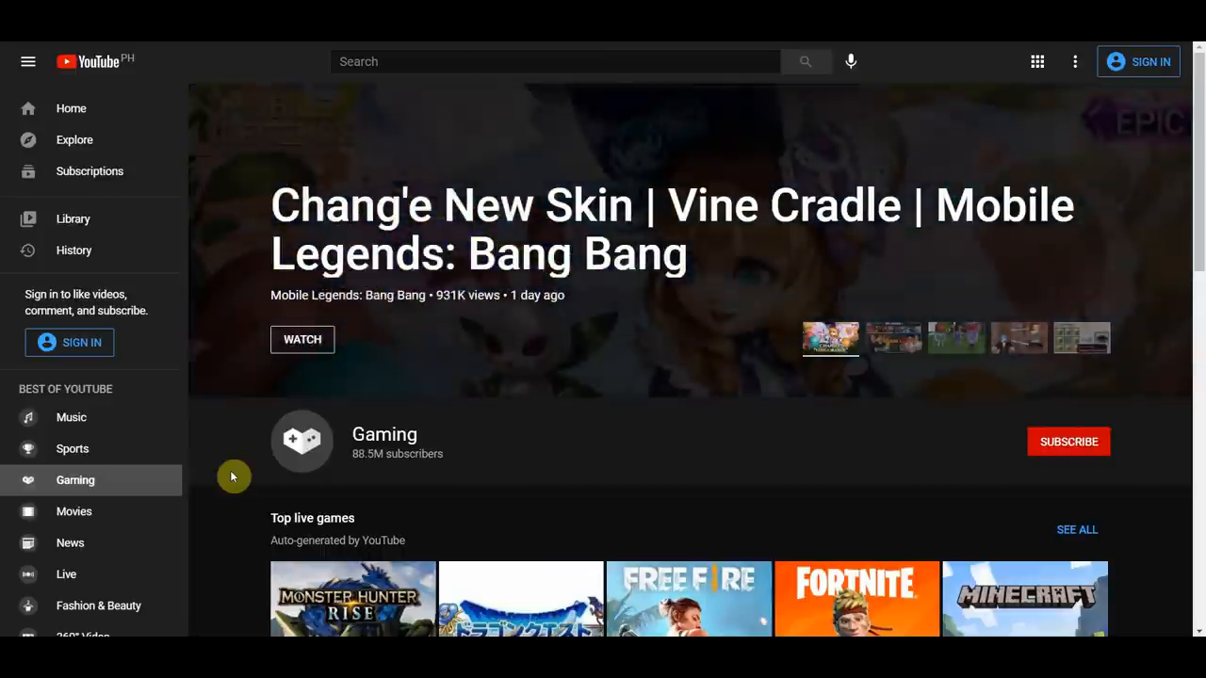
pyautogui.click(892, 338)
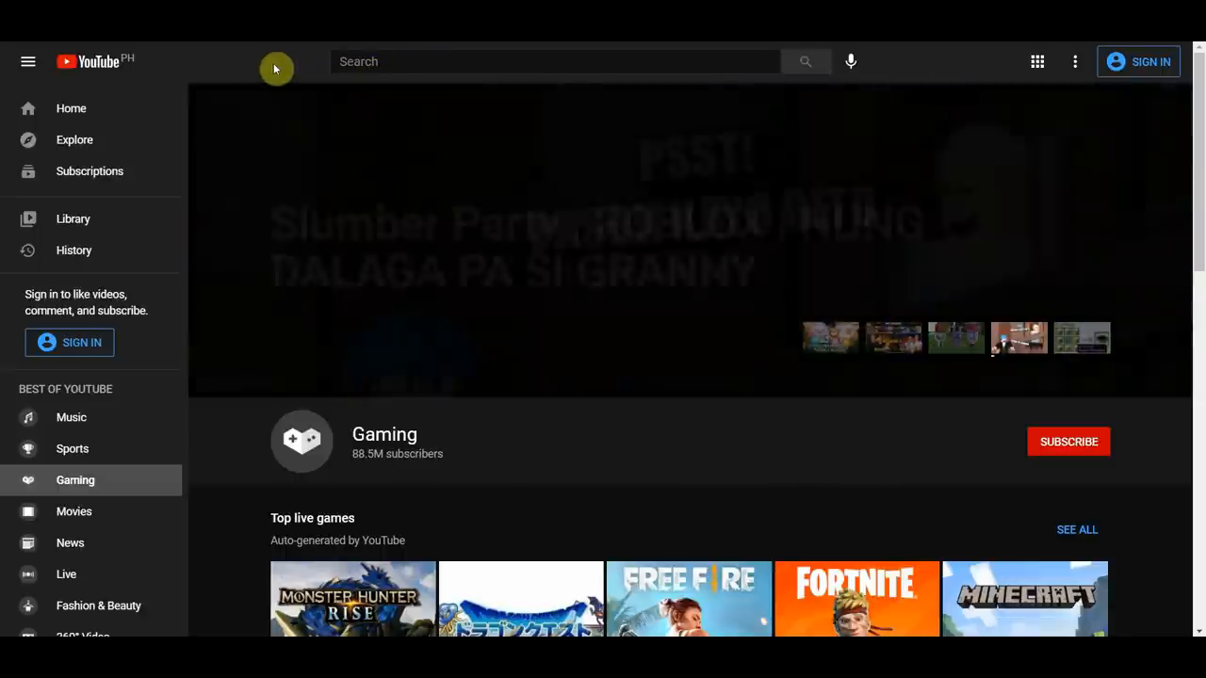
pyautogui.moveTo(367, 363)
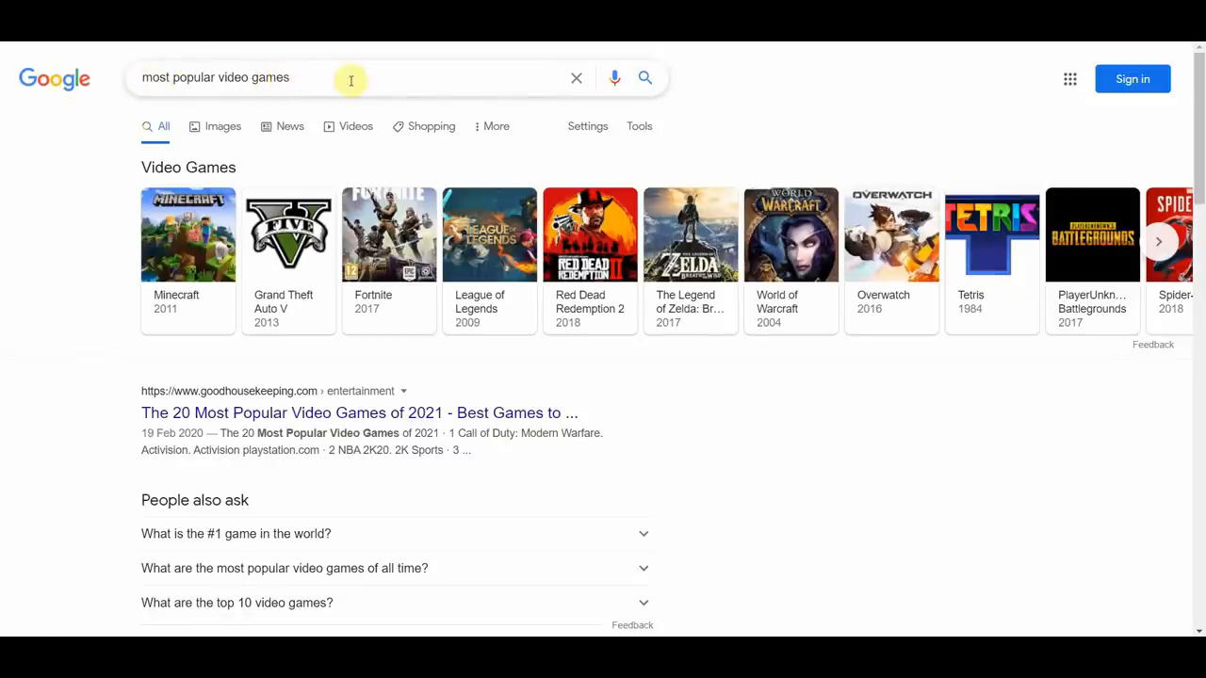
pyautogui.moveTo(395, 254)
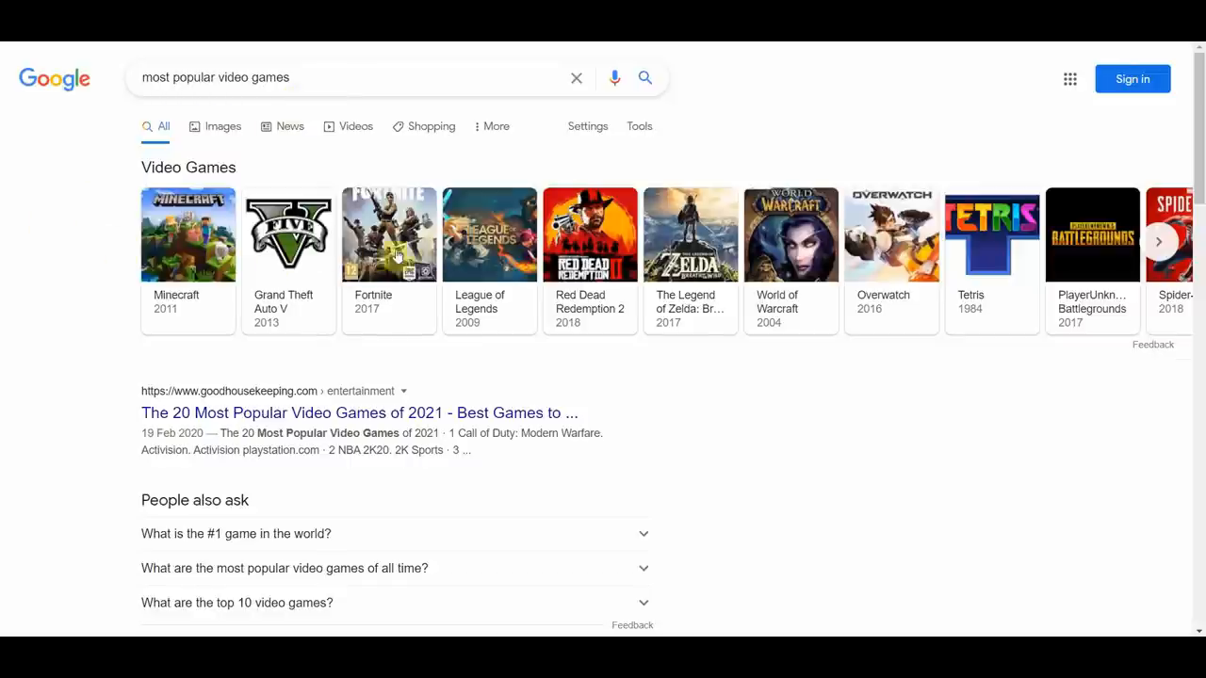
pyautogui.moveTo(780, 311)
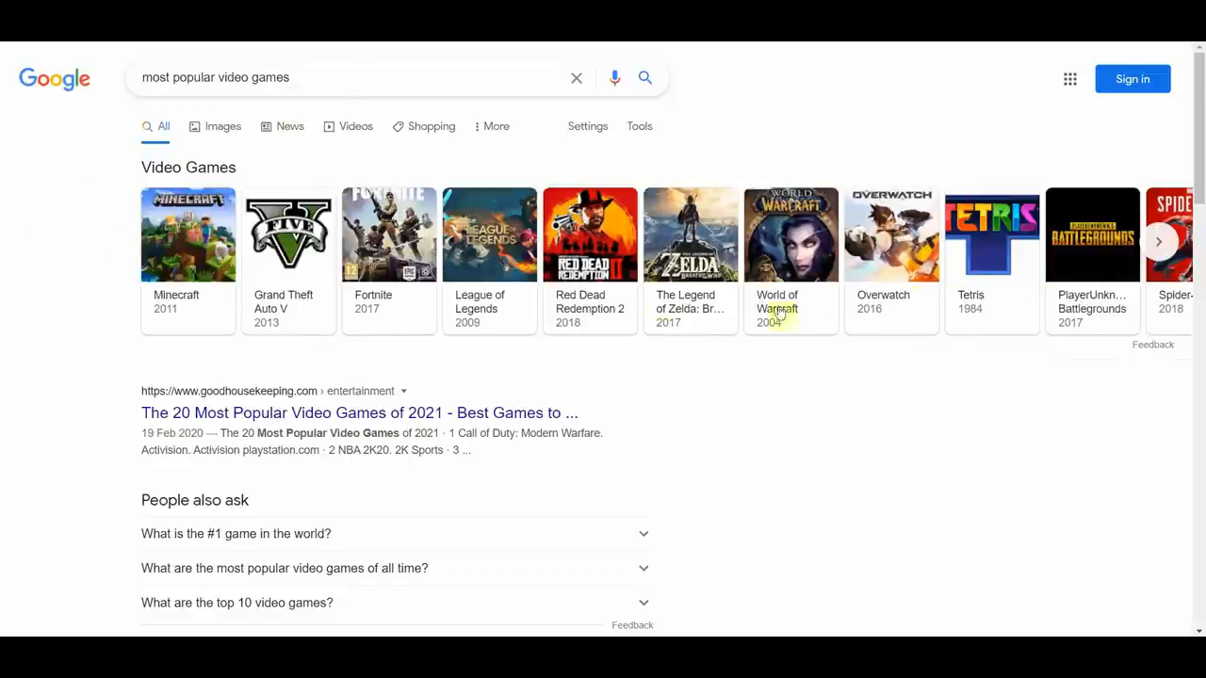
pyautogui.moveTo(369, 309)
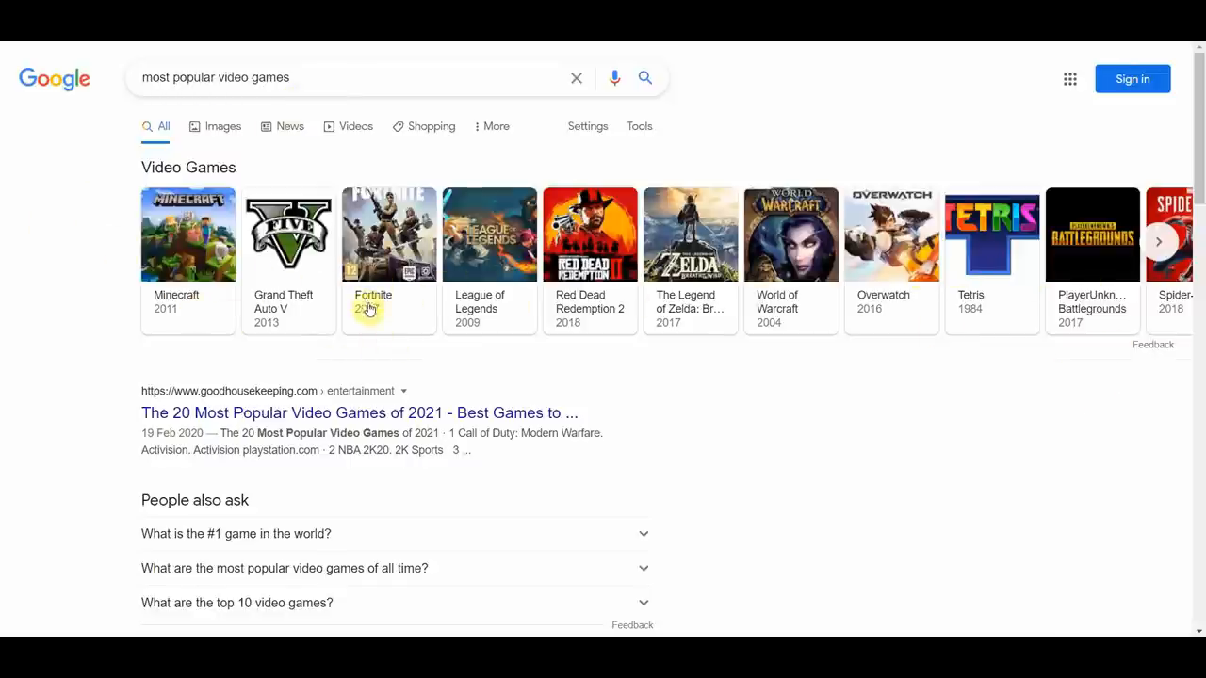
pyautogui.moveTo(136, 268)
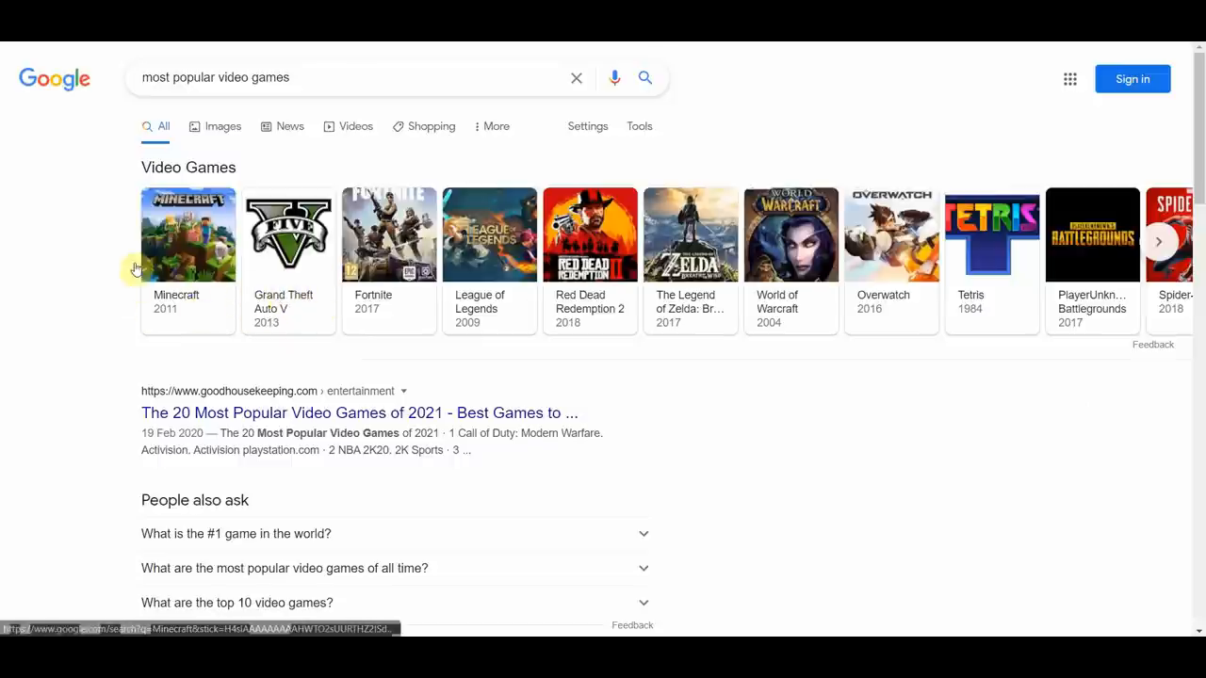
pyautogui.moveTo(99, 261)
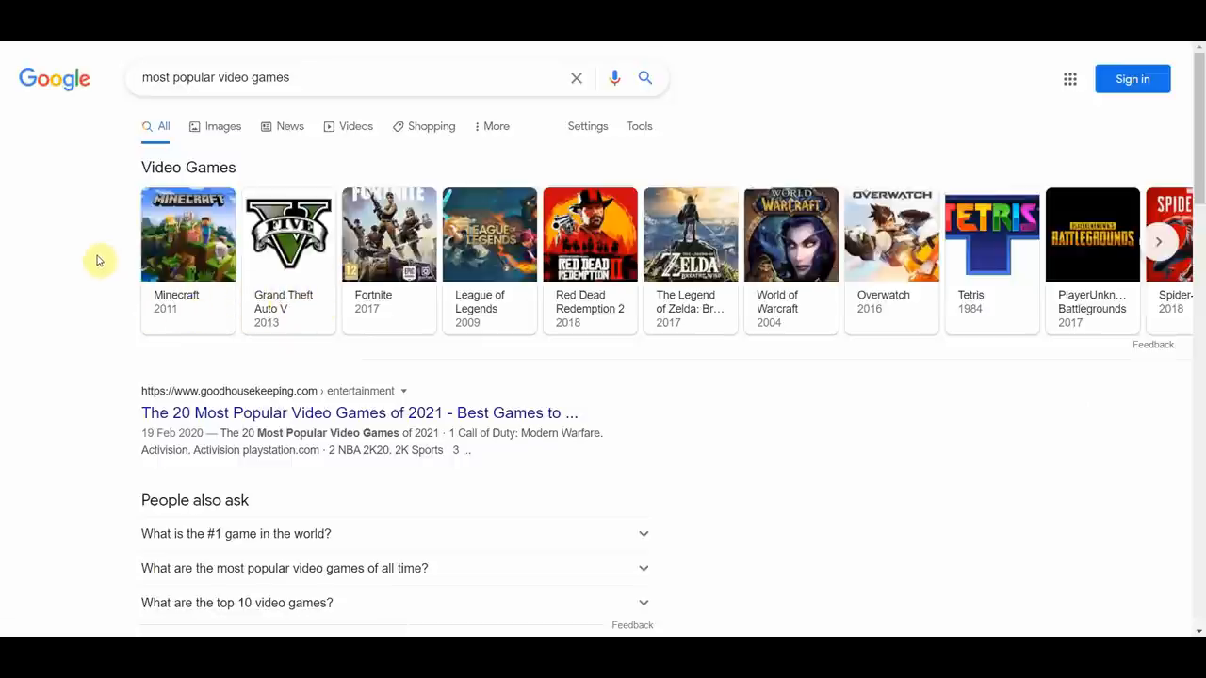
pyautogui.moveTo(105, 295)
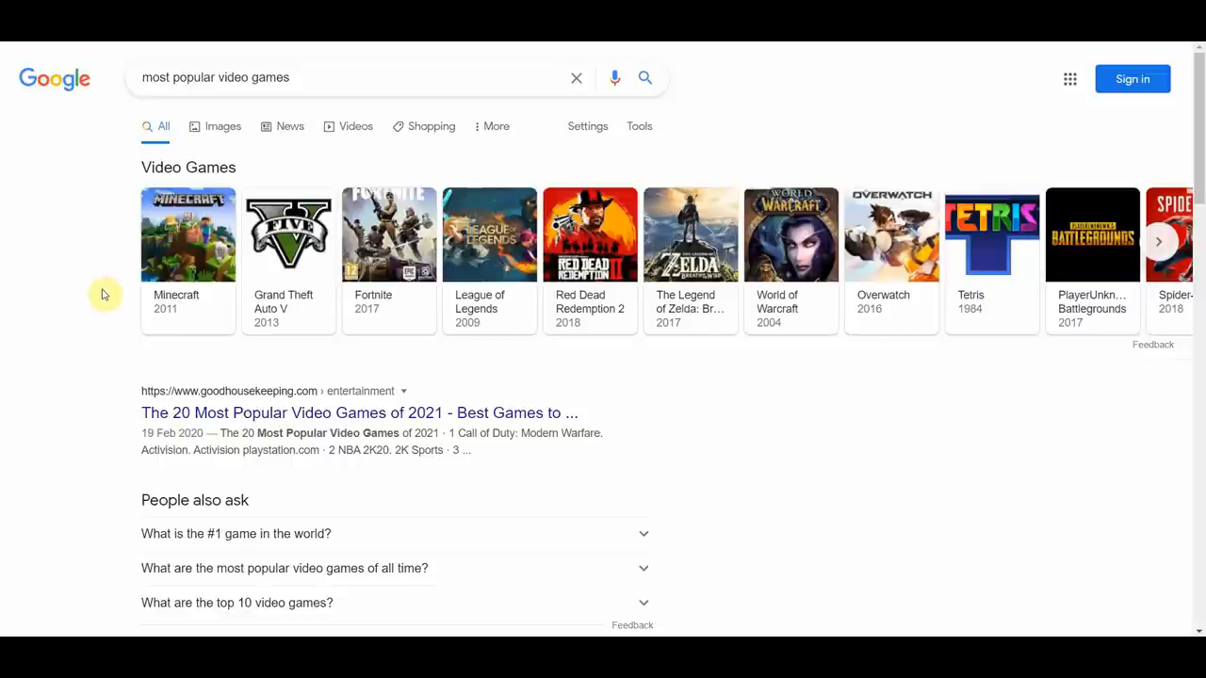
pyautogui.moveTo(112, 202)
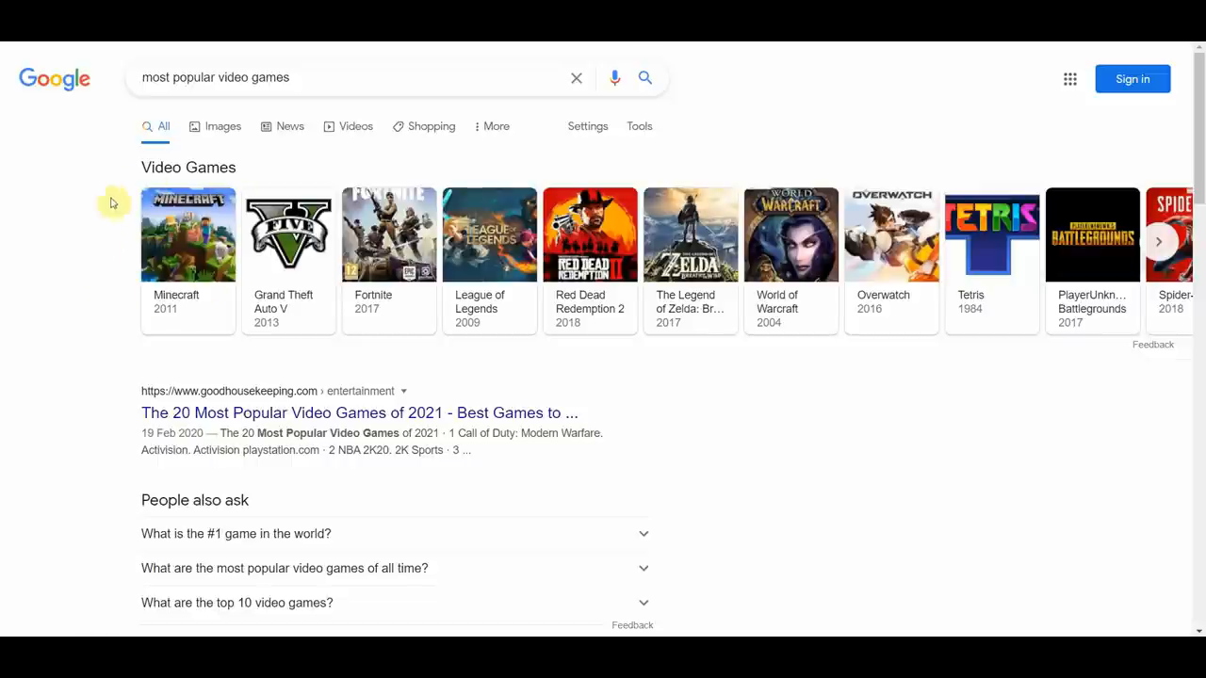
pyautogui.moveTo(89, 271)
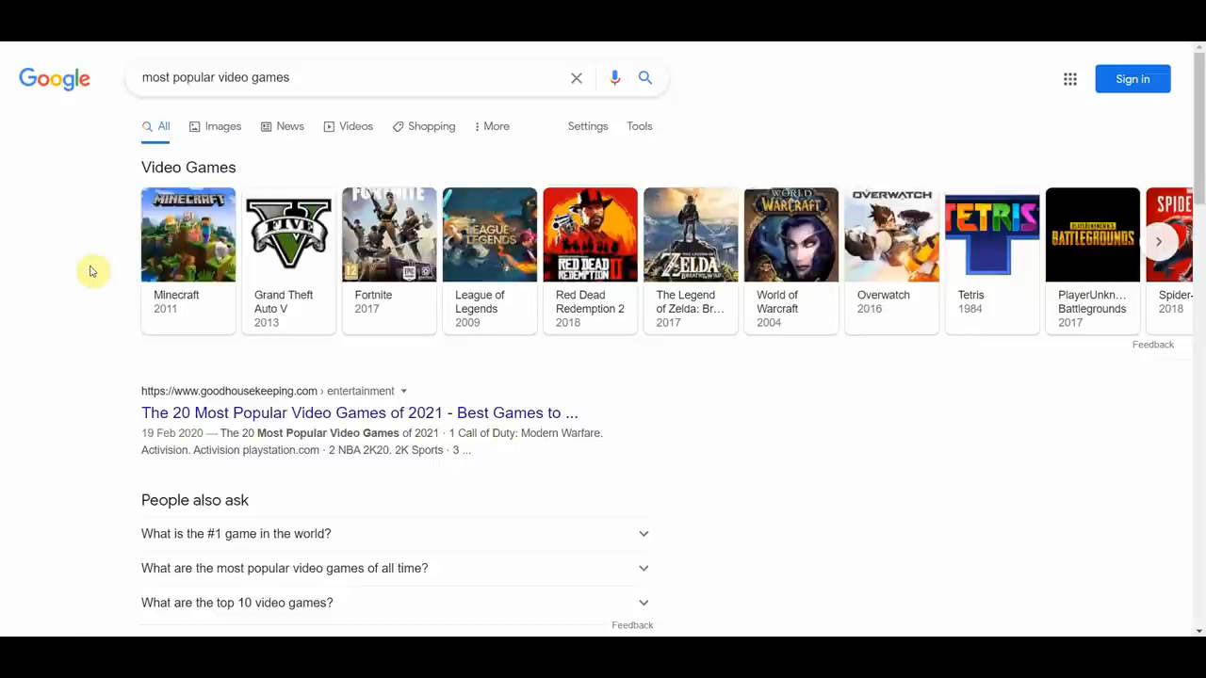
pyautogui.moveTo(56, 332)
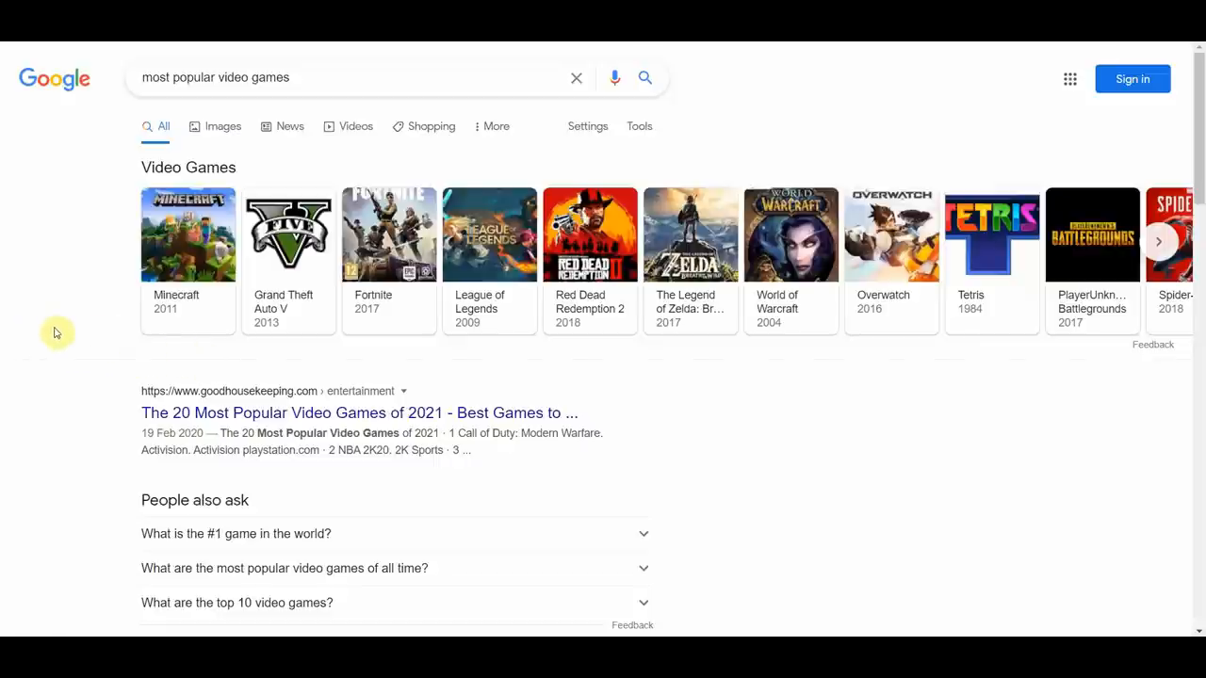
pyautogui.moveTo(195, 344)
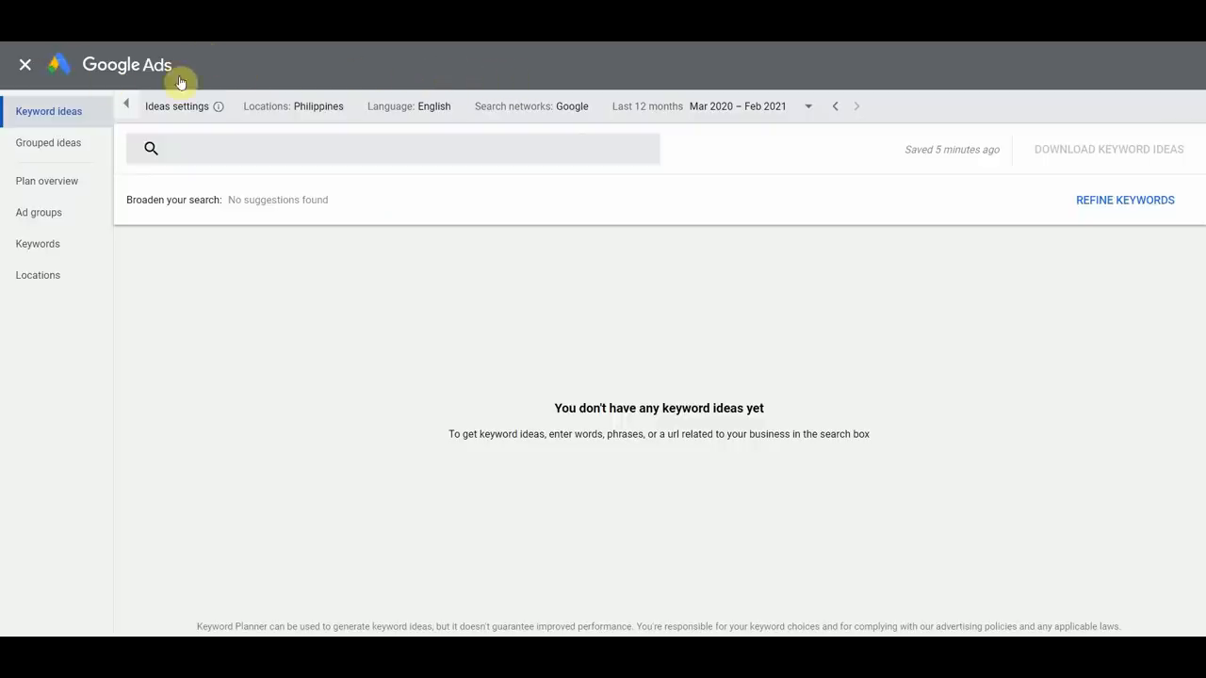
pyautogui.moveTo(557, 279)
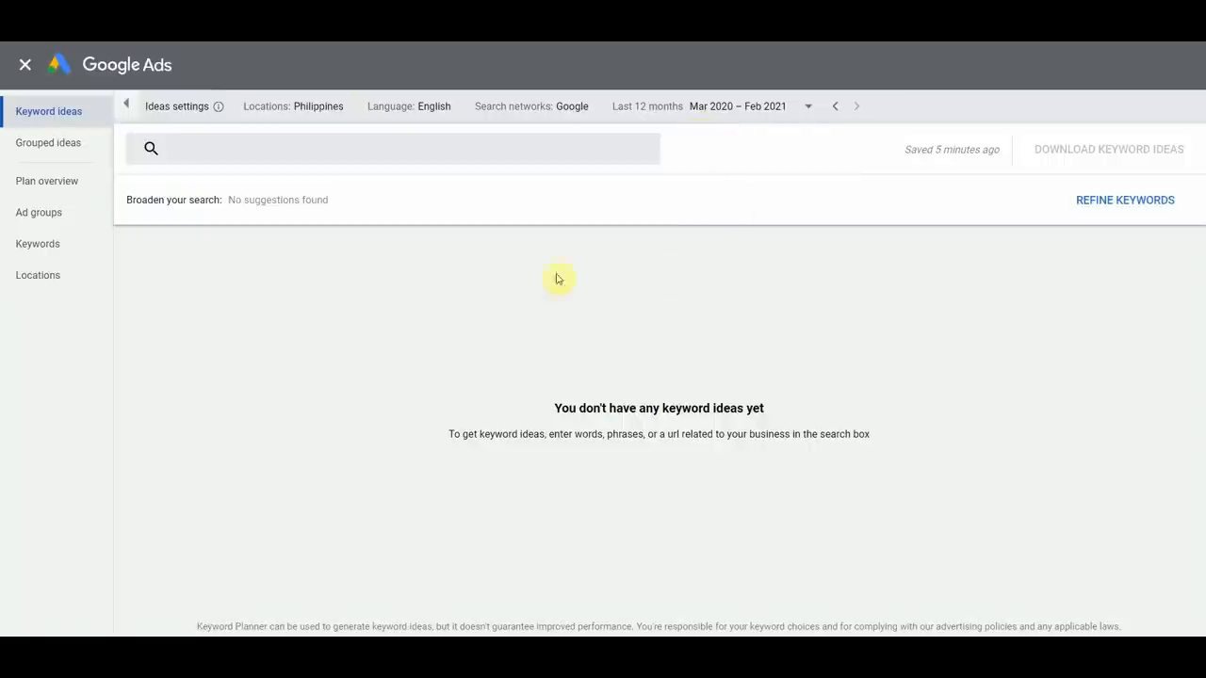
pyautogui.moveTo(269, 332)
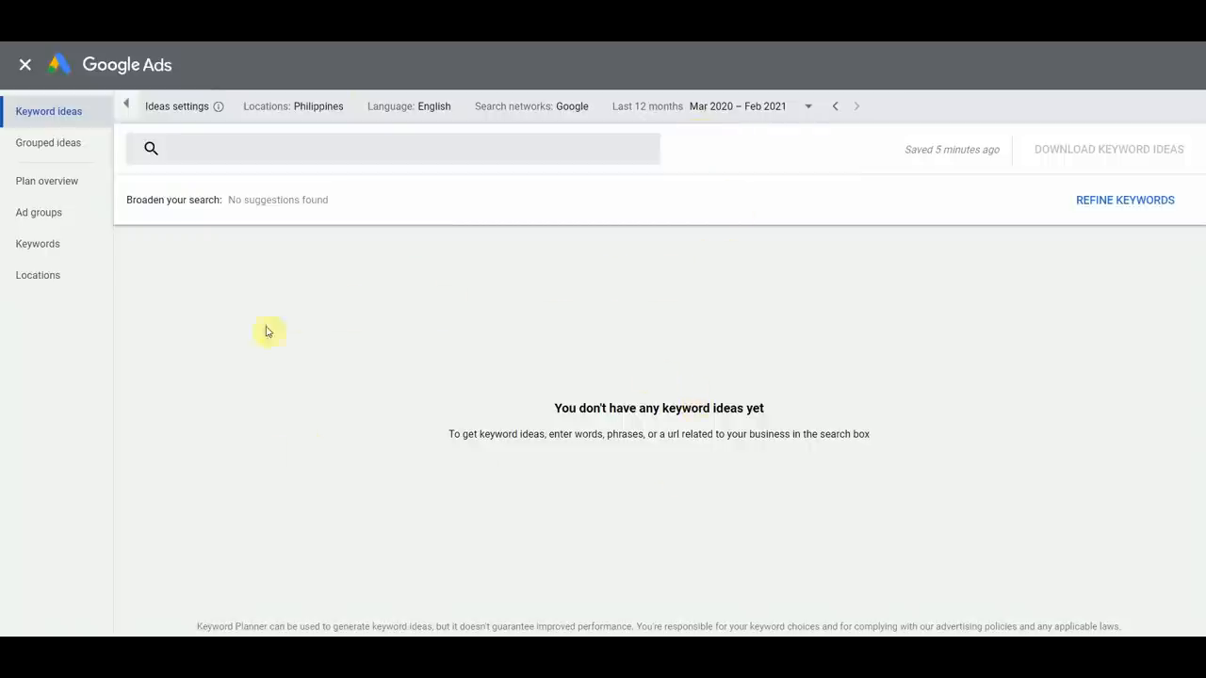
pyautogui.moveTo(291, 370)
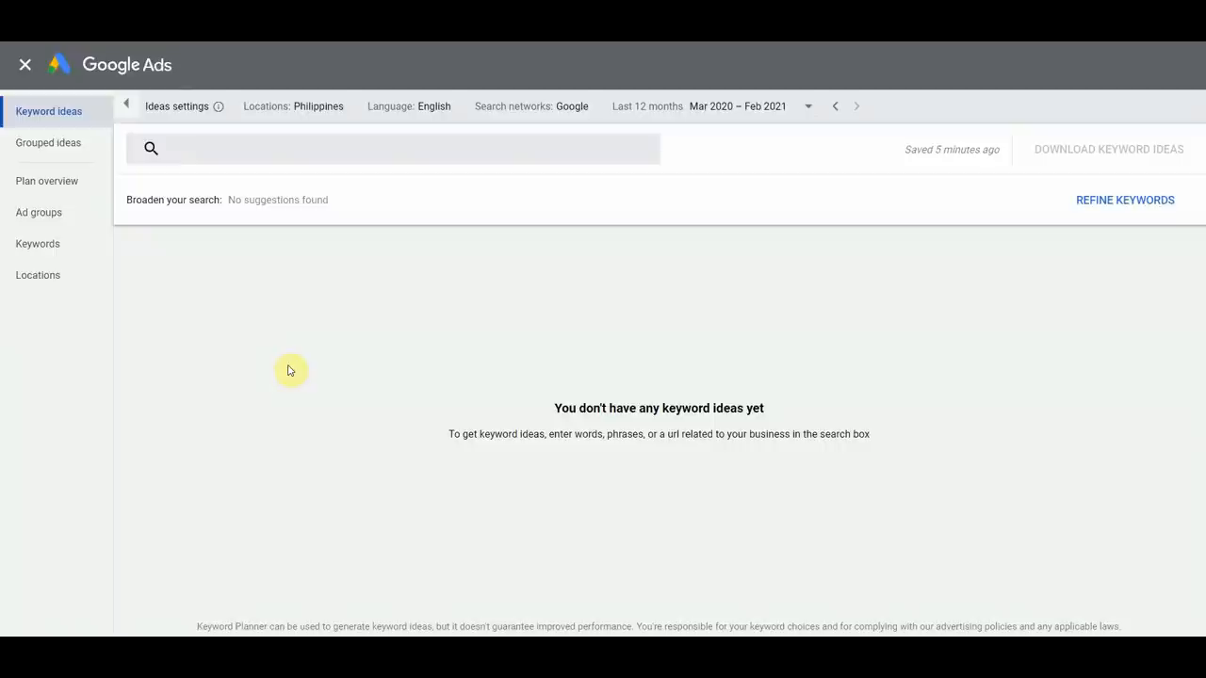
pyautogui.moveTo(587, 293)
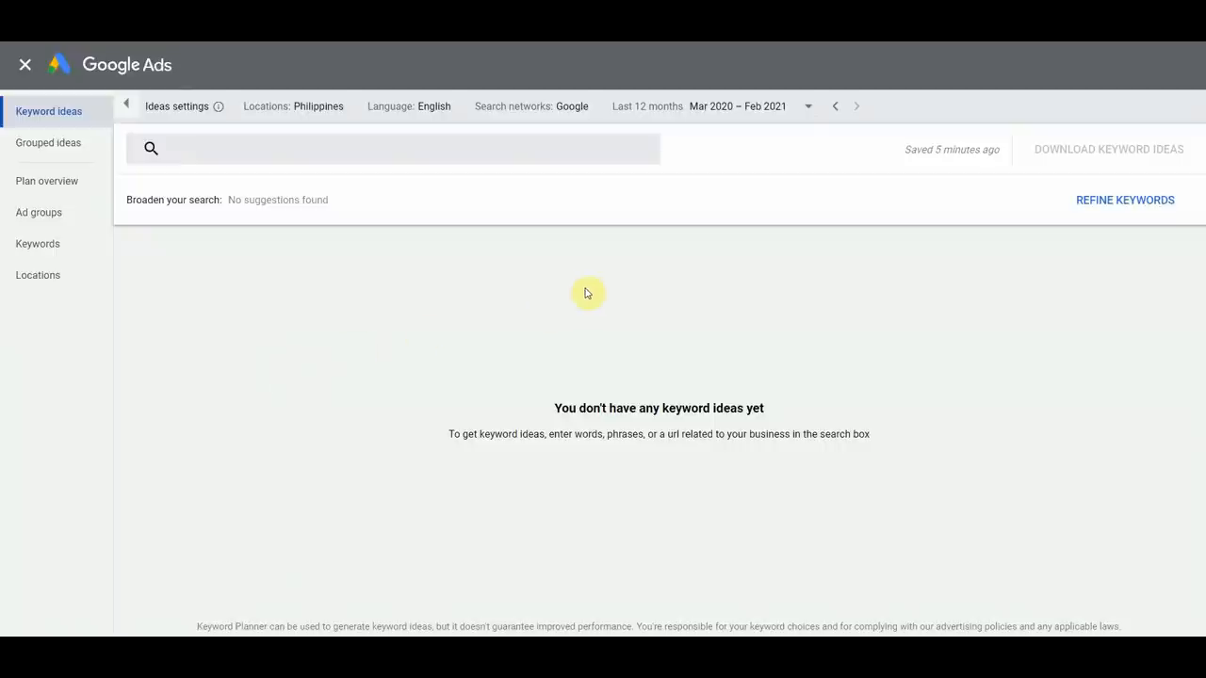
pyautogui.moveTo(169, 412)
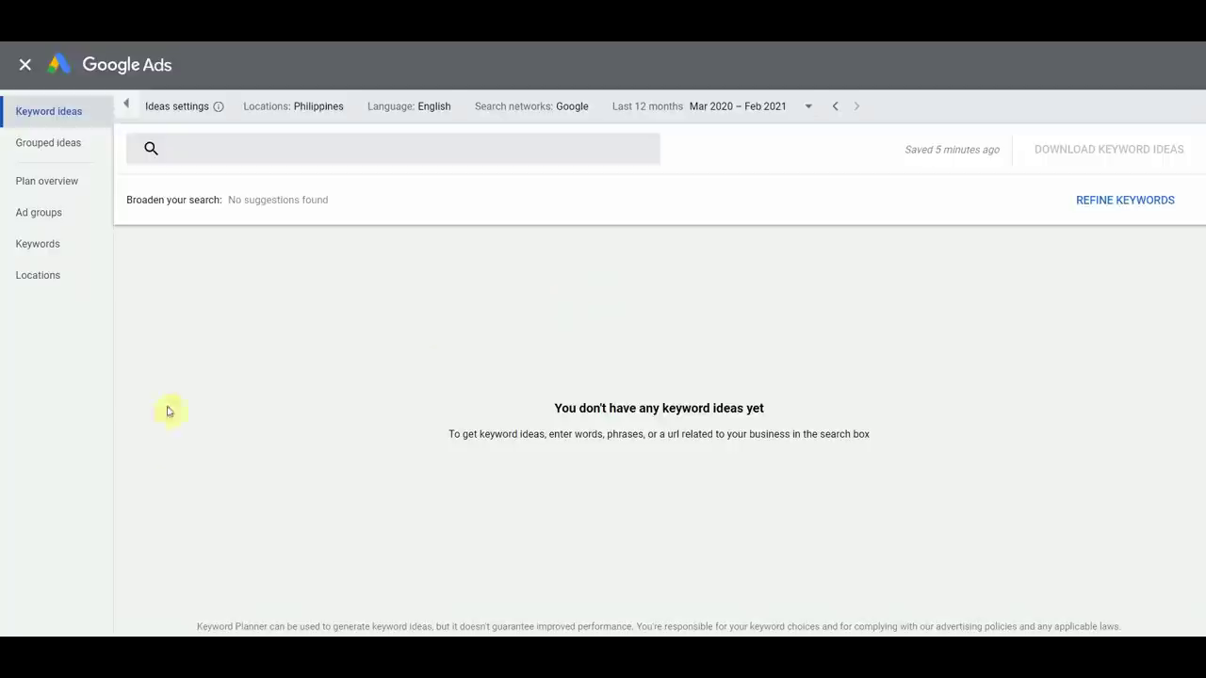
pyautogui.moveTo(376, 429)
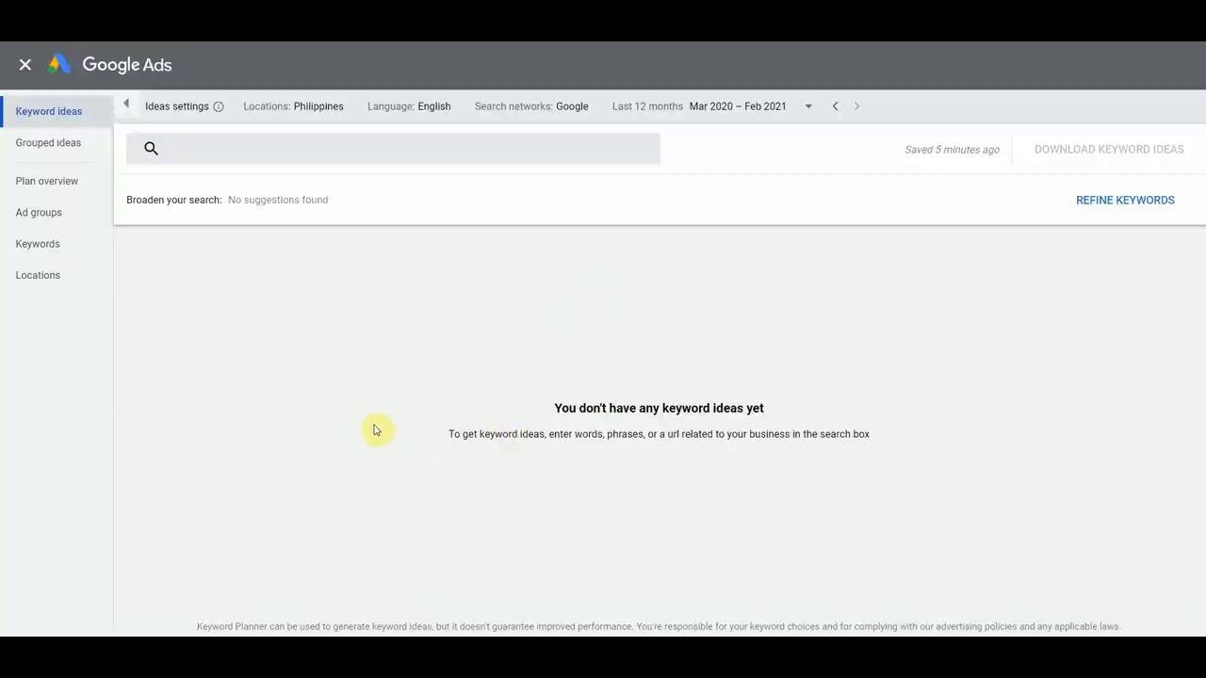
pyautogui.moveTo(347, 371)
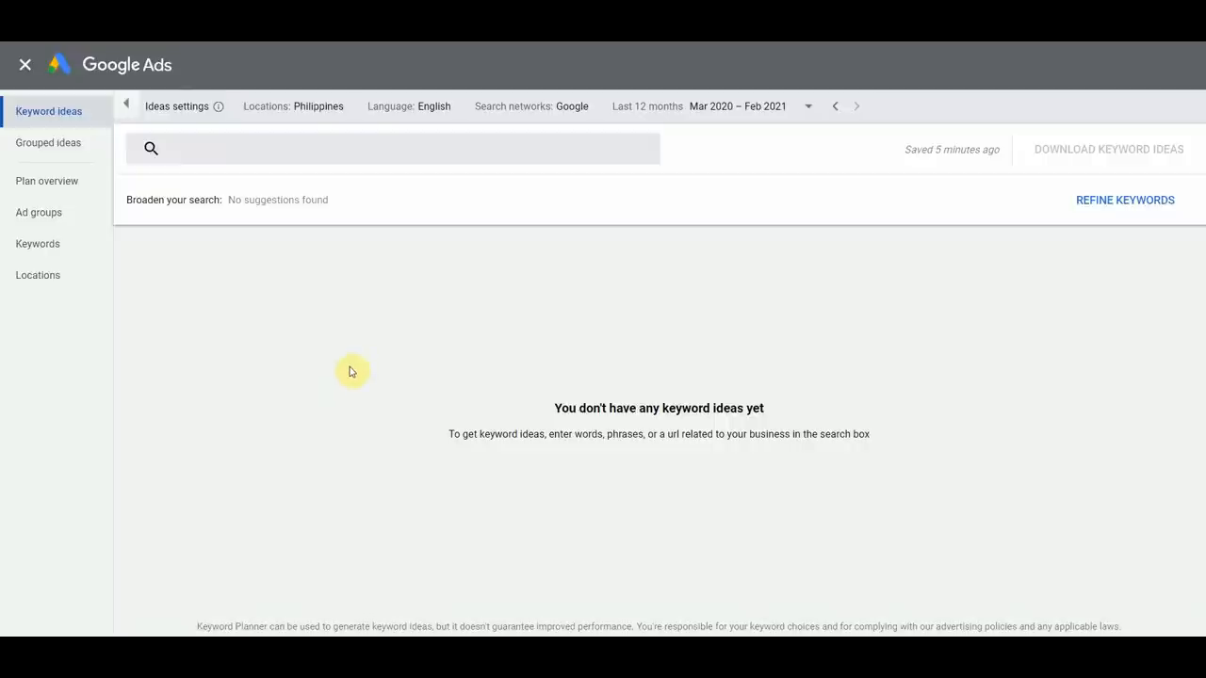
pyautogui.moveTo(367, 356)
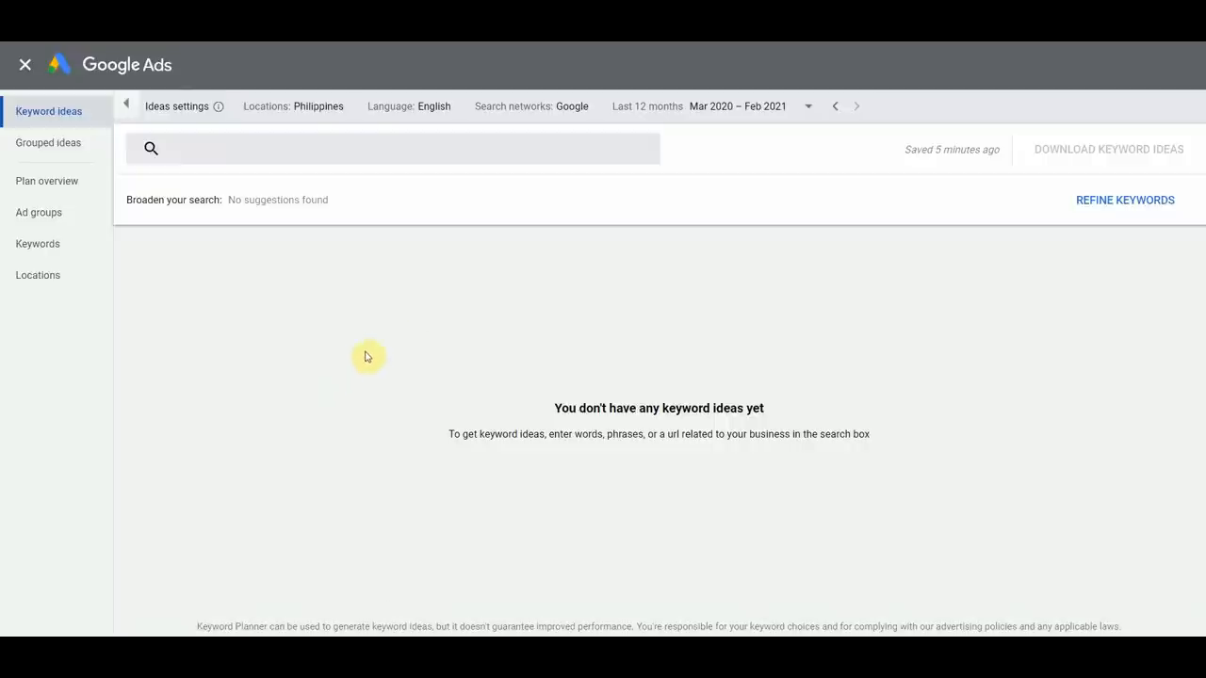
pyautogui.click(394, 148)
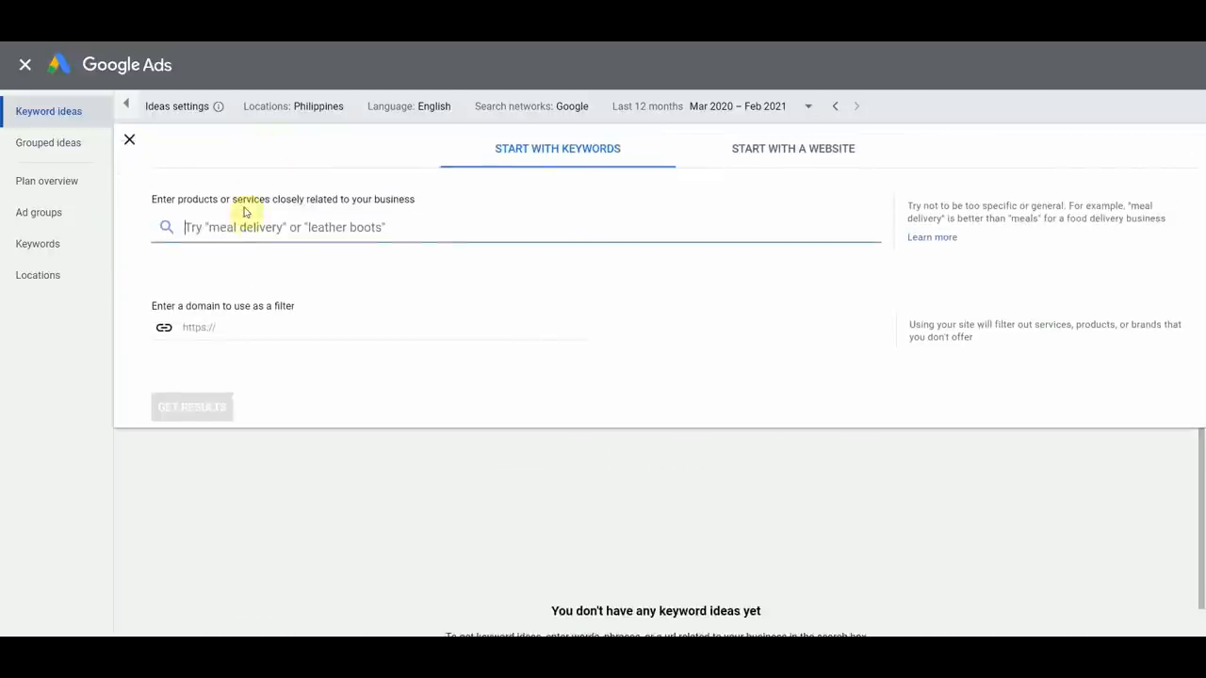
pyautogui.write('Fortnite')
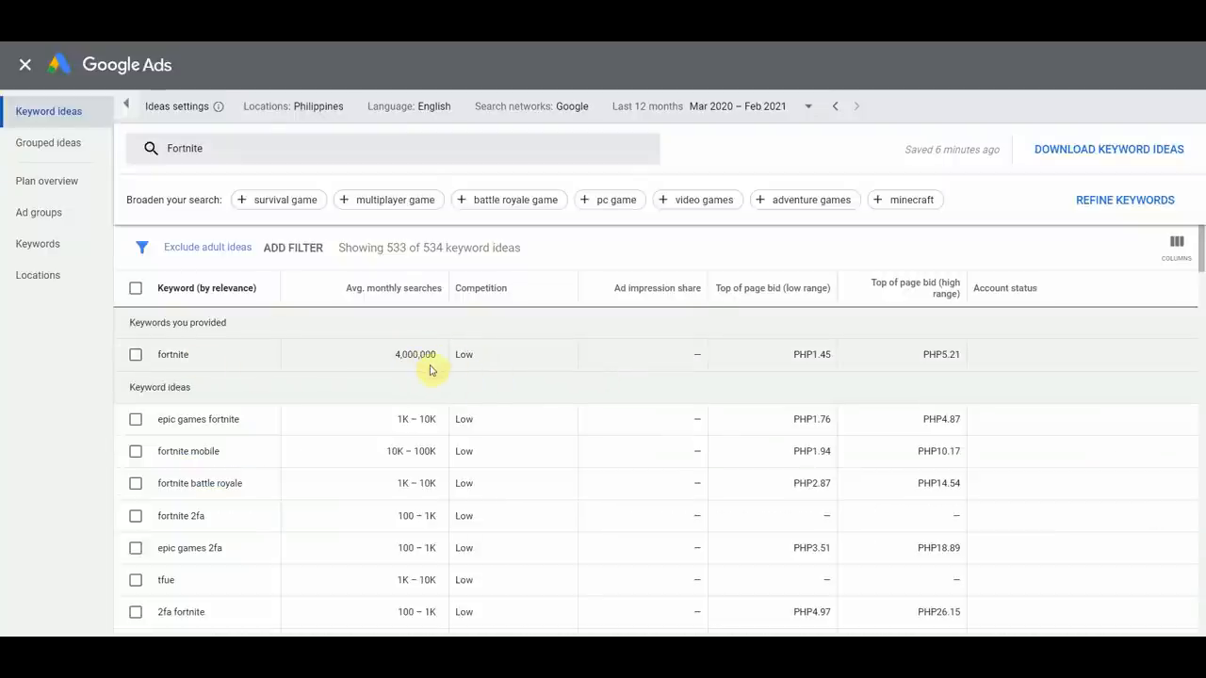
pyautogui.moveTo(513, 380)
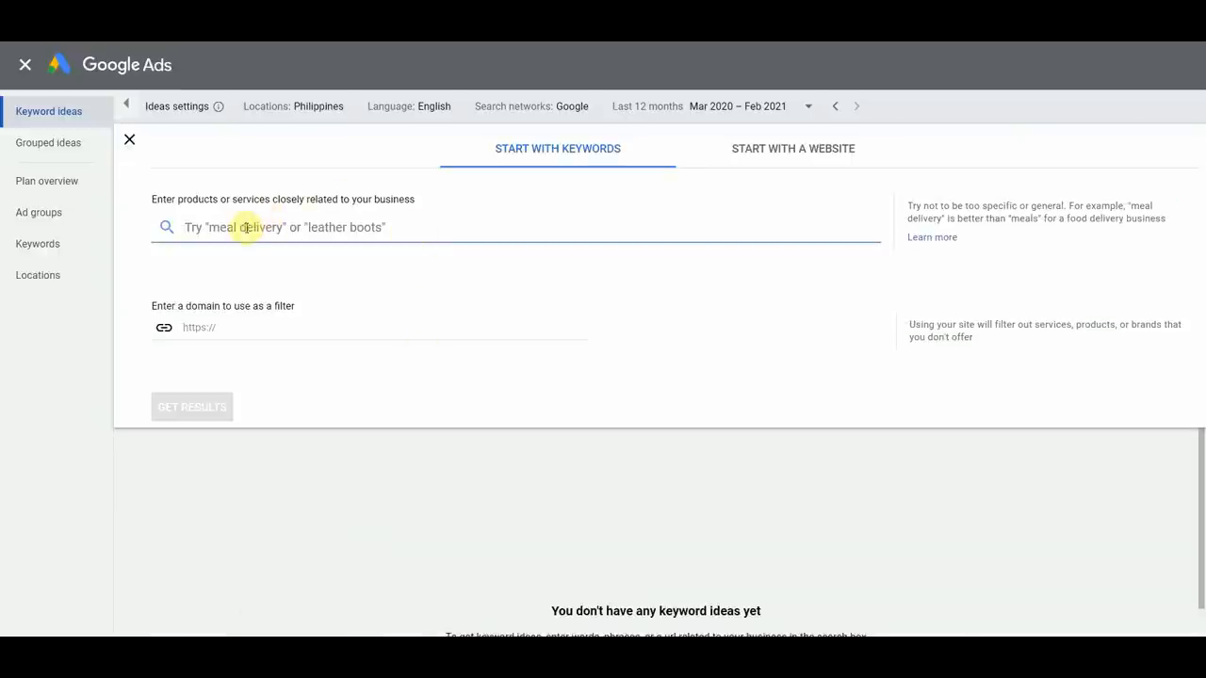
pyautogui.write('Minecraft')
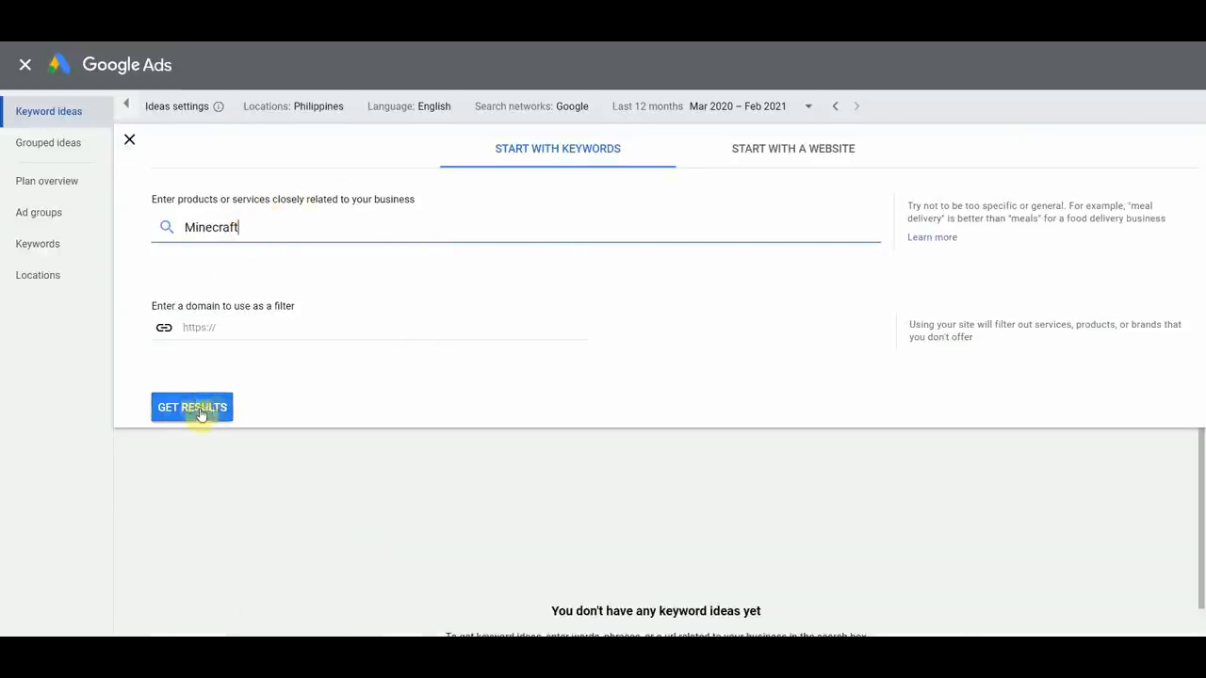
pyautogui.click(191, 407)
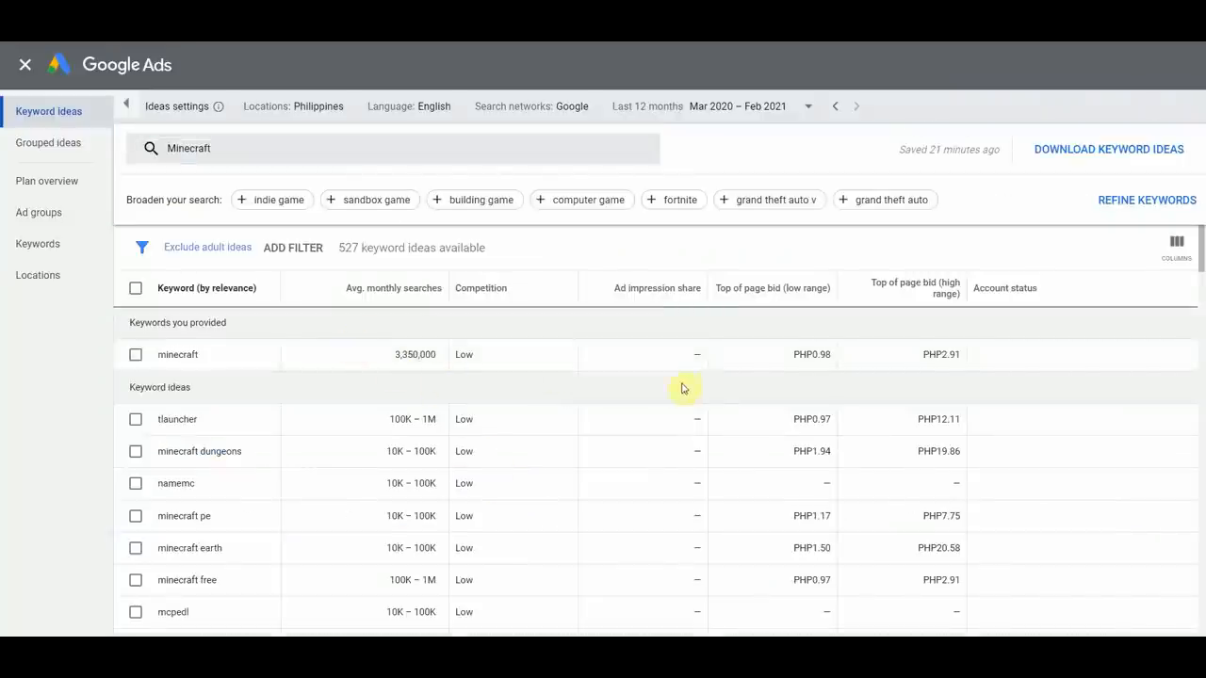
pyautogui.moveTo(560, 378)
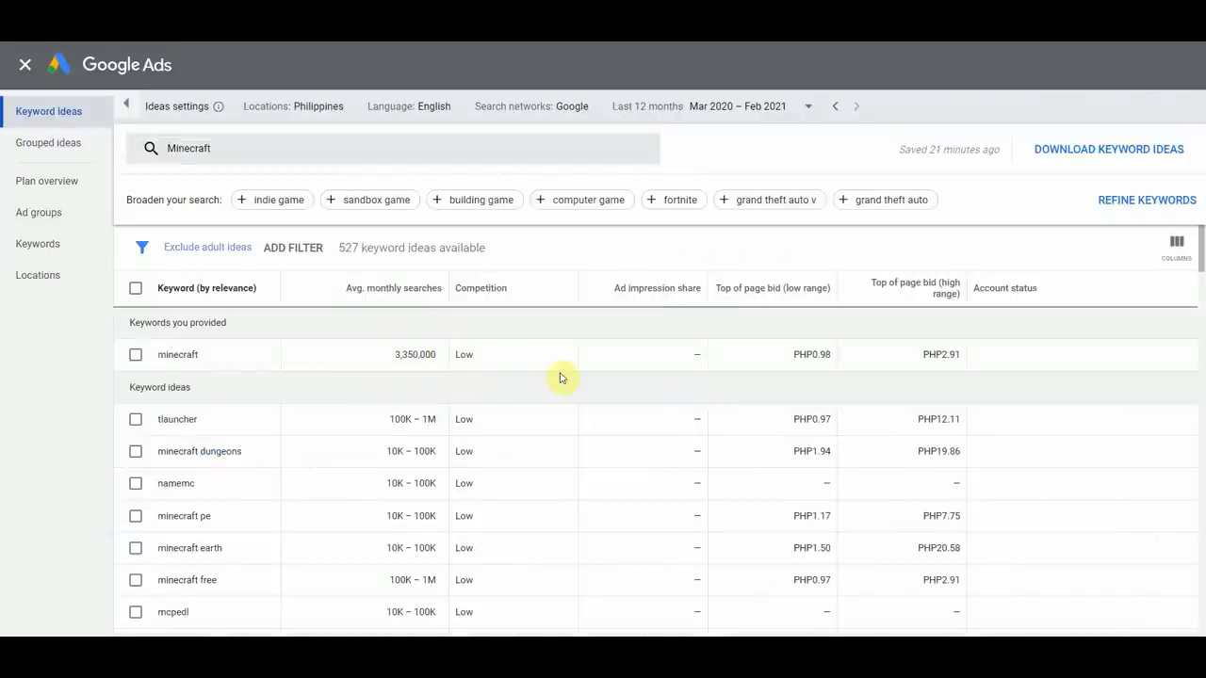
pyautogui.moveTo(613, 364)
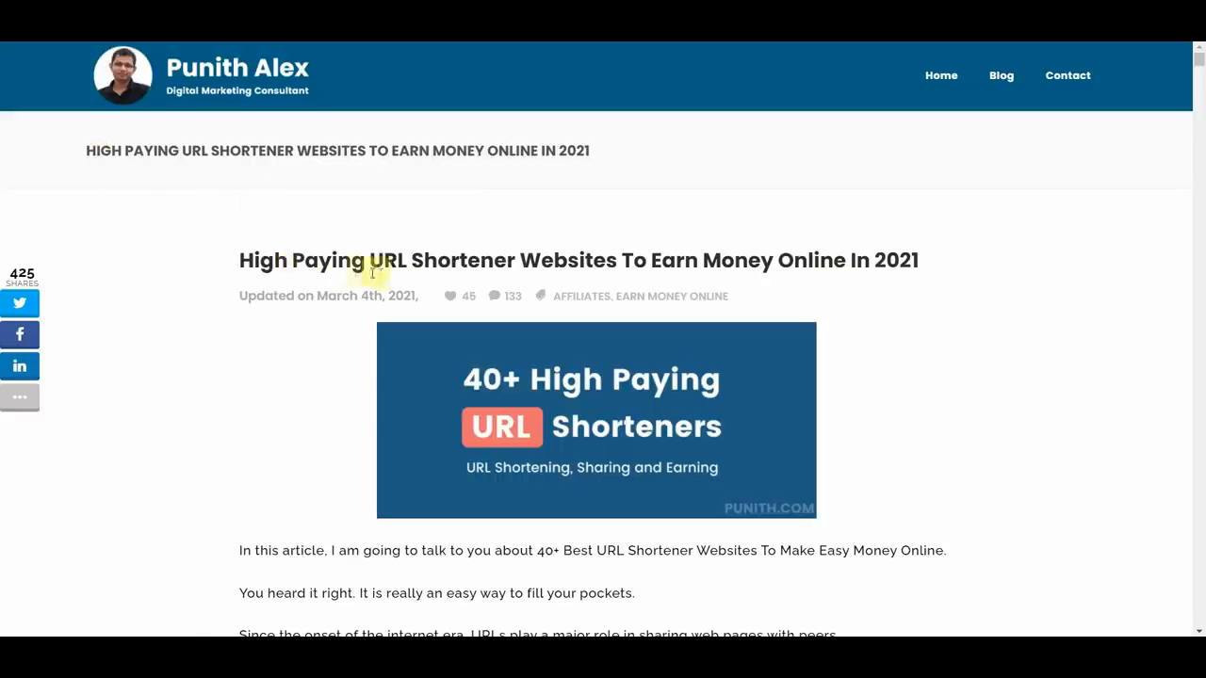
pyautogui.moveTo(274, 210)
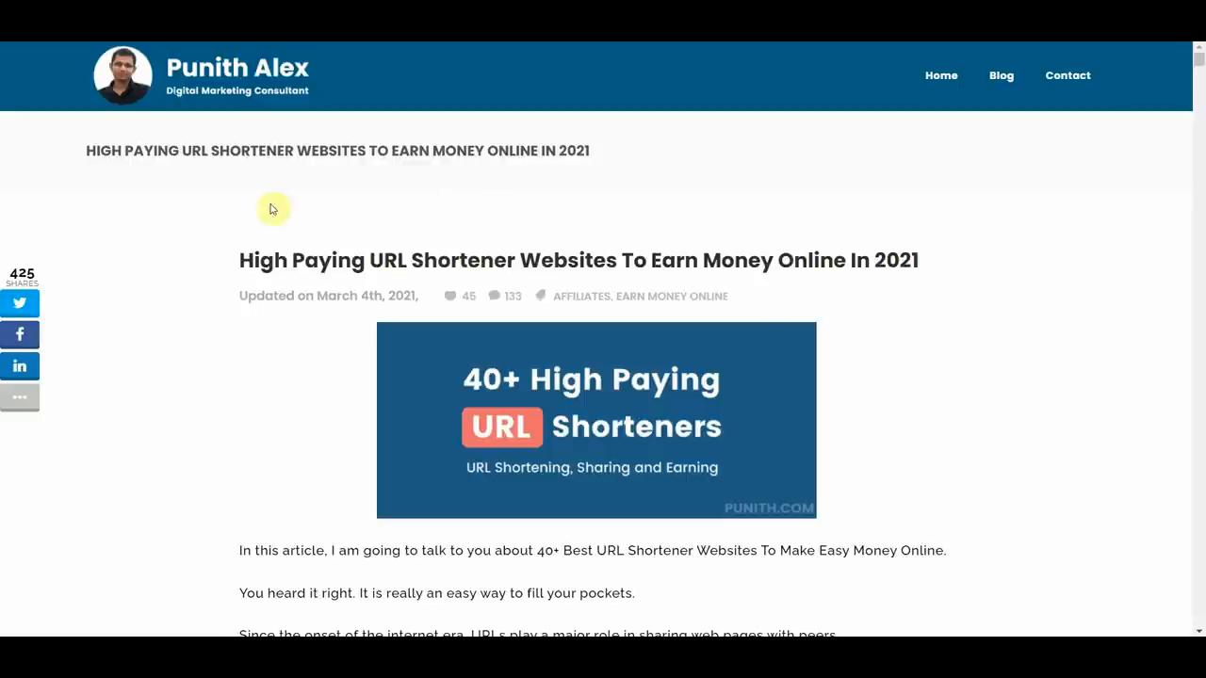
pyautogui.moveTo(643, 216)
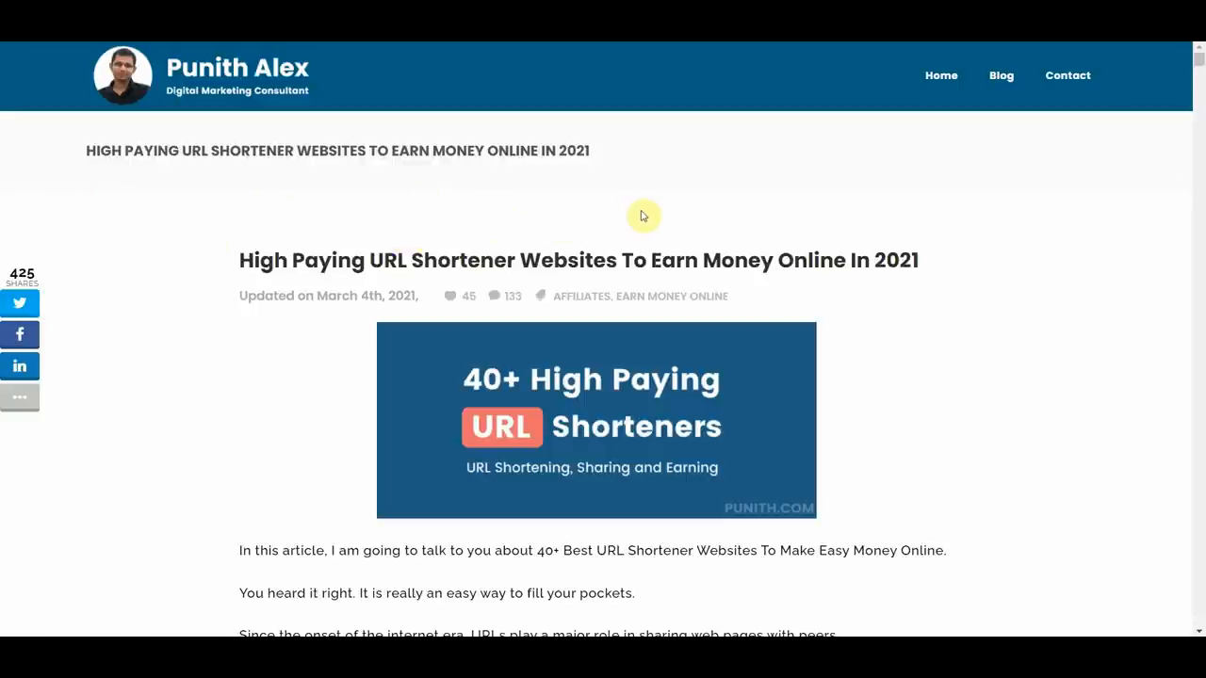
pyautogui.moveTo(124, 217)
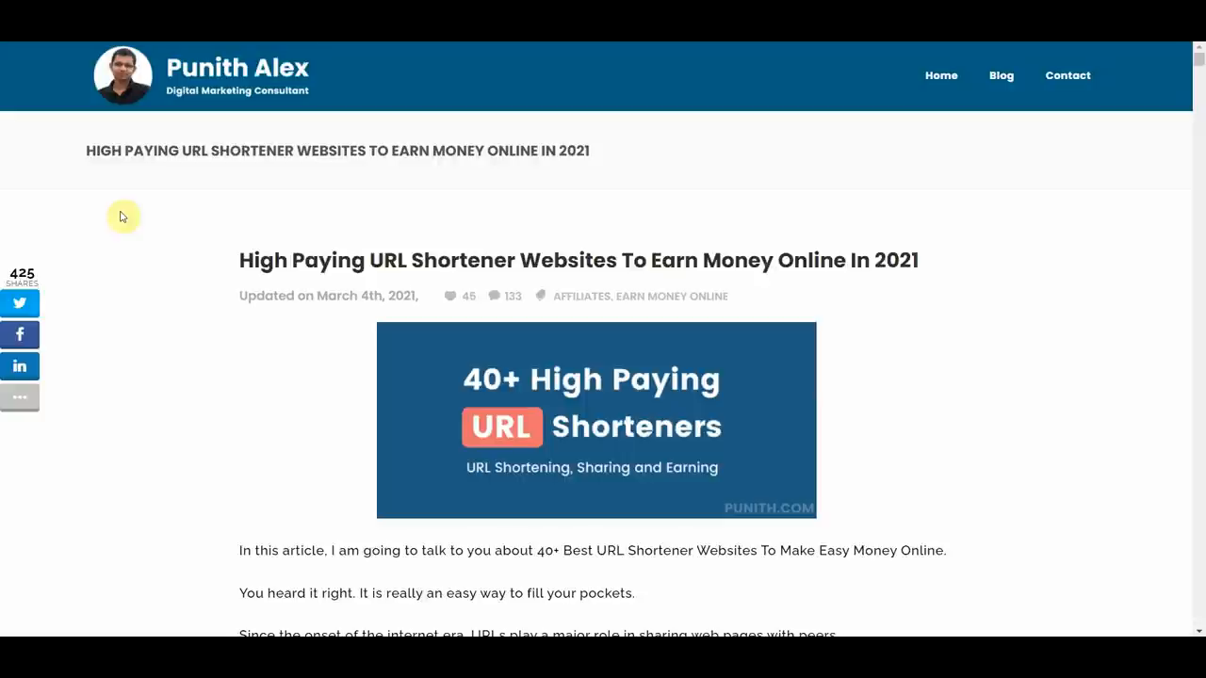
pyautogui.moveTo(548, 191)
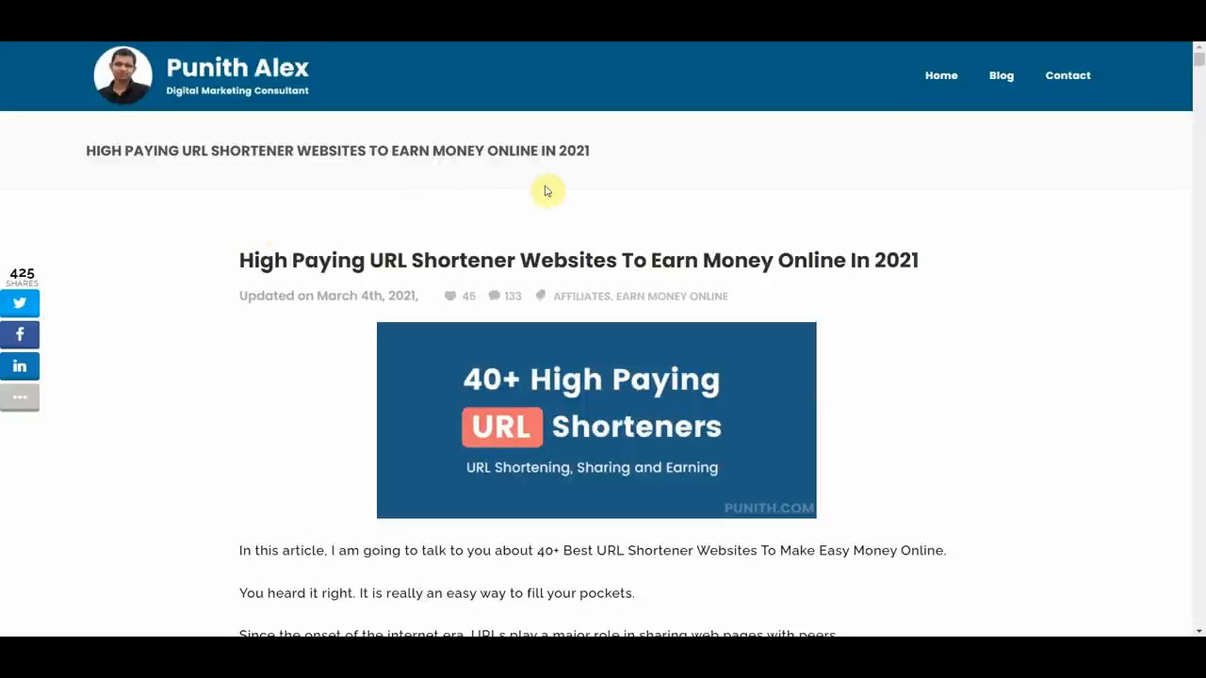
pyautogui.moveTo(170, 214)
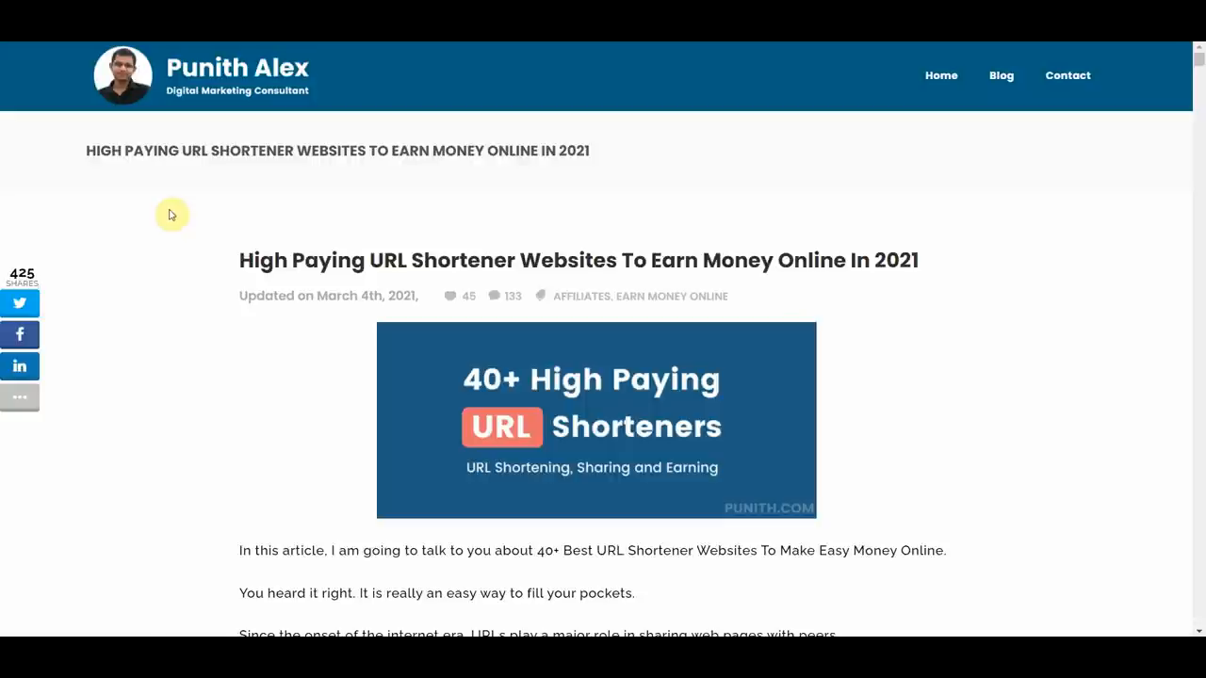
pyautogui.moveTo(104, 172)
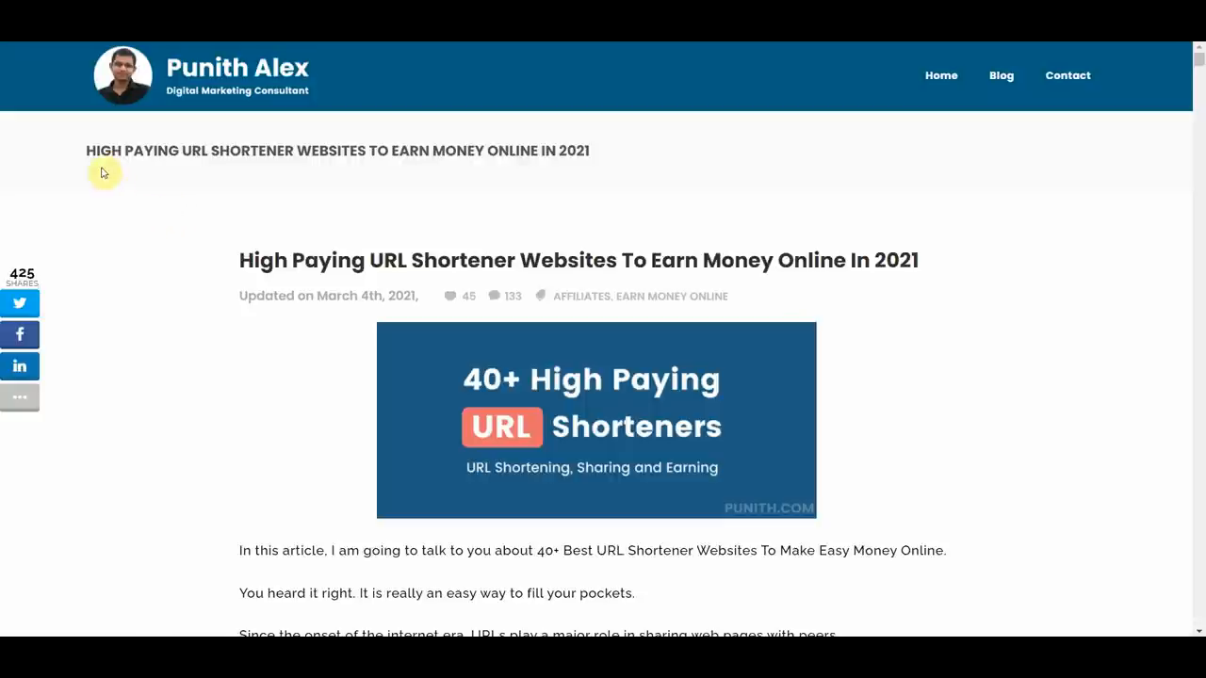
pyautogui.moveTo(411, 150)
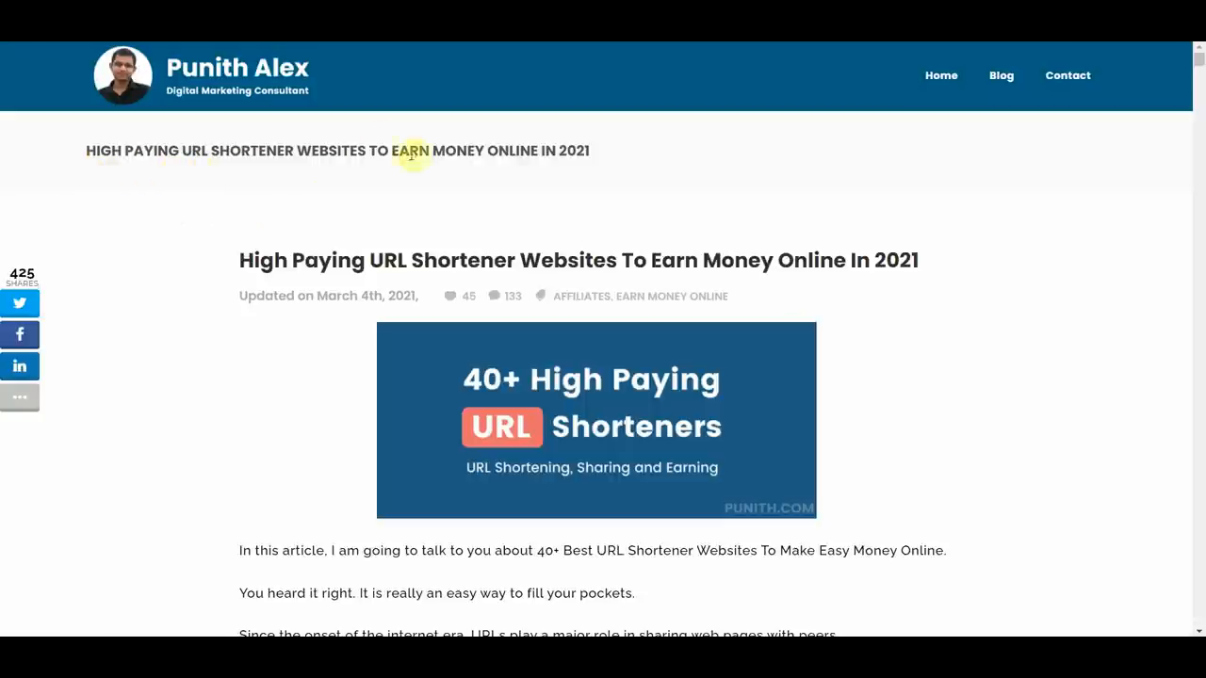
pyautogui.moveTo(659, 260)
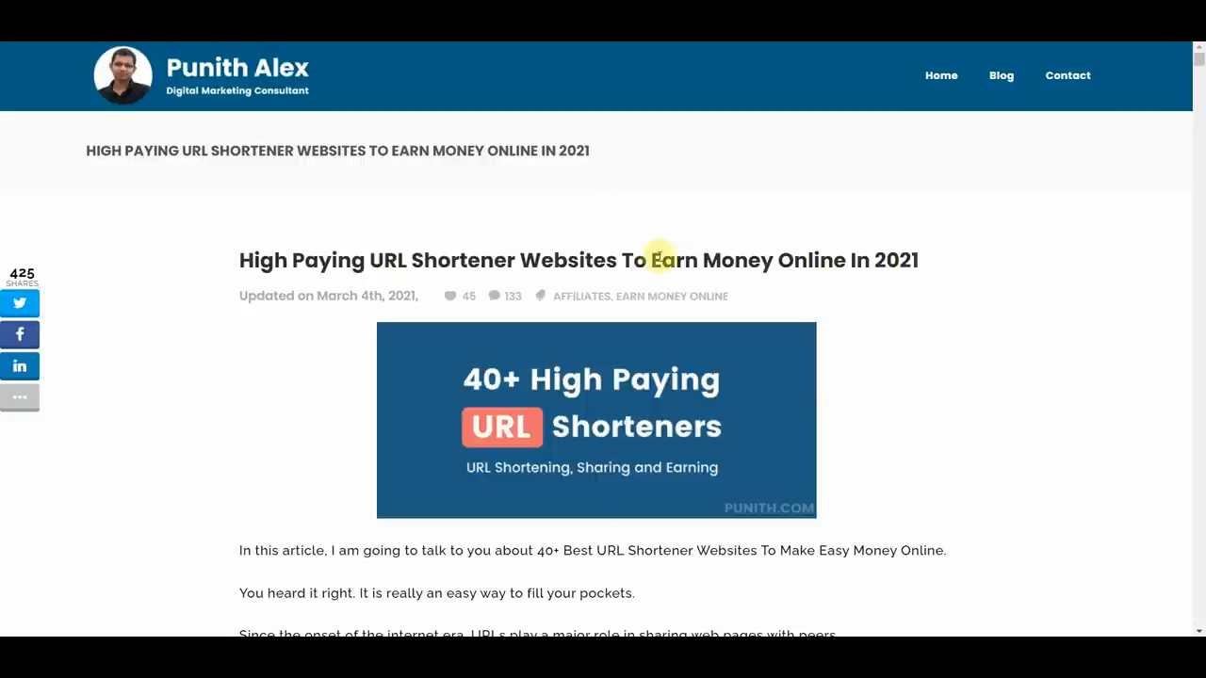
pyautogui.moveTo(226, 429)
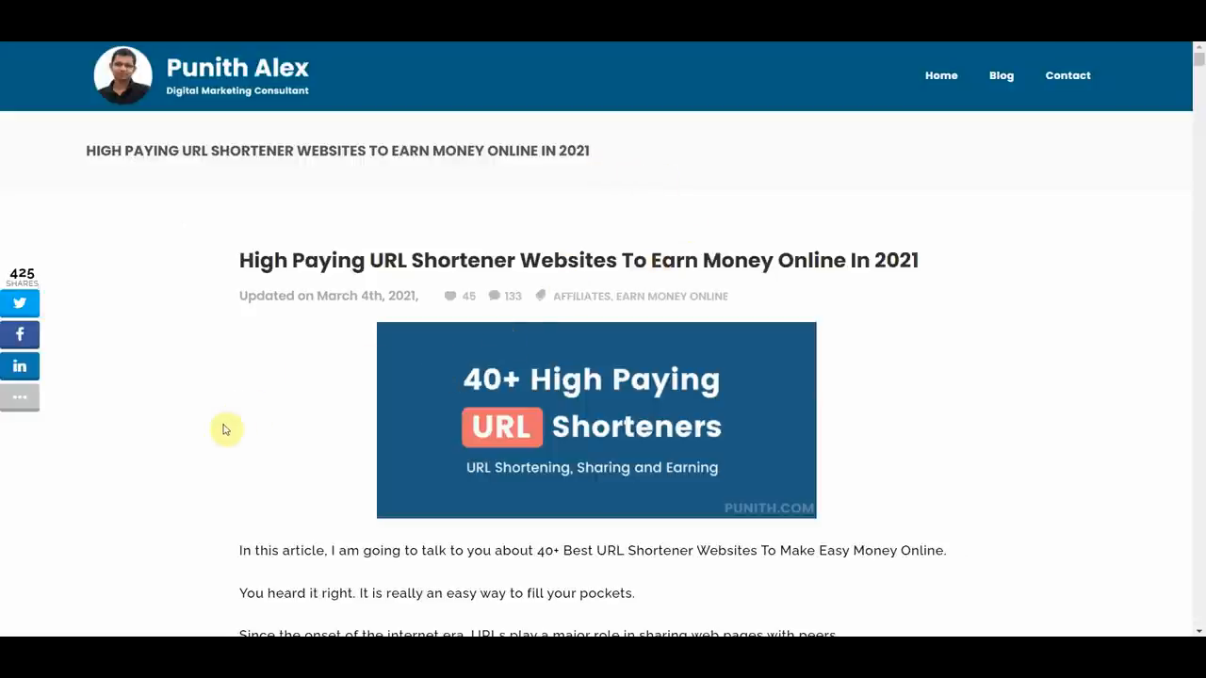
pyautogui.moveTo(450, 395)
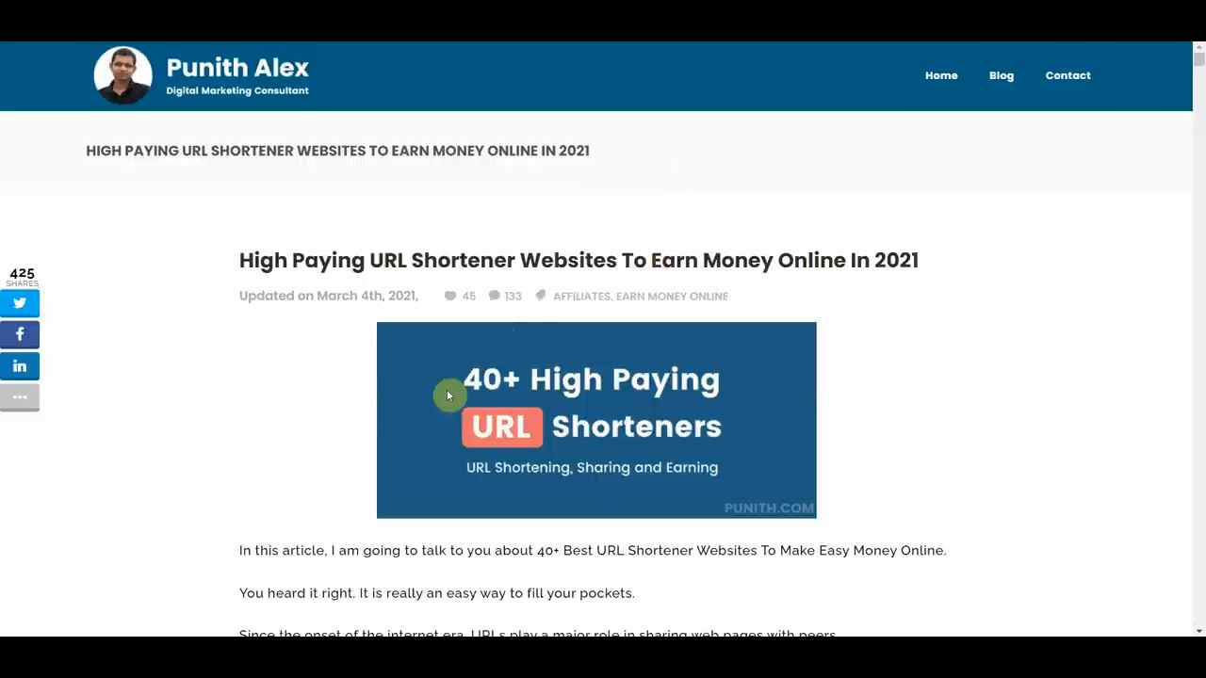
# Scroll the URL shortener article down to the Shrinkme entry paying $220 per 10000 views
pyautogui.scroll(-3)
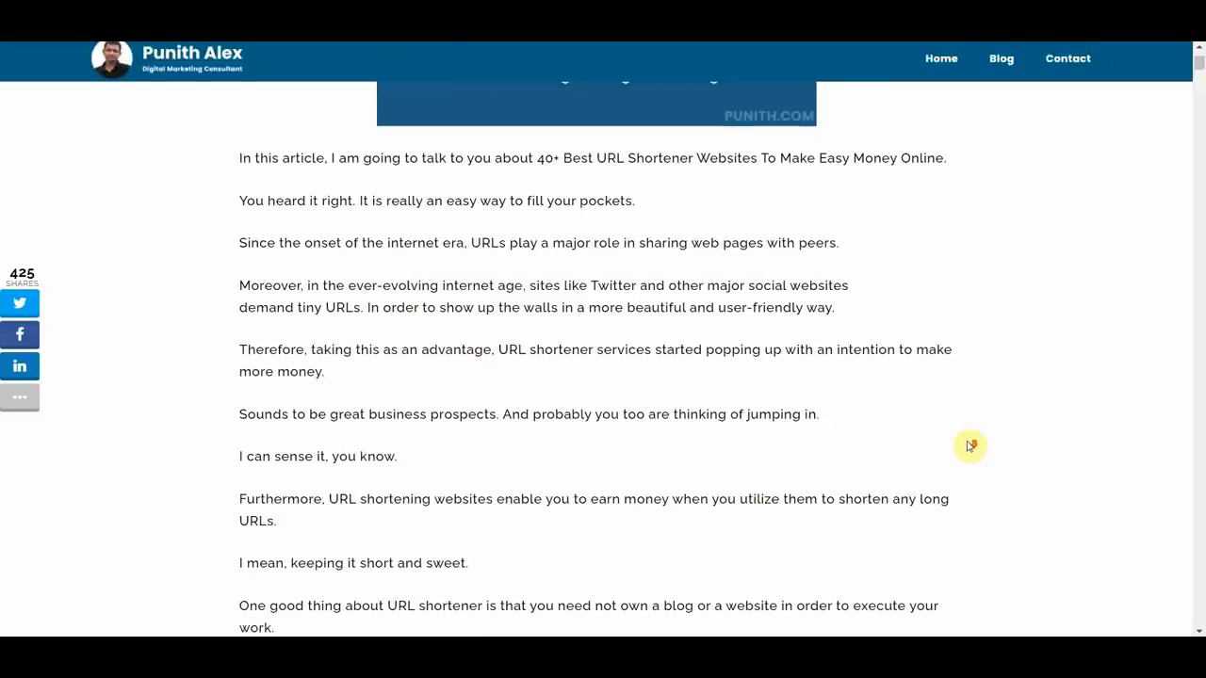
pyautogui.scroll(-3)
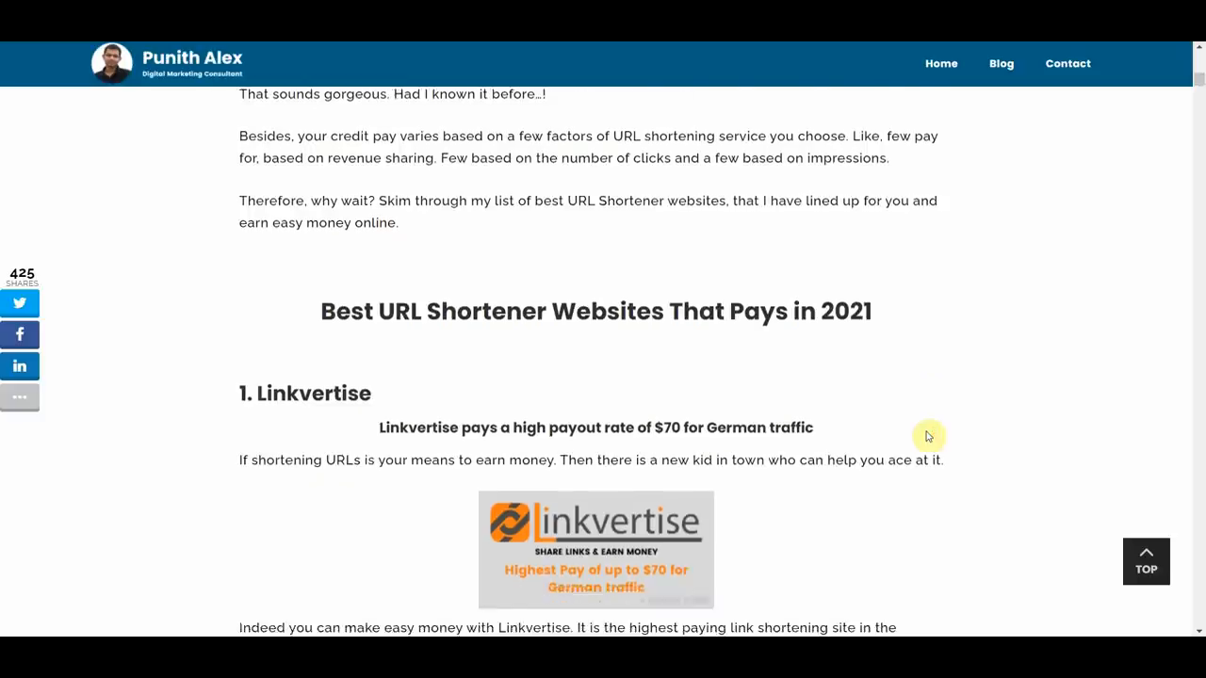
pyautogui.scroll(-3)
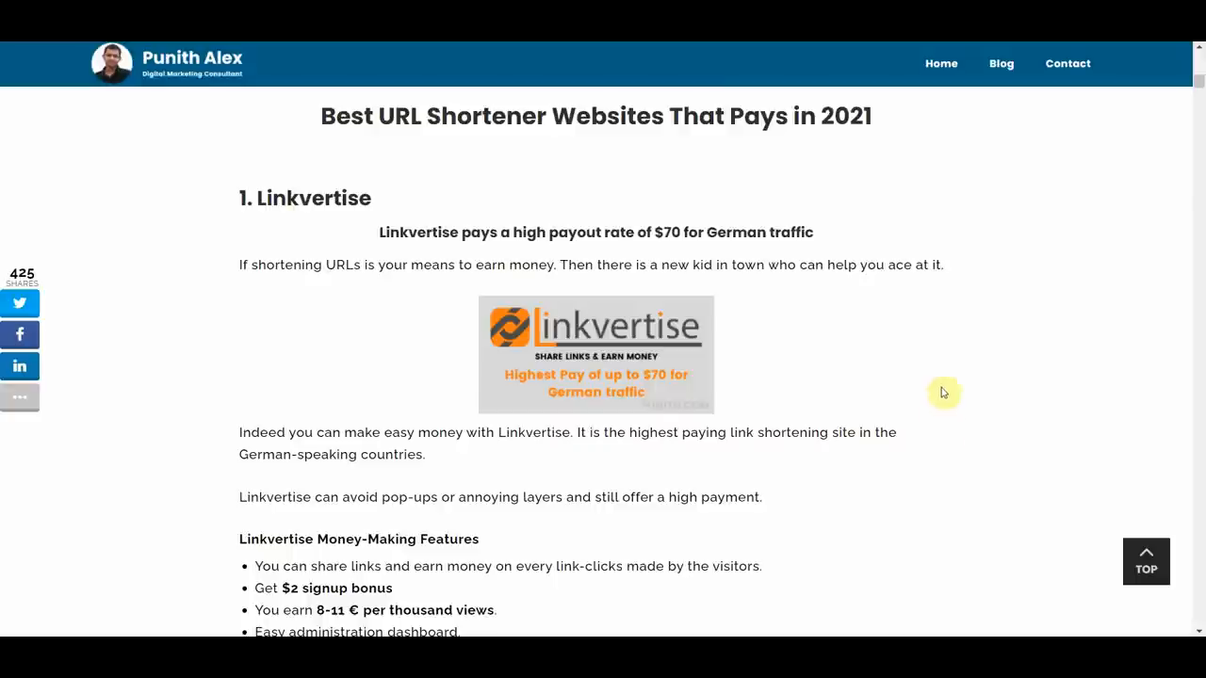
pyautogui.scroll(-3)
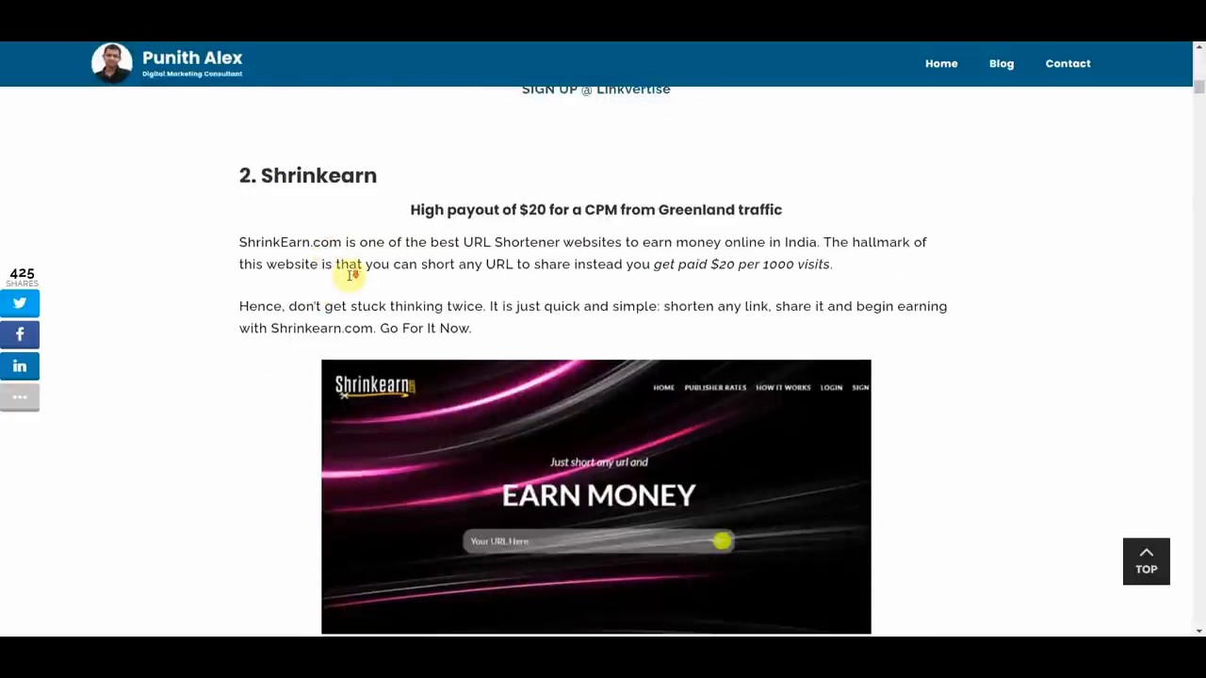
pyautogui.scroll(-3)
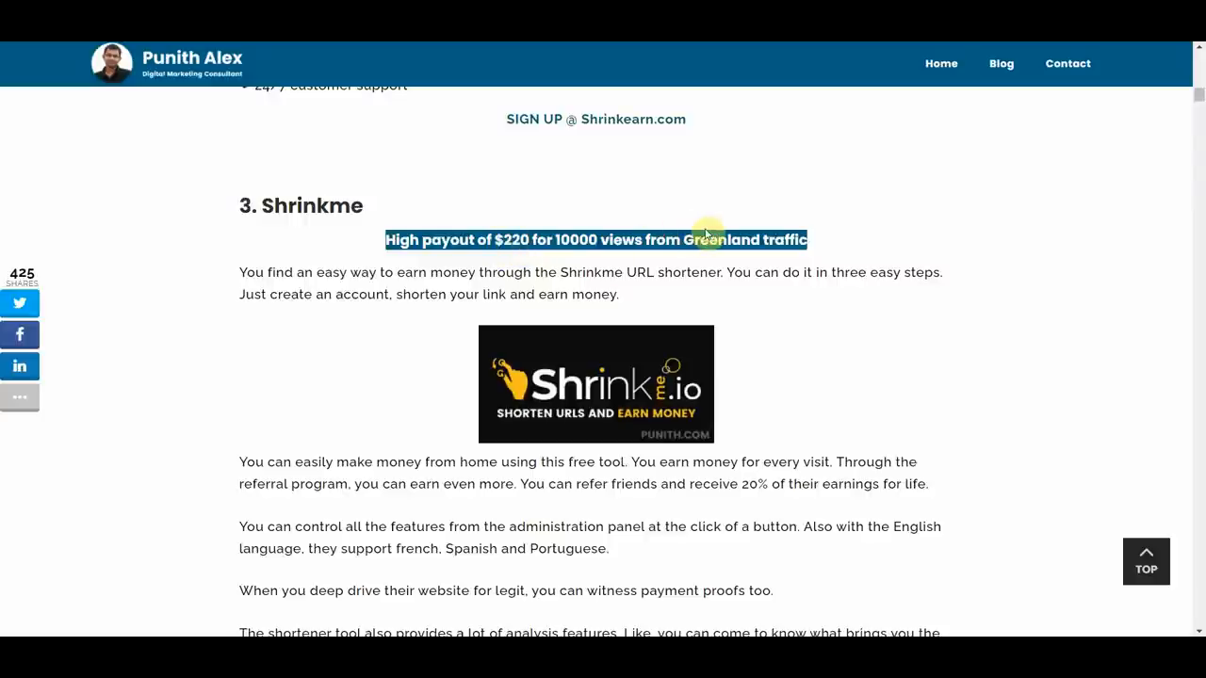
pyautogui.moveTo(1011, 369)
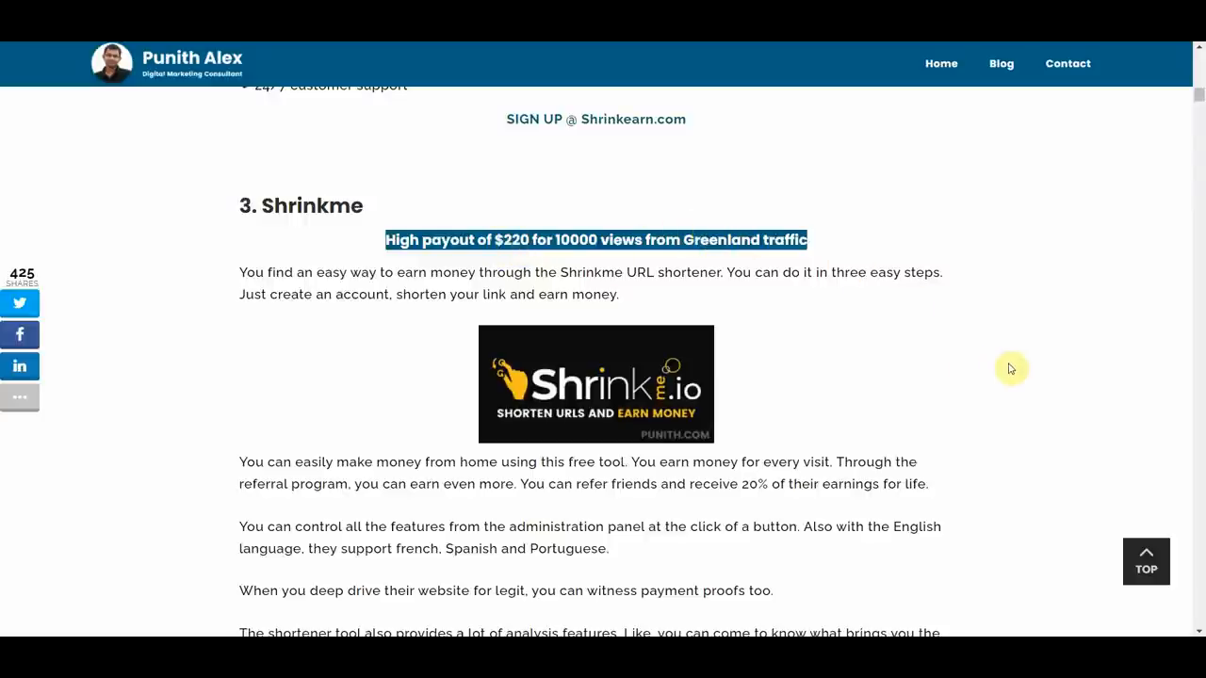
pyautogui.moveTo(1002, 379)
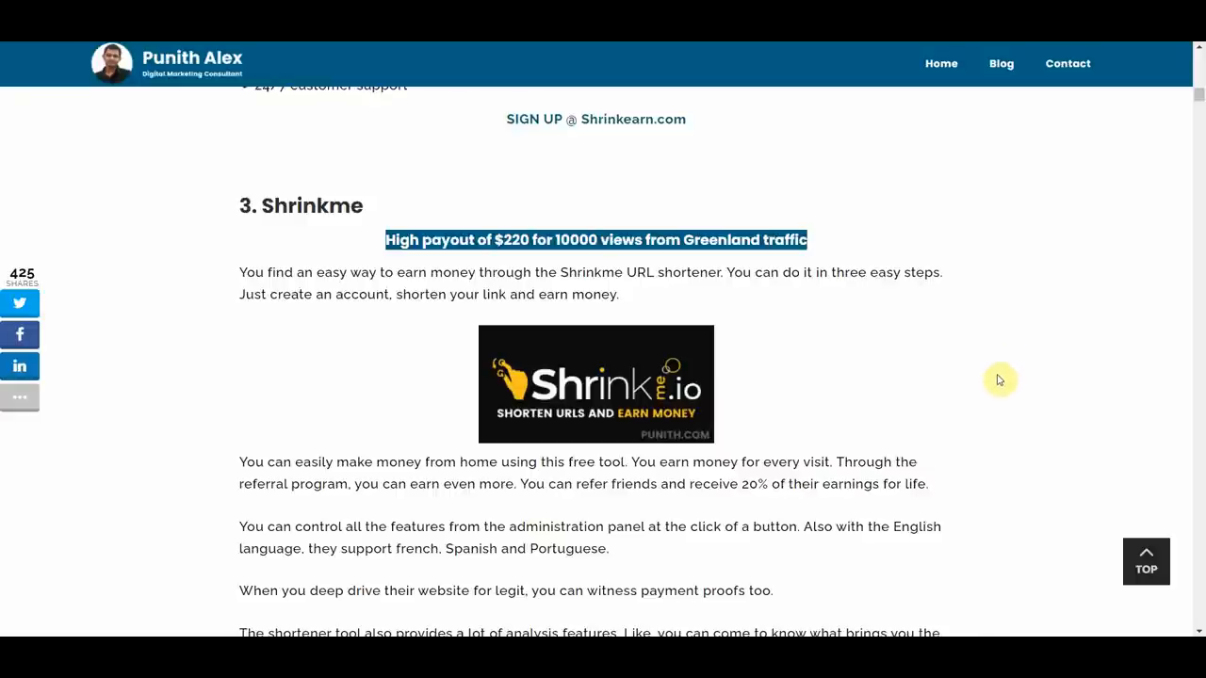
pyautogui.moveTo(933, 399)
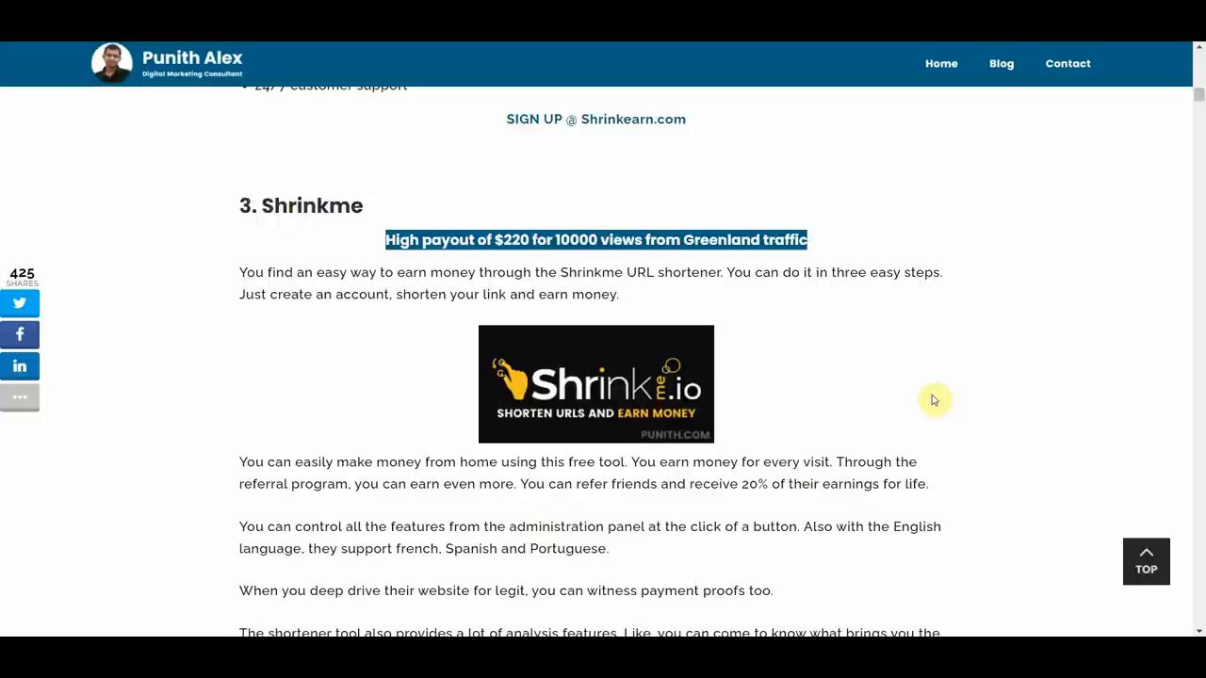
pyautogui.moveTo(818, 399)
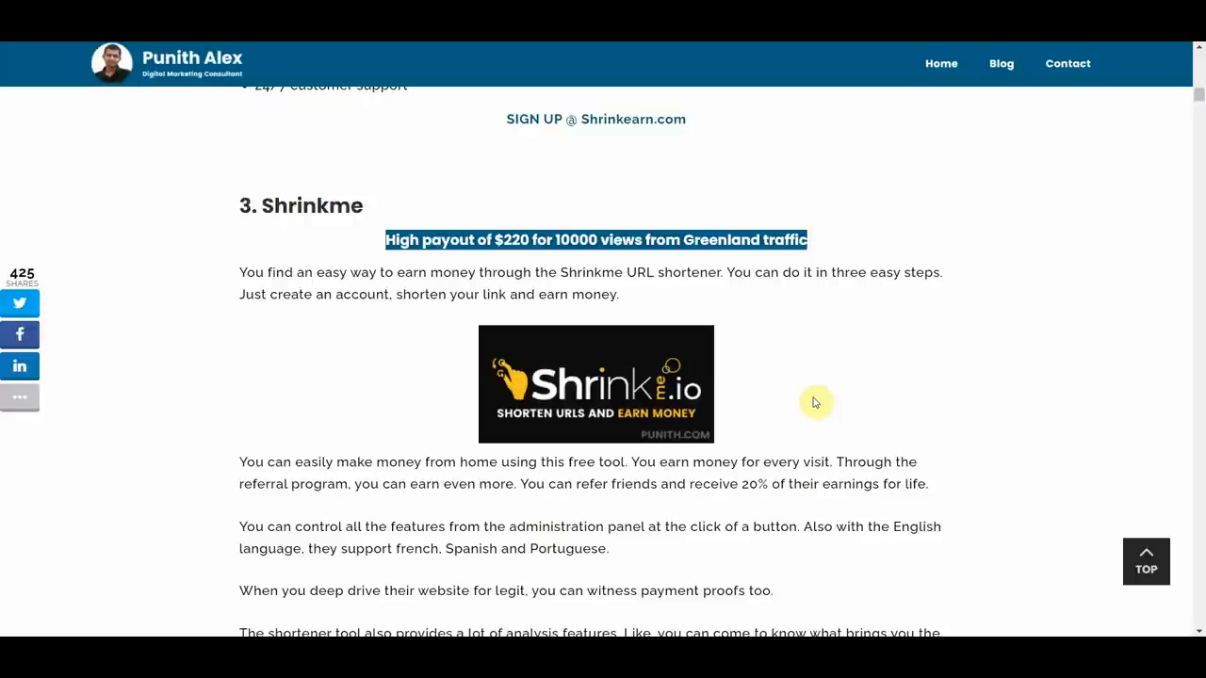
pyautogui.moveTo(525, 485)
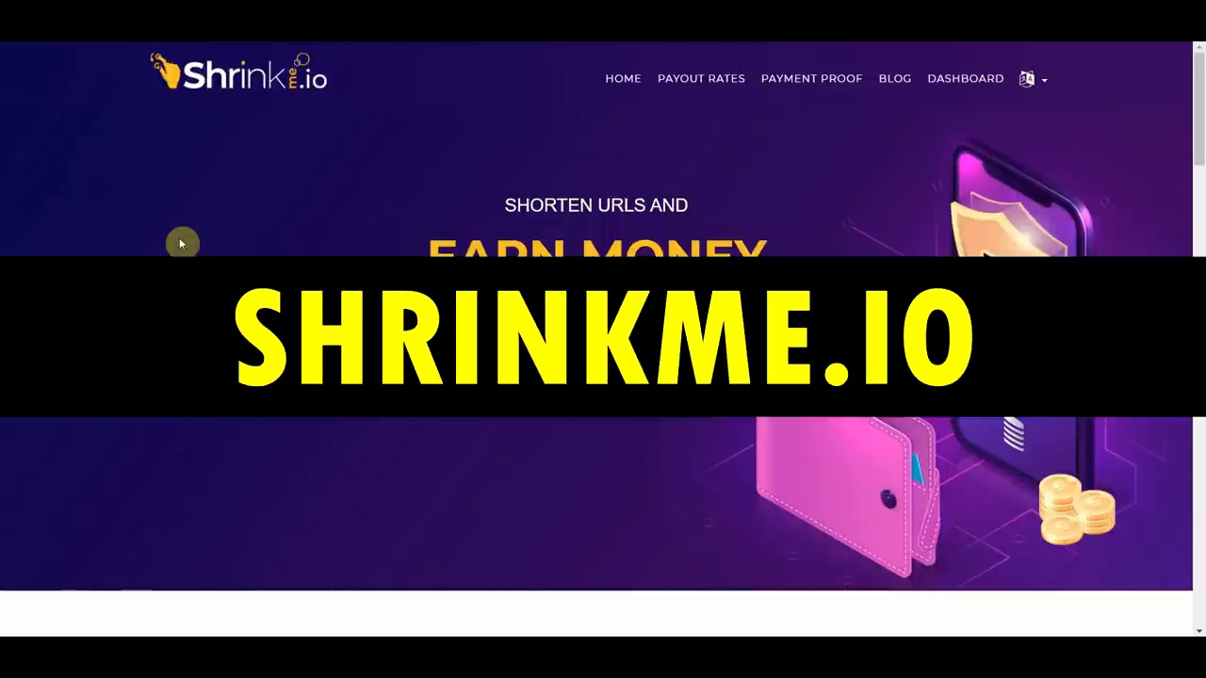
pyautogui.moveTo(424, 133)
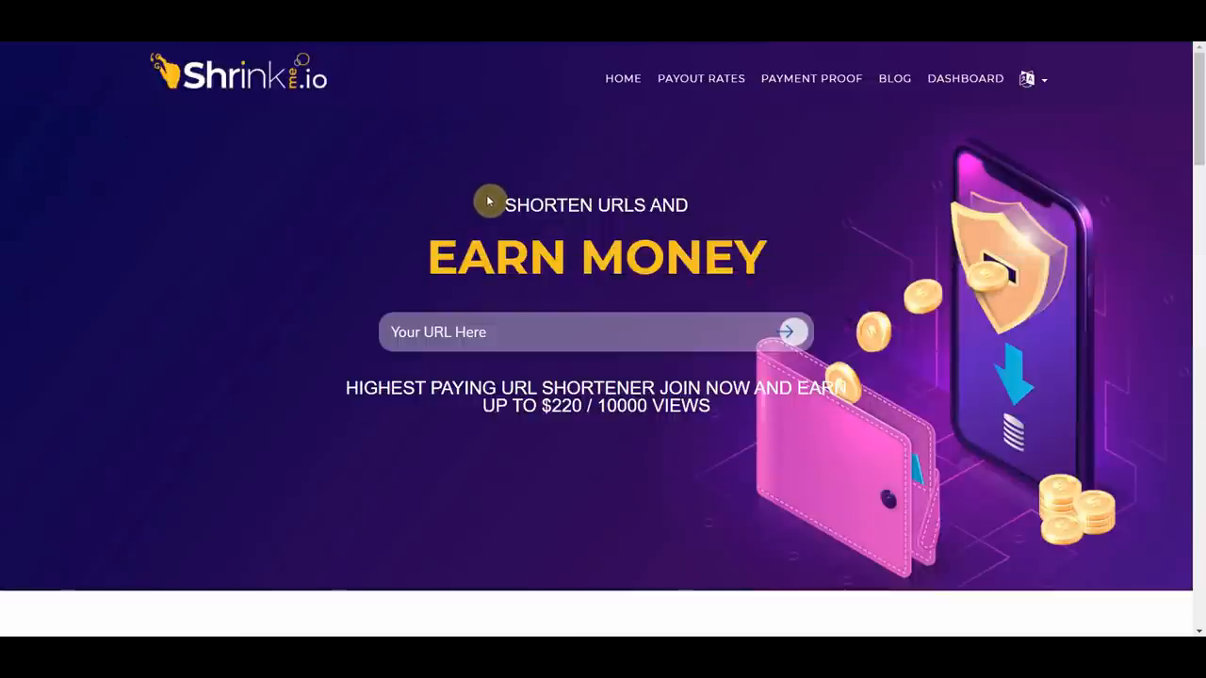
pyautogui.moveTo(779, 289)
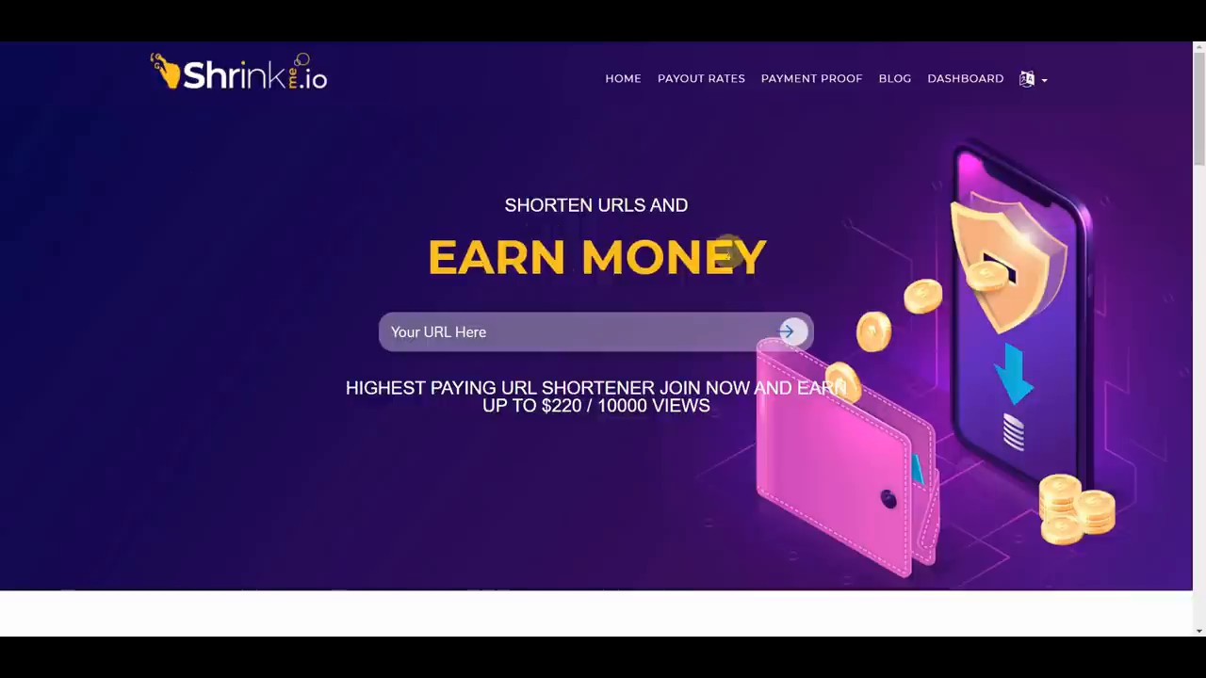
pyautogui.moveTo(716, 214)
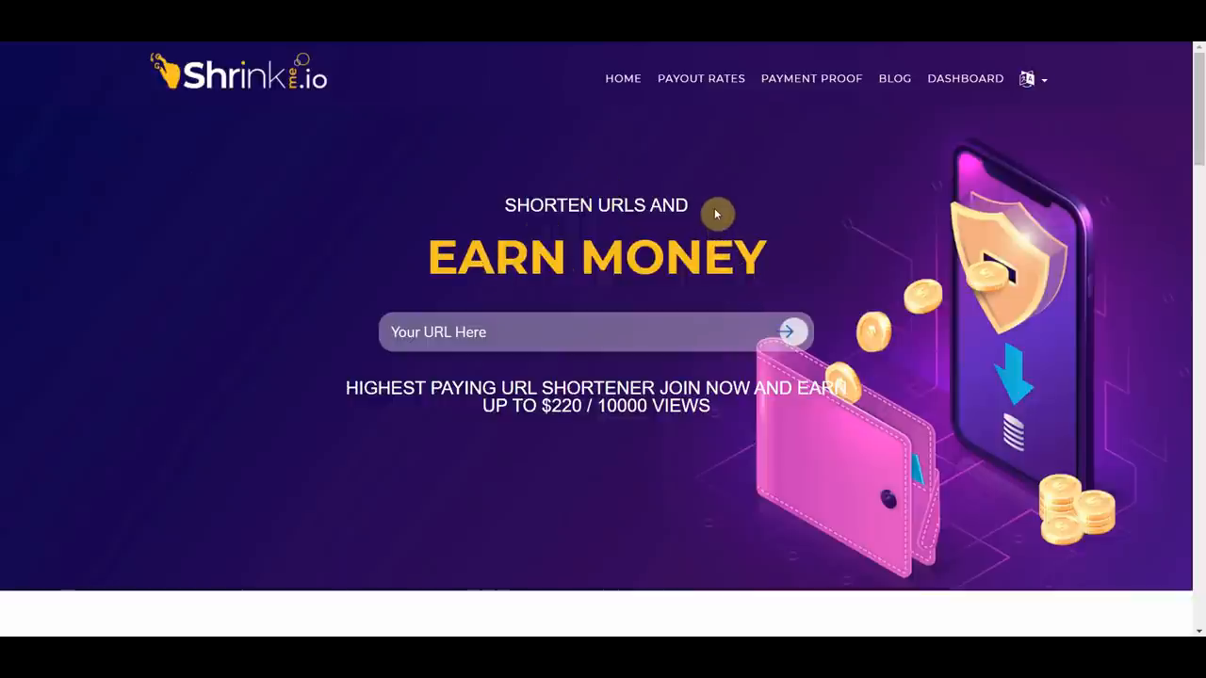
pyautogui.moveTo(698, 233)
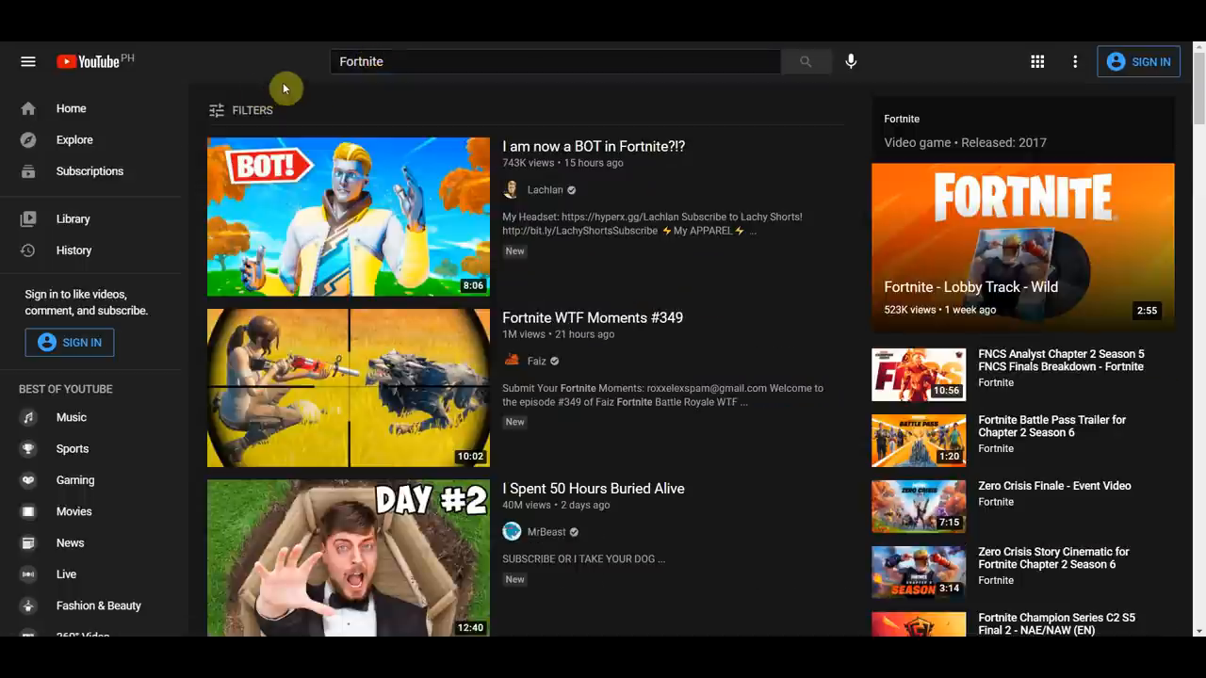
pyautogui.moveTo(834, 286)
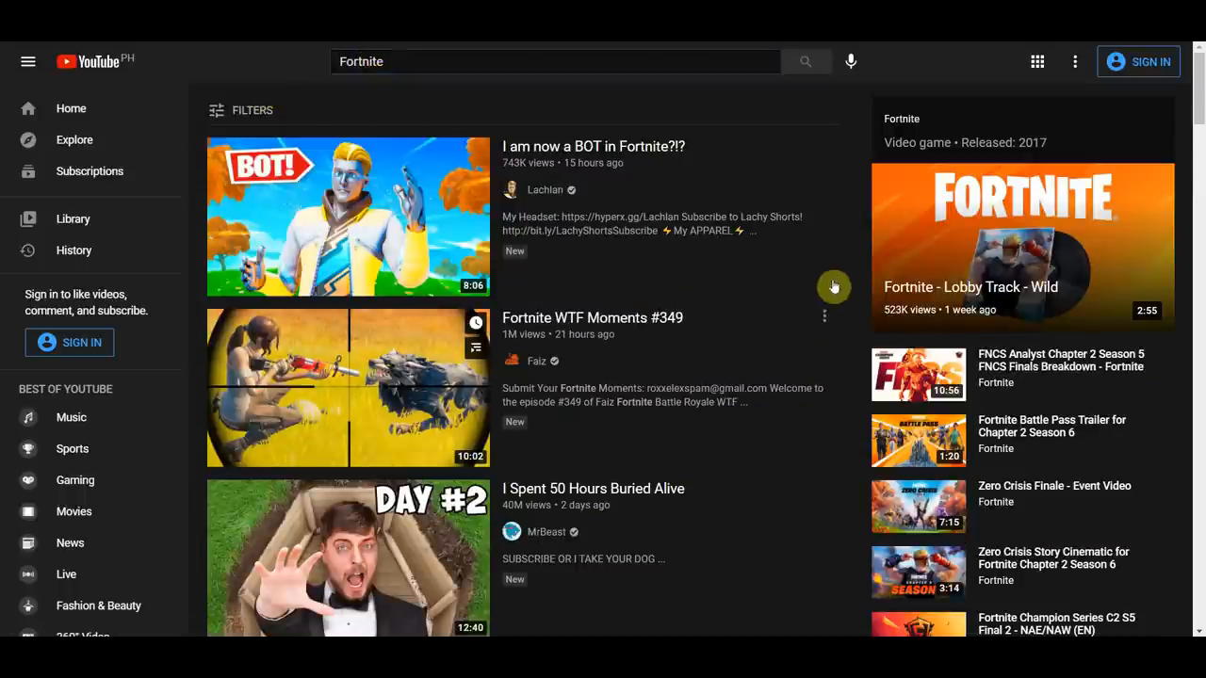
pyautogui.moveTo(347, 216)
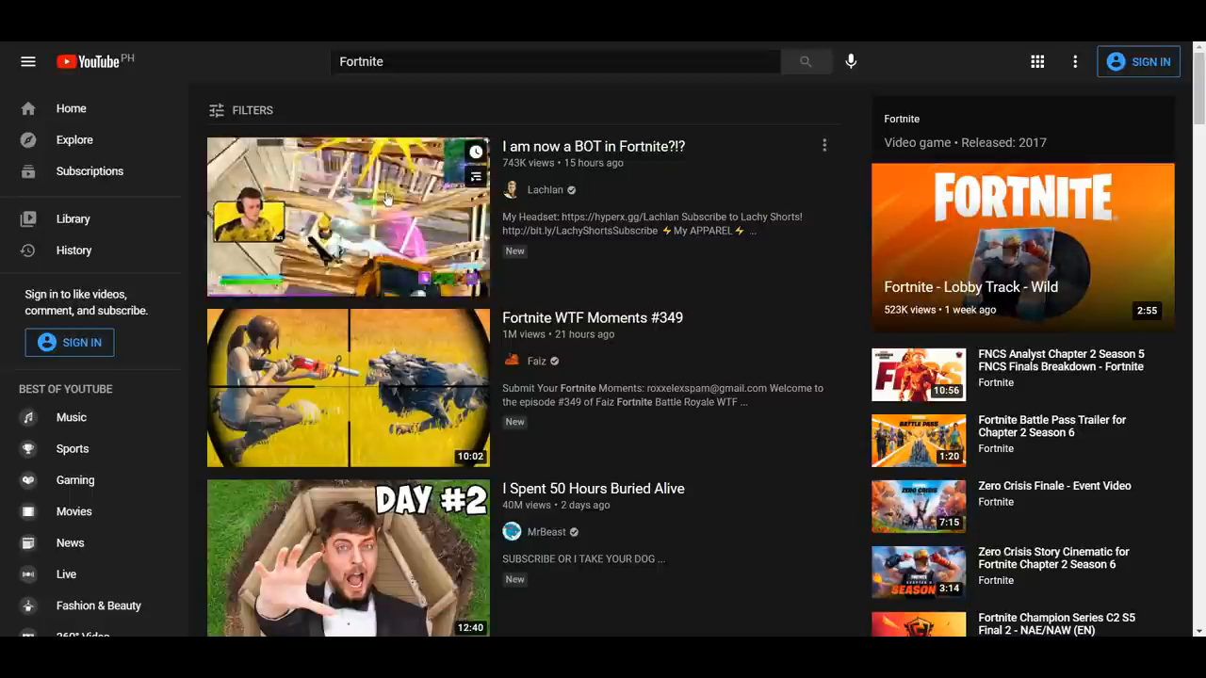
pyautogui.moveTo(582, 157)
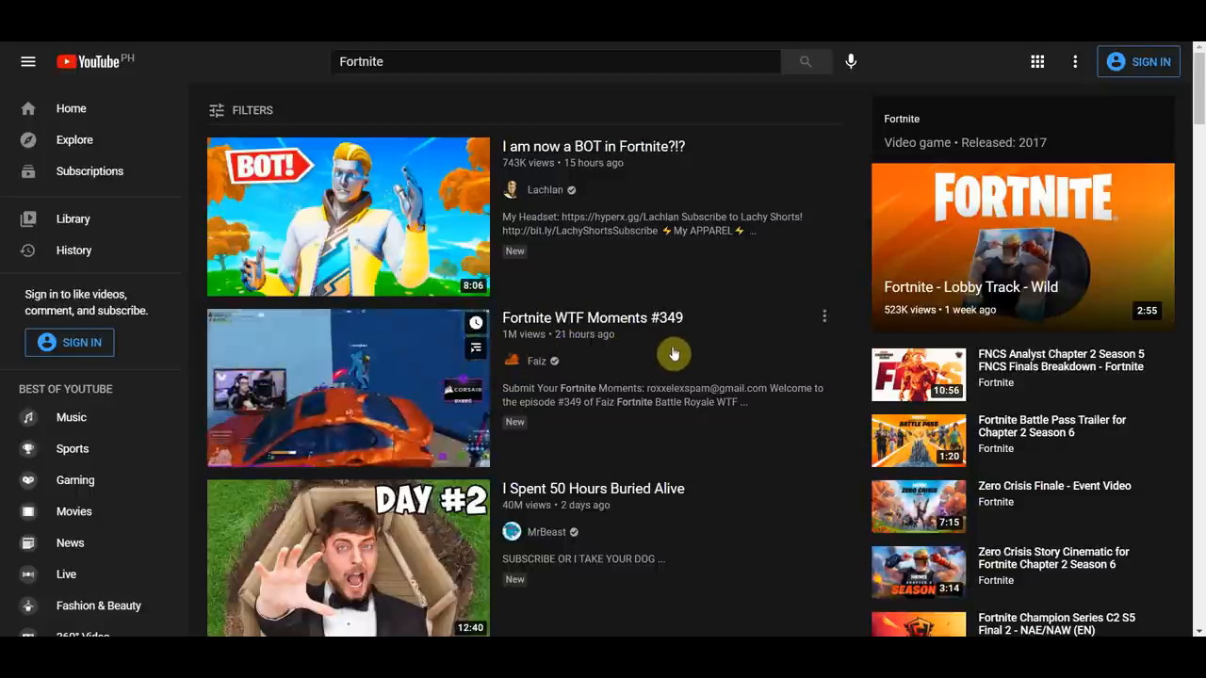
# Open the 'i uninstalled fortnite...' video and paste its youtu.be/-O_h3zRNWeE link into ShrinkMe
pyautogui.scroll(-3)
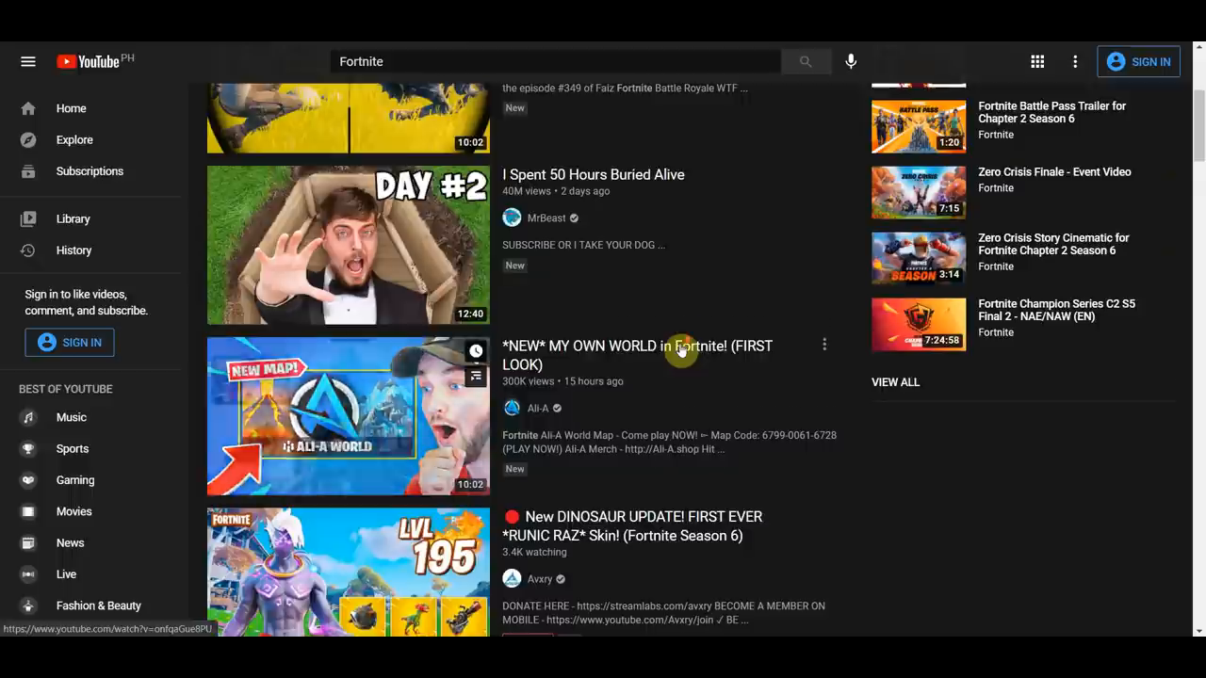
pyautogui.scroll(-3)
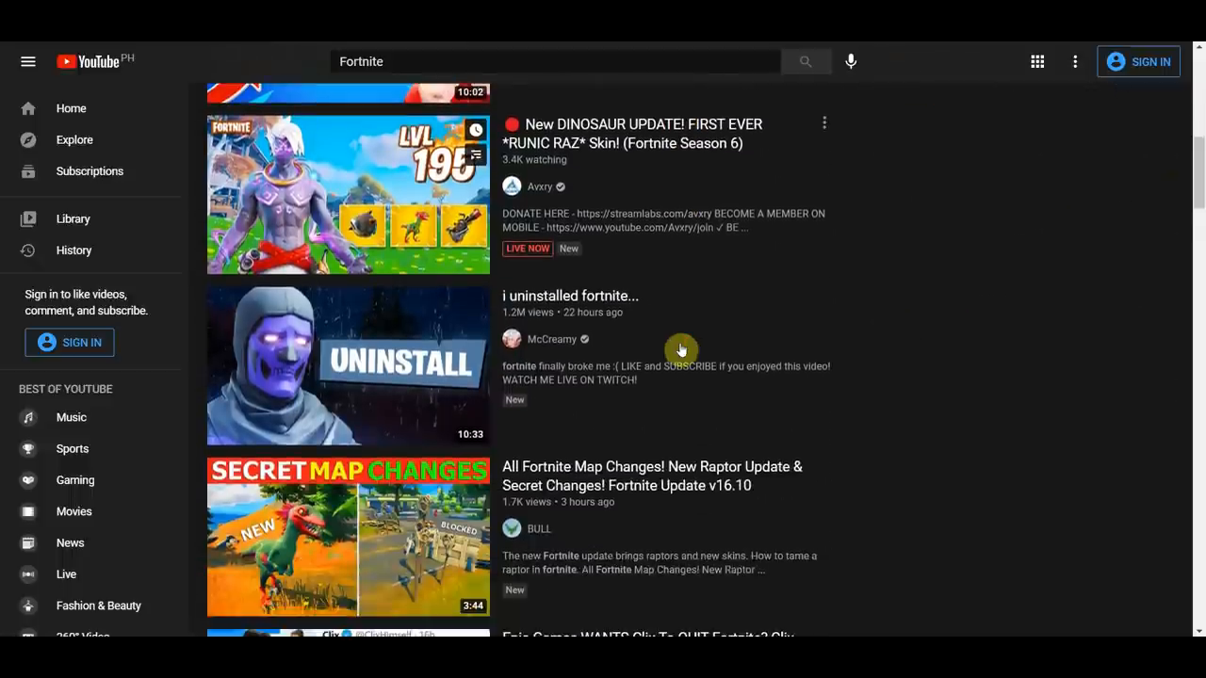
pyautogui.scroll(-3)
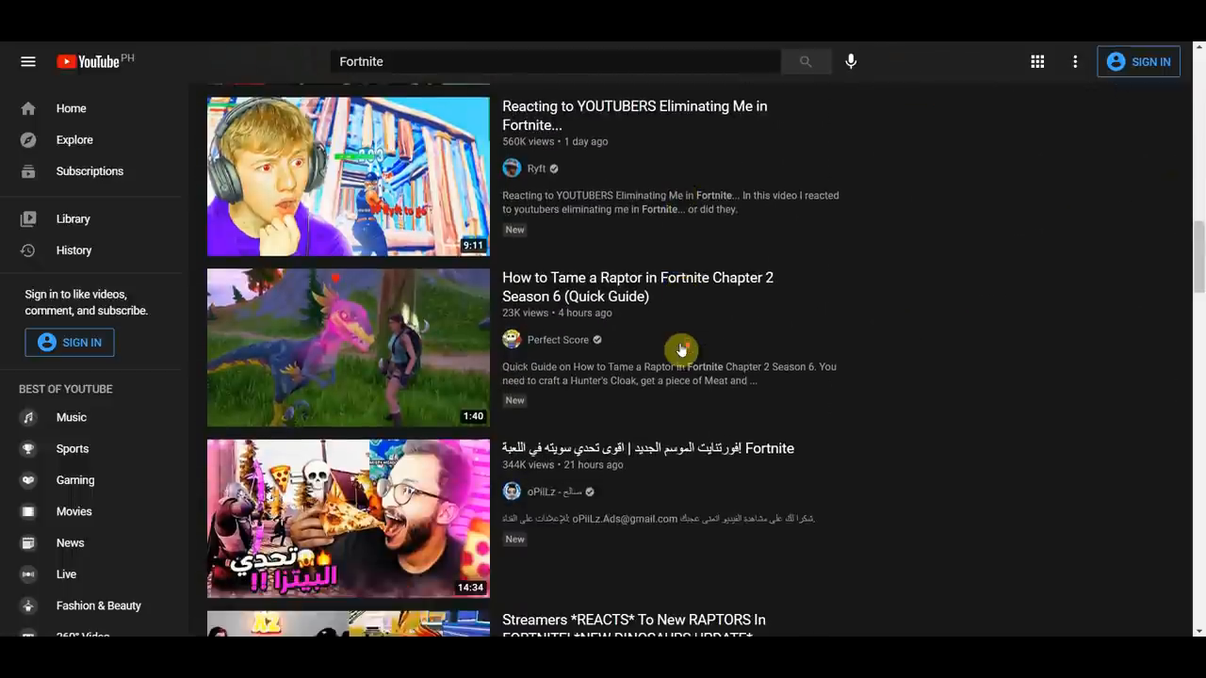
pyautogui.scroll(-3)
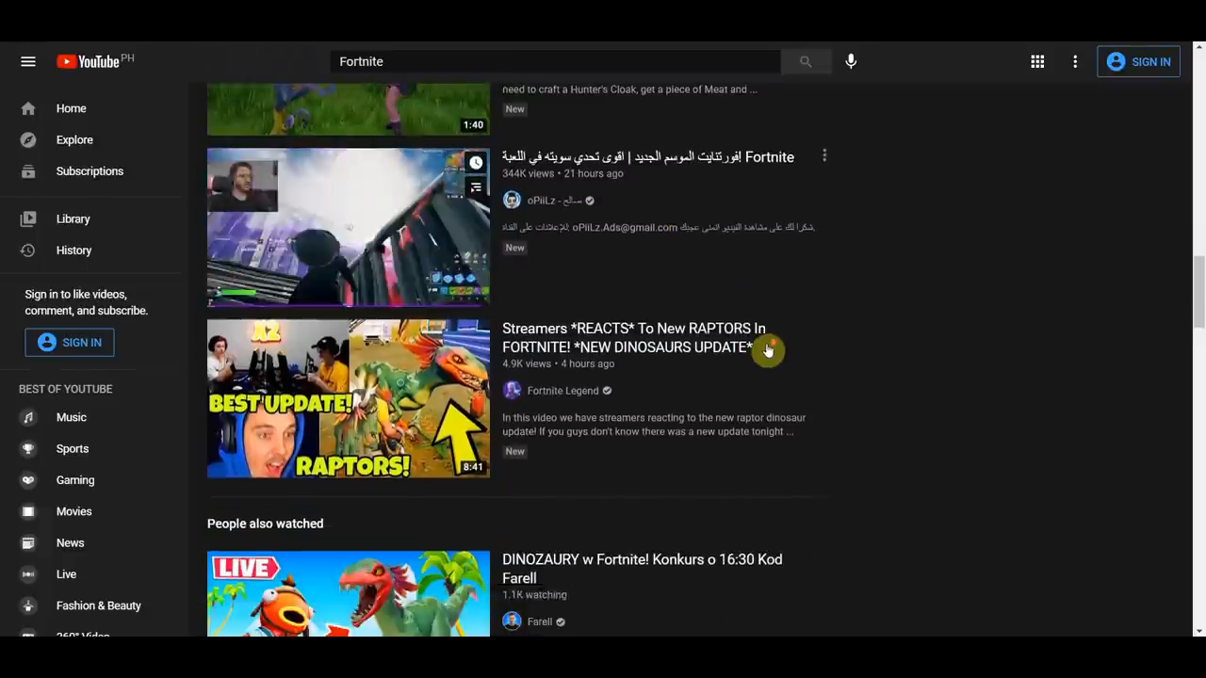
pyautogui.scroll(3)
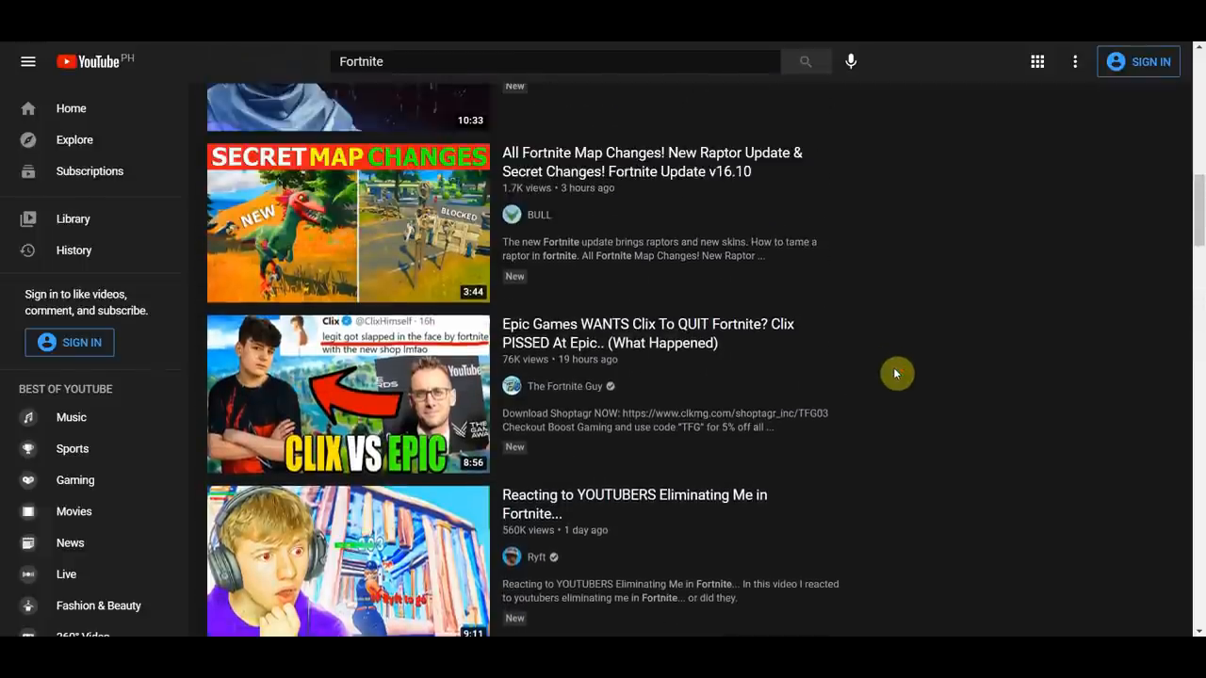
pyautogui.scroll(3)
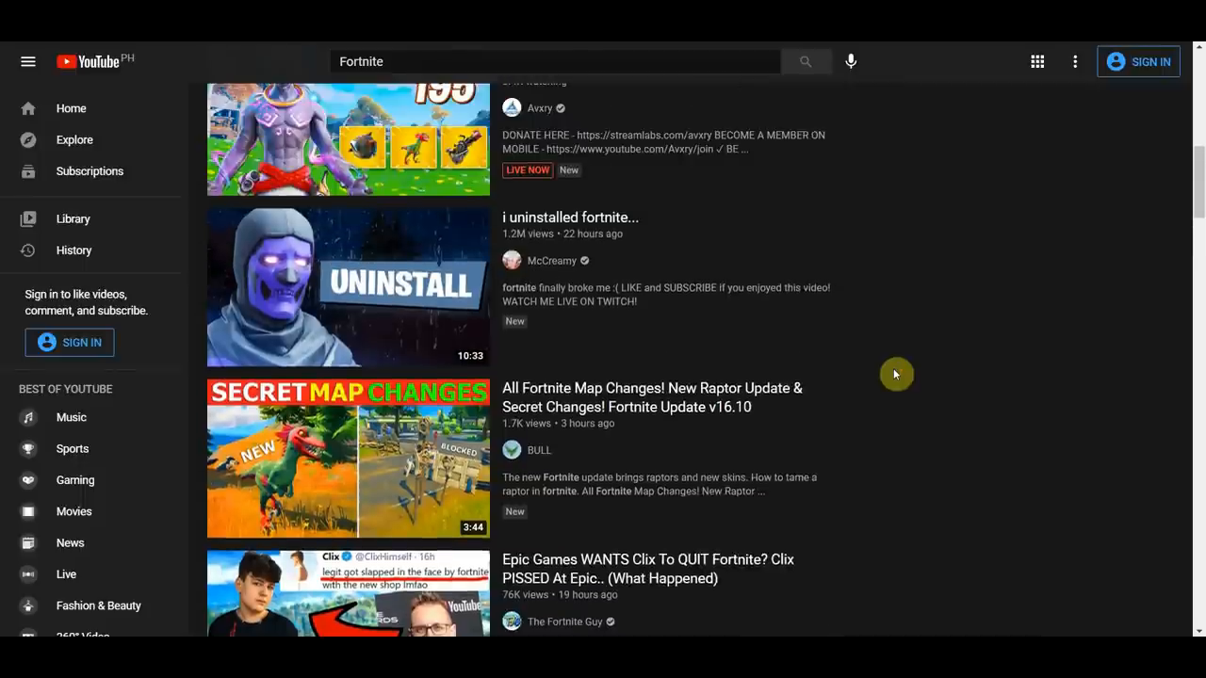
pyautogui.scroll(3)
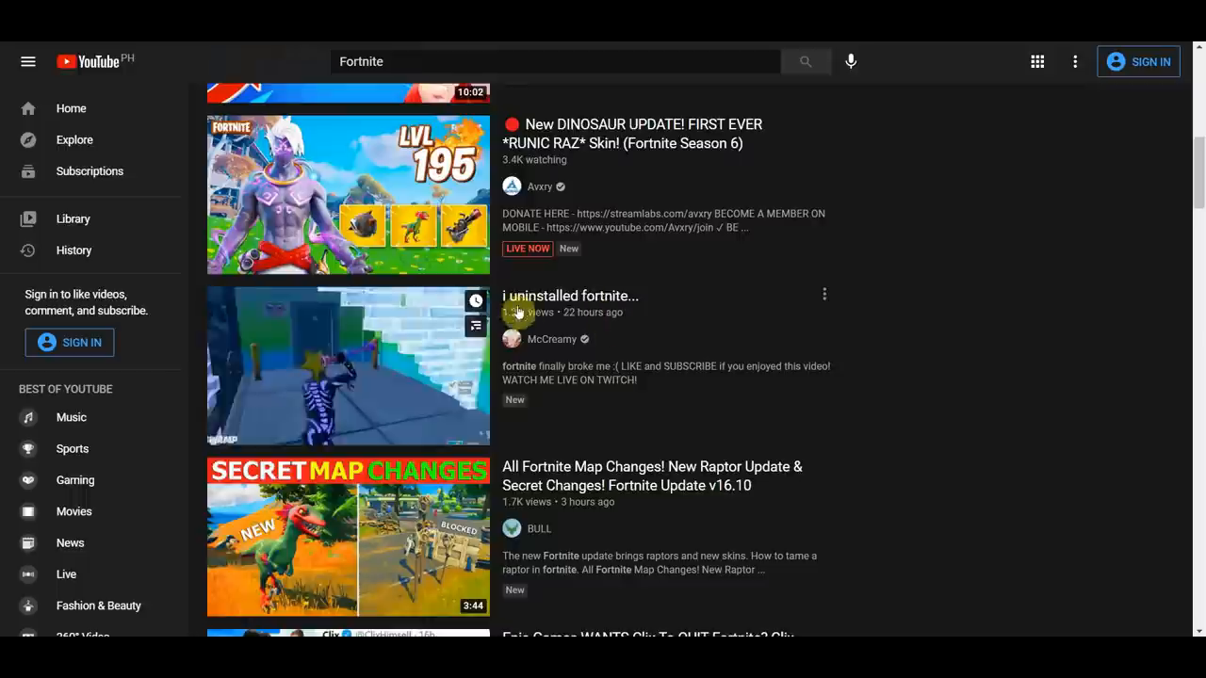
pyautogui.click(348, 366)
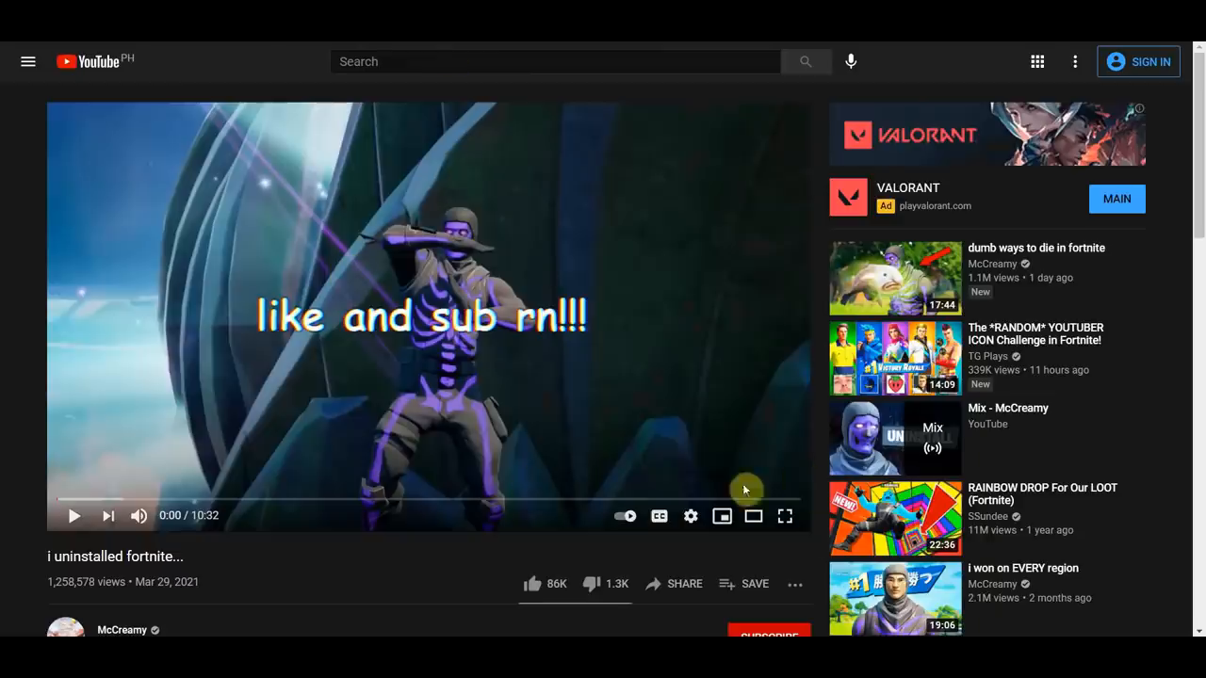
pyautogui.click(684, 584)
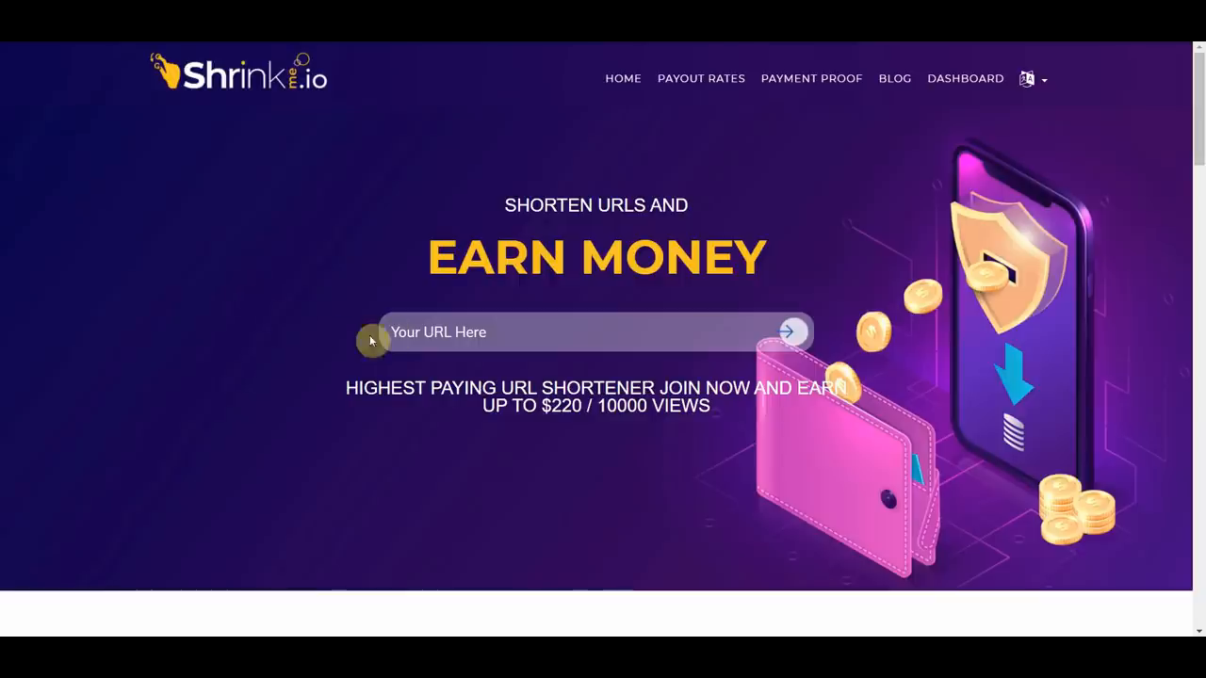
pyautogui.write('https://youtu.be/-O_h3zRNWeE')
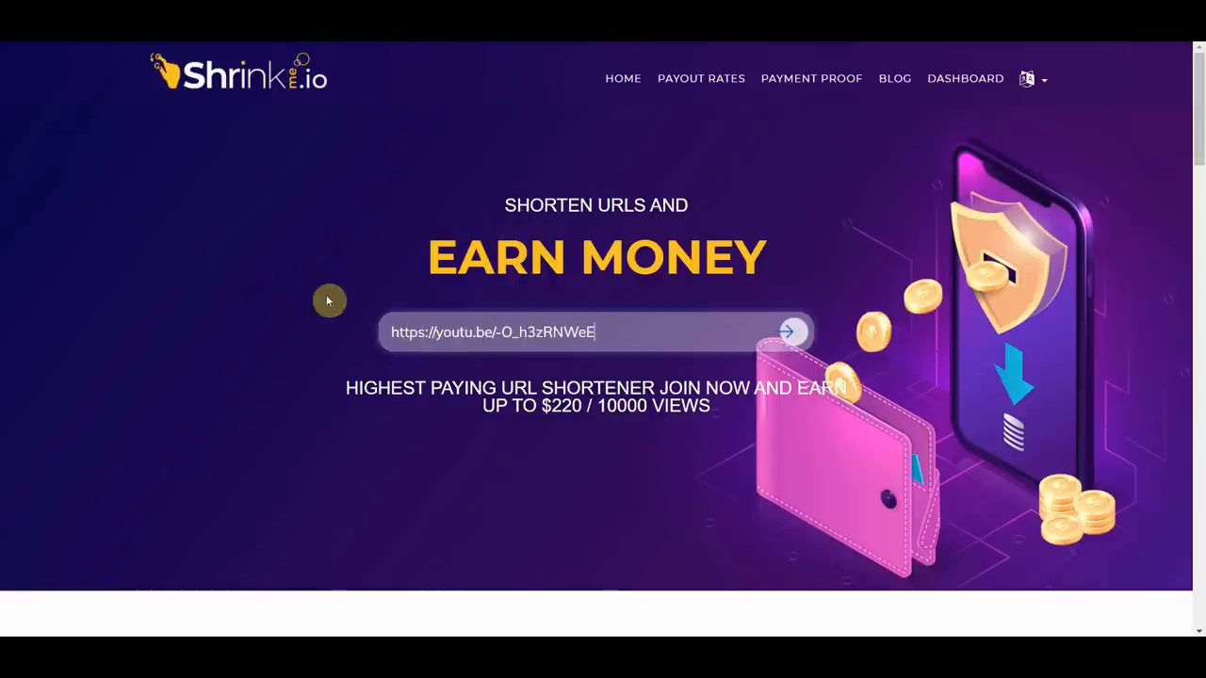
pyautogui.moveTo(501, 53)
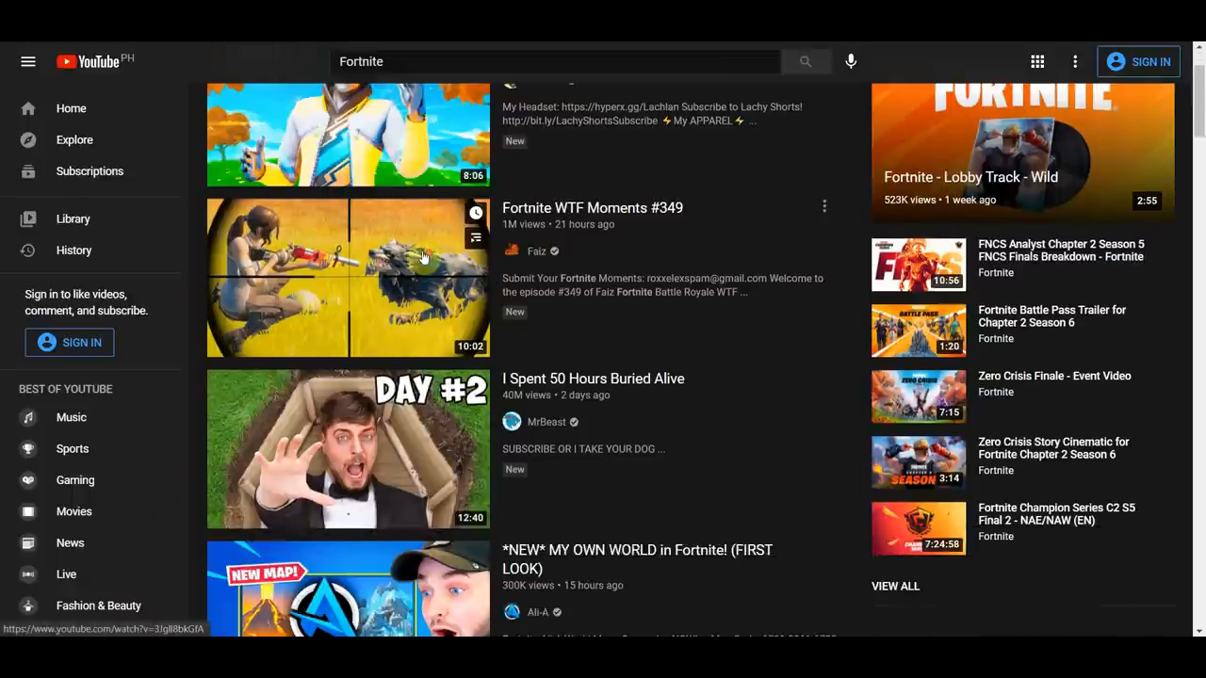
pyautogui.scroll(-3)
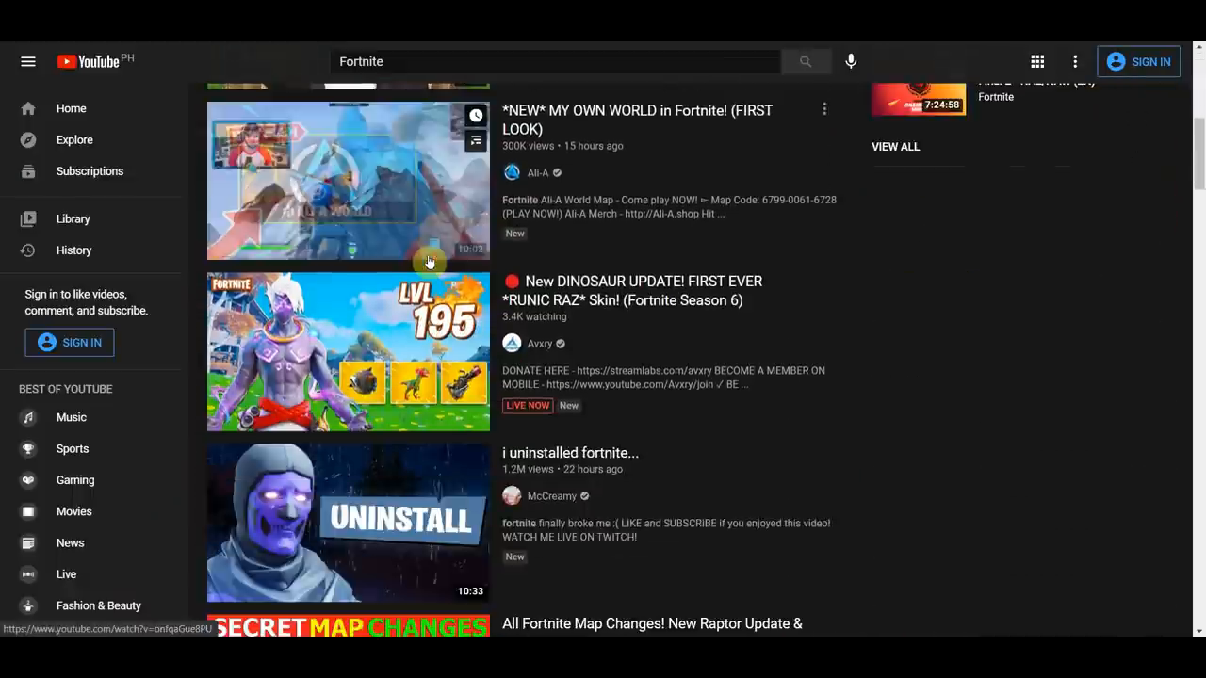
pyautogui.scroll(-3)
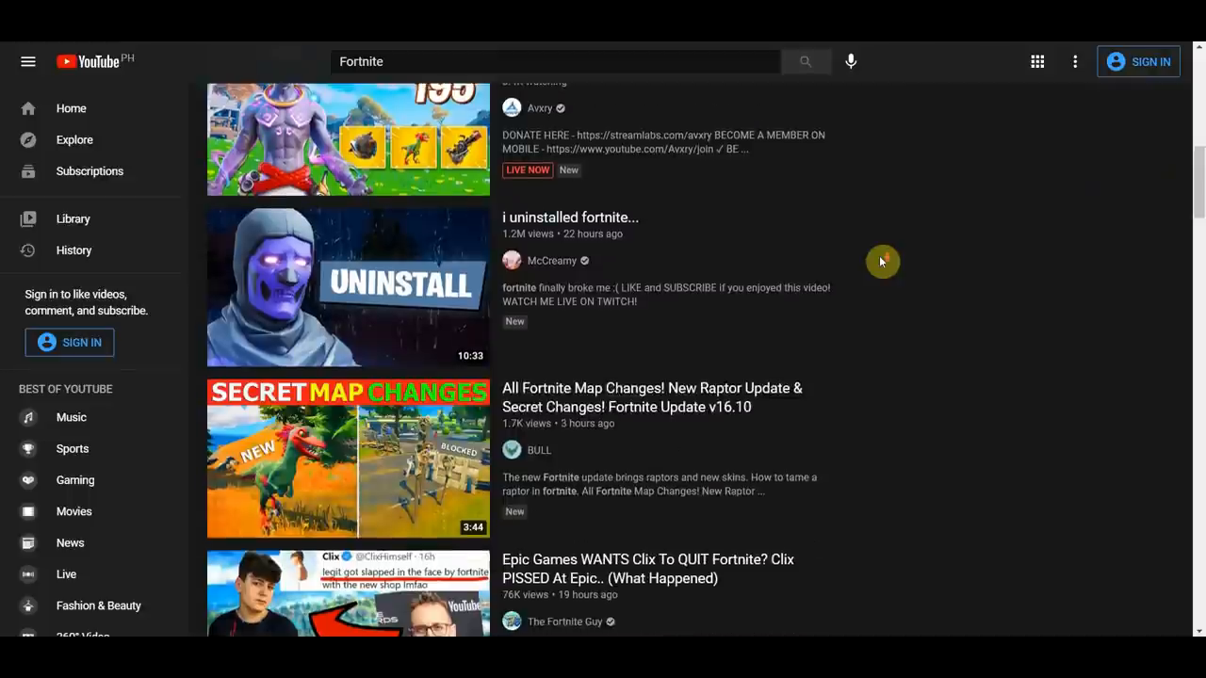
pyautogui.scroll(-3)
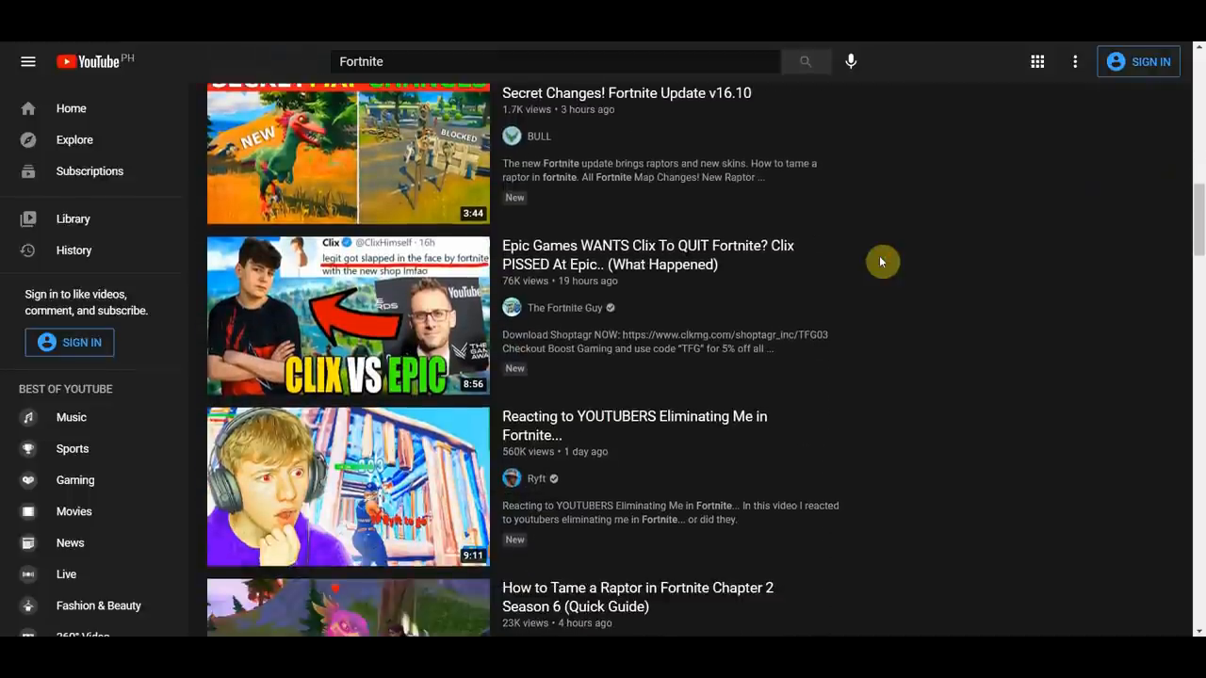
pyautogui.scroll(-3)
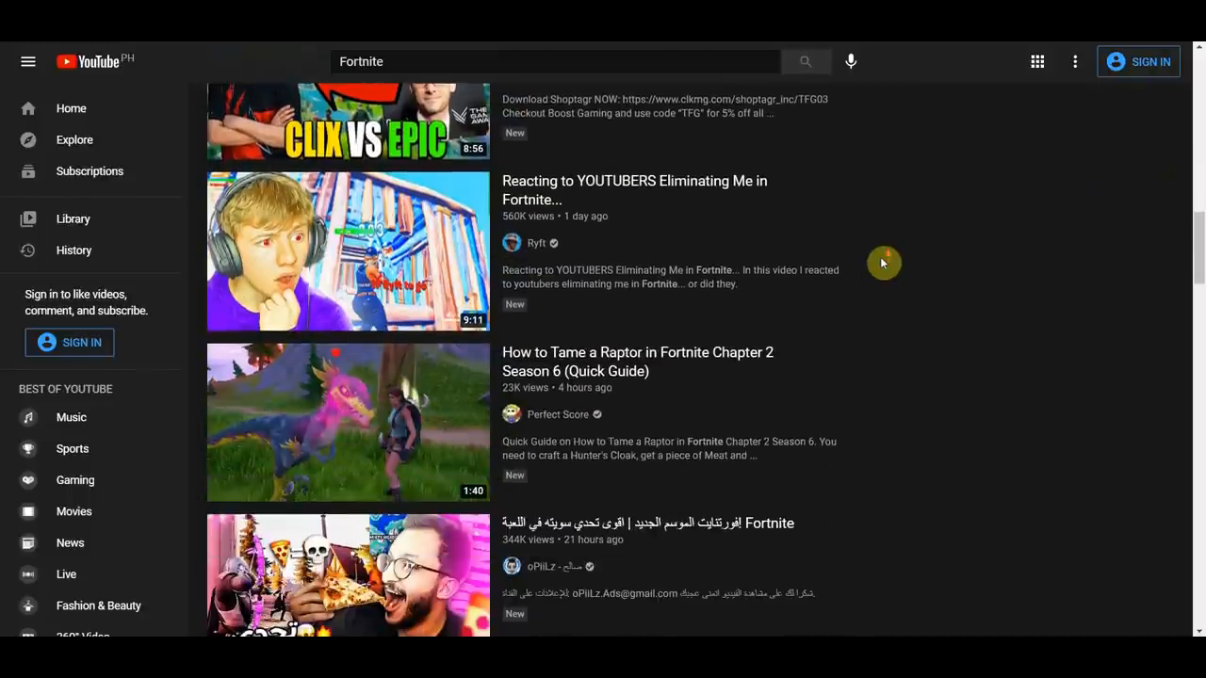
pyautogui.scroll(-3)
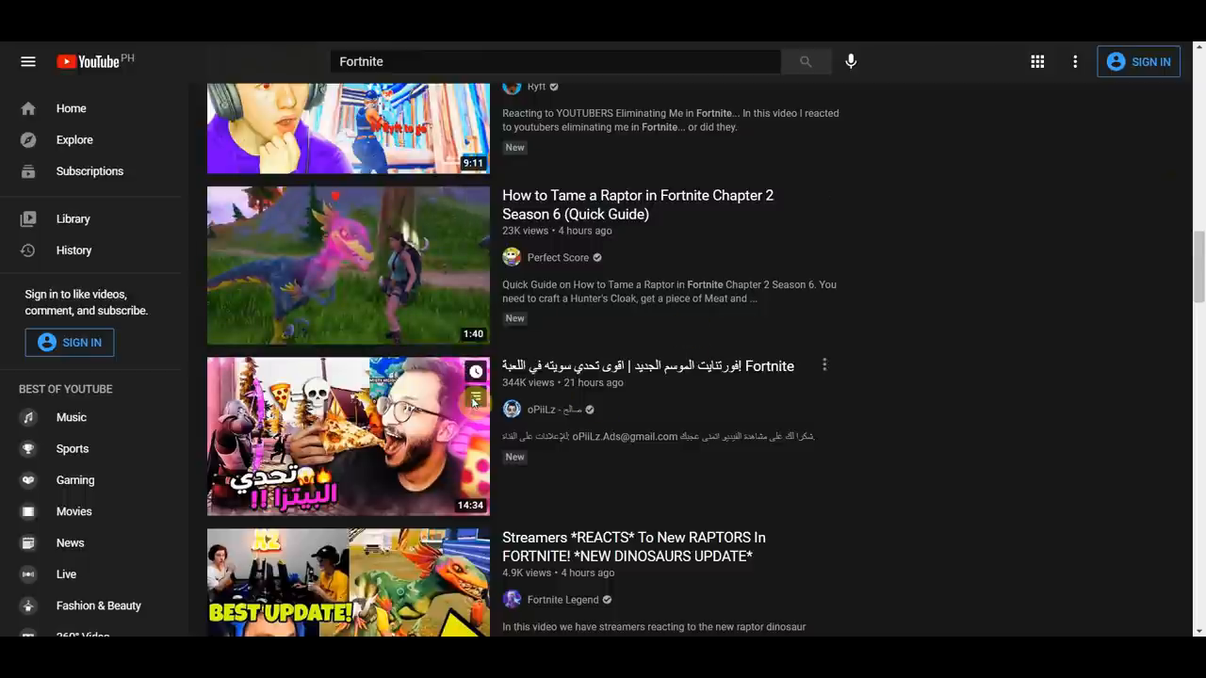
pyautogui.scroll(-3)
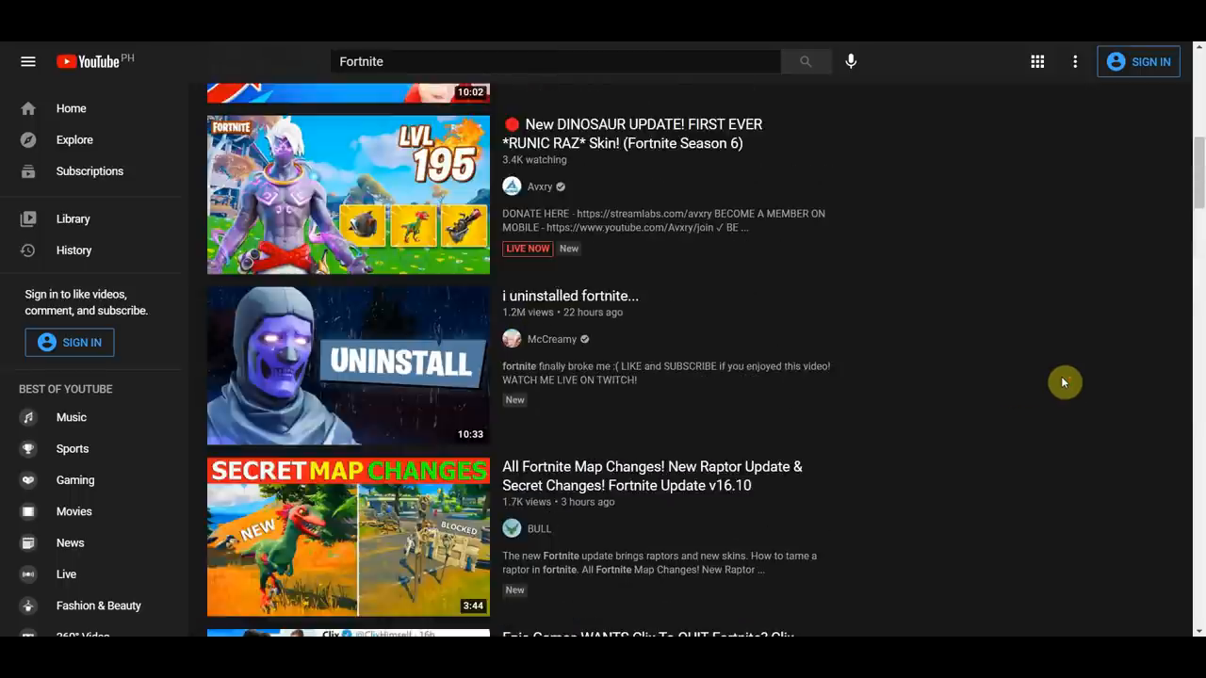
pyautogui.scroll(-3)
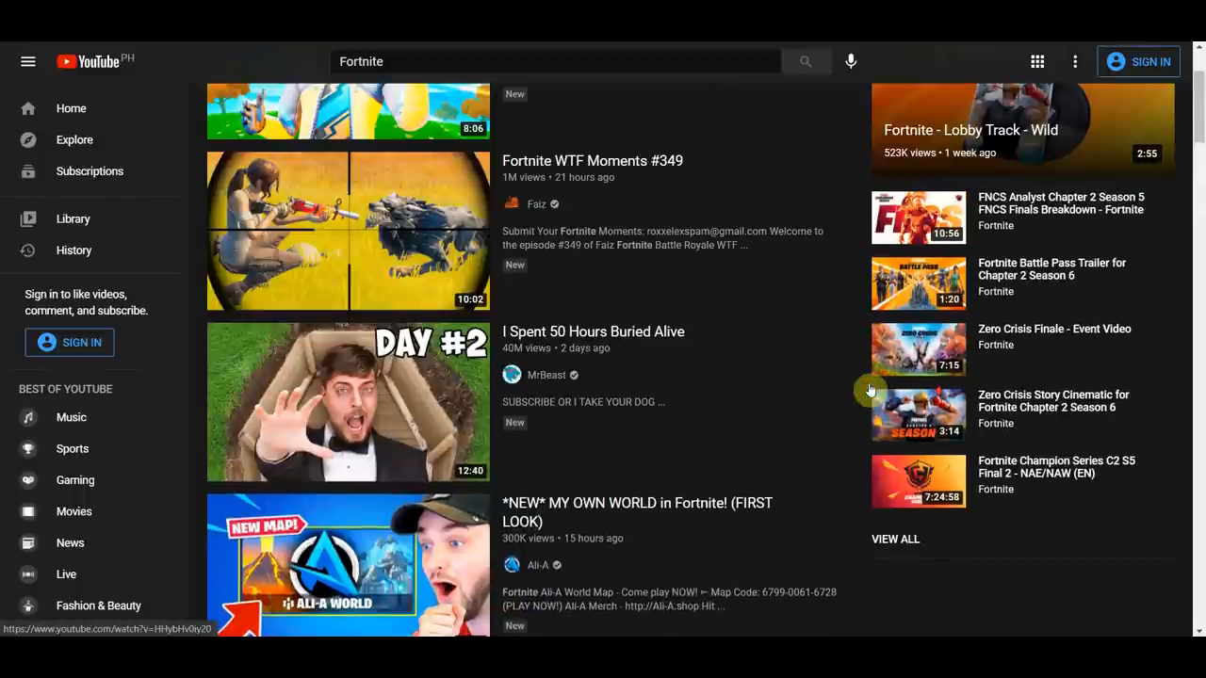
pyautogui.scroll(3)
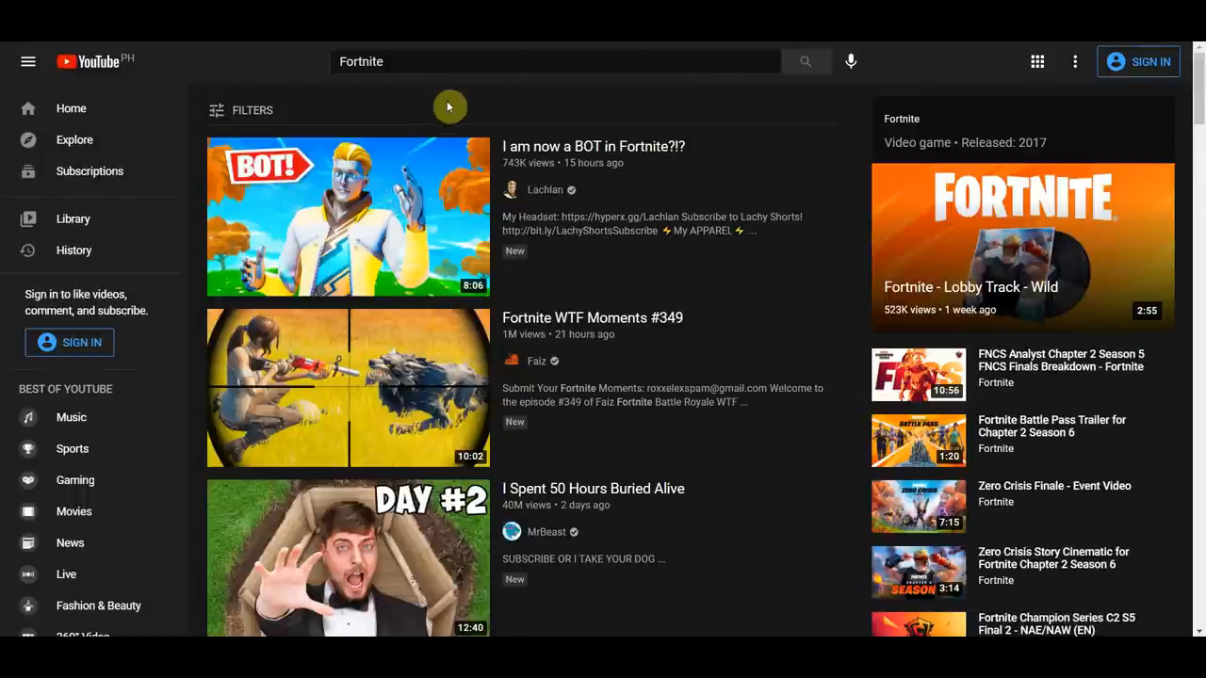
pyautogui.moveTo(509, 509)
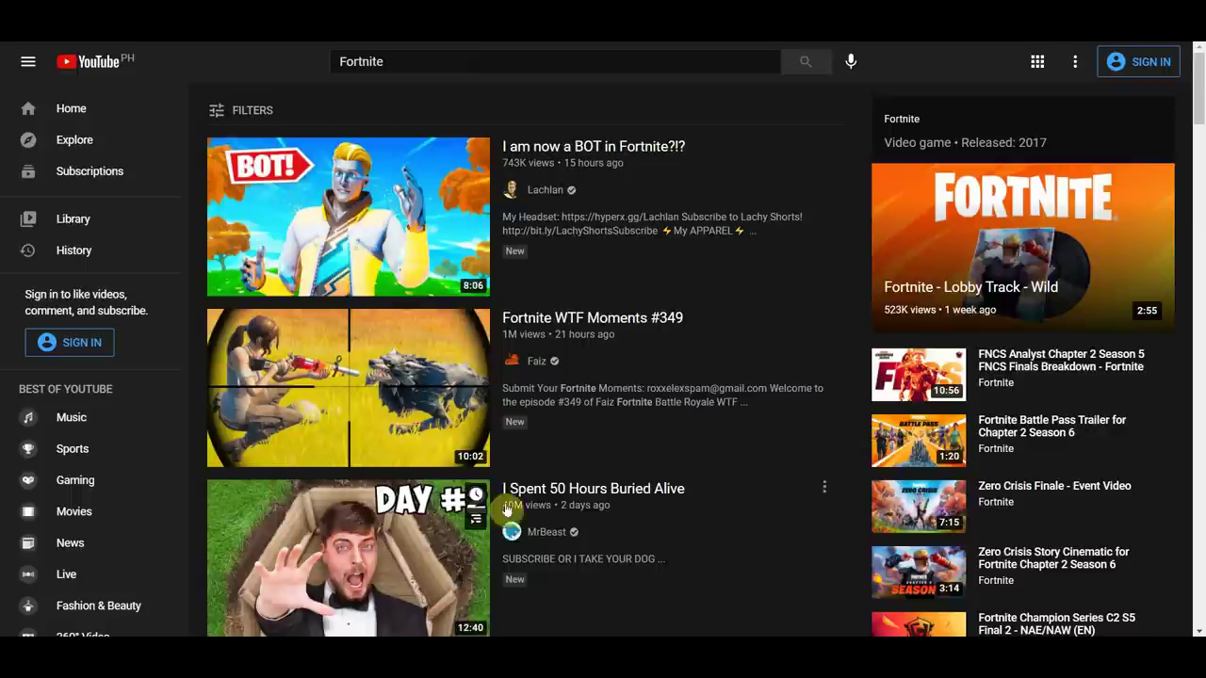
pyautogui.moveTo(489, 116)
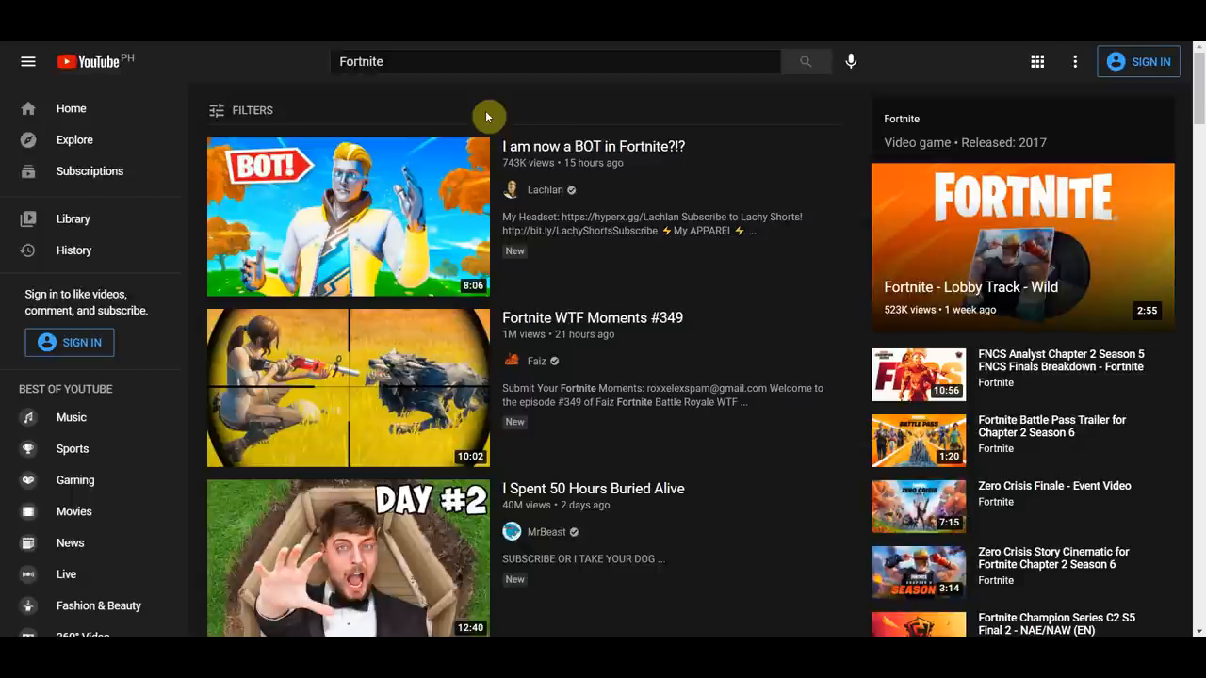
pyautogui.moveTo(569, 114)
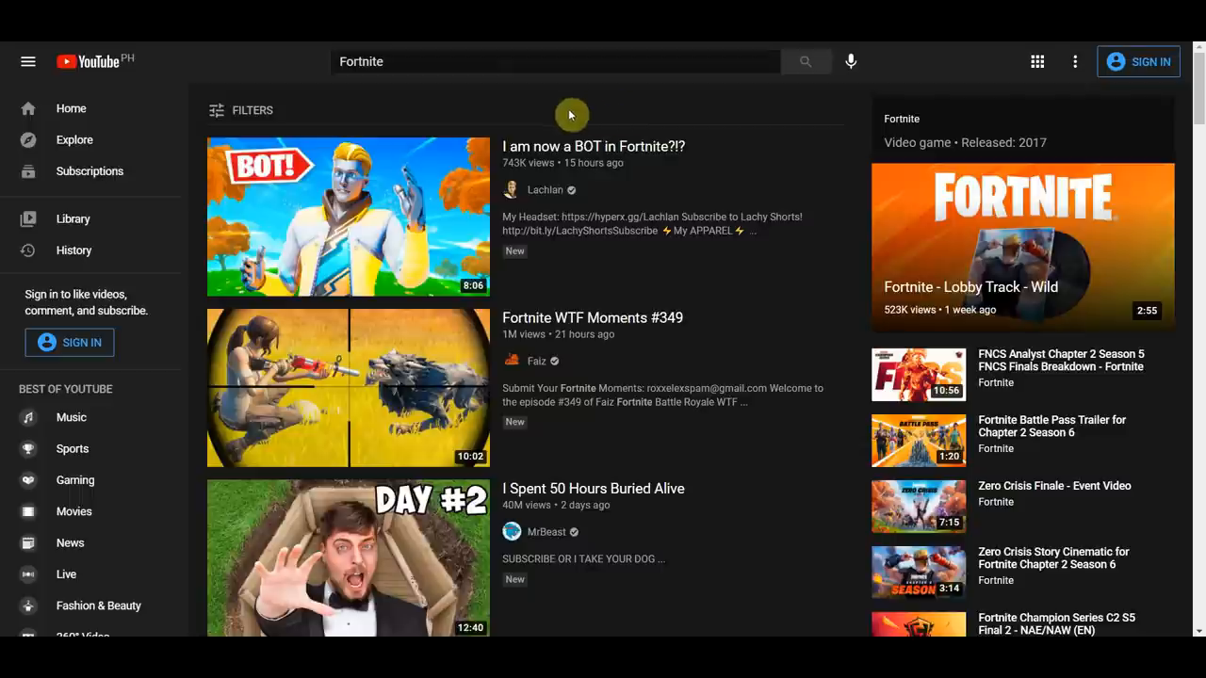
pyautogui.moveTo(386, 106)
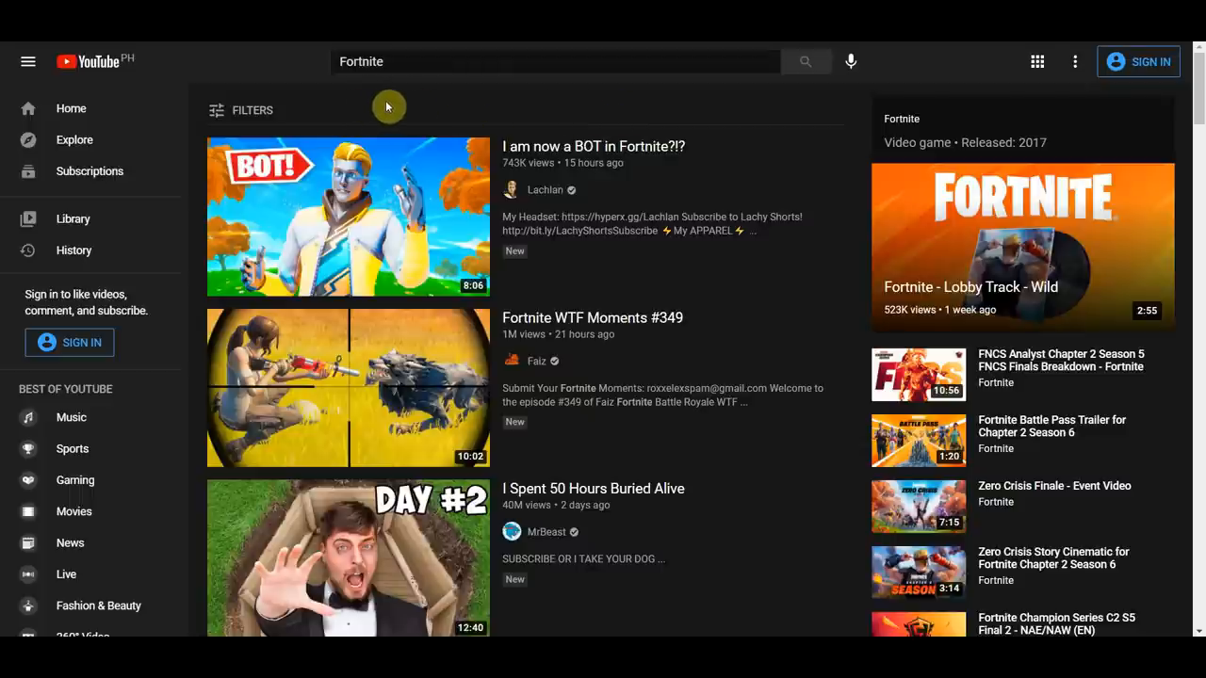
pyautogui.moveTo(328, 120)
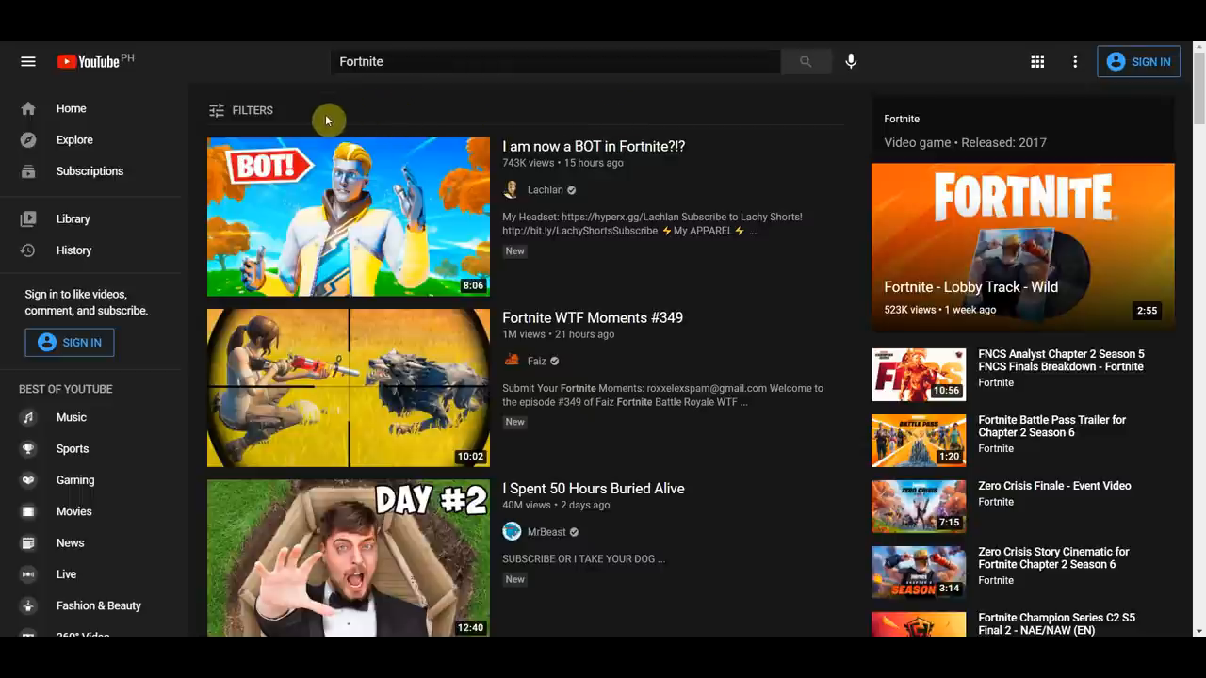
pyautogui.moveTo(626, 318)
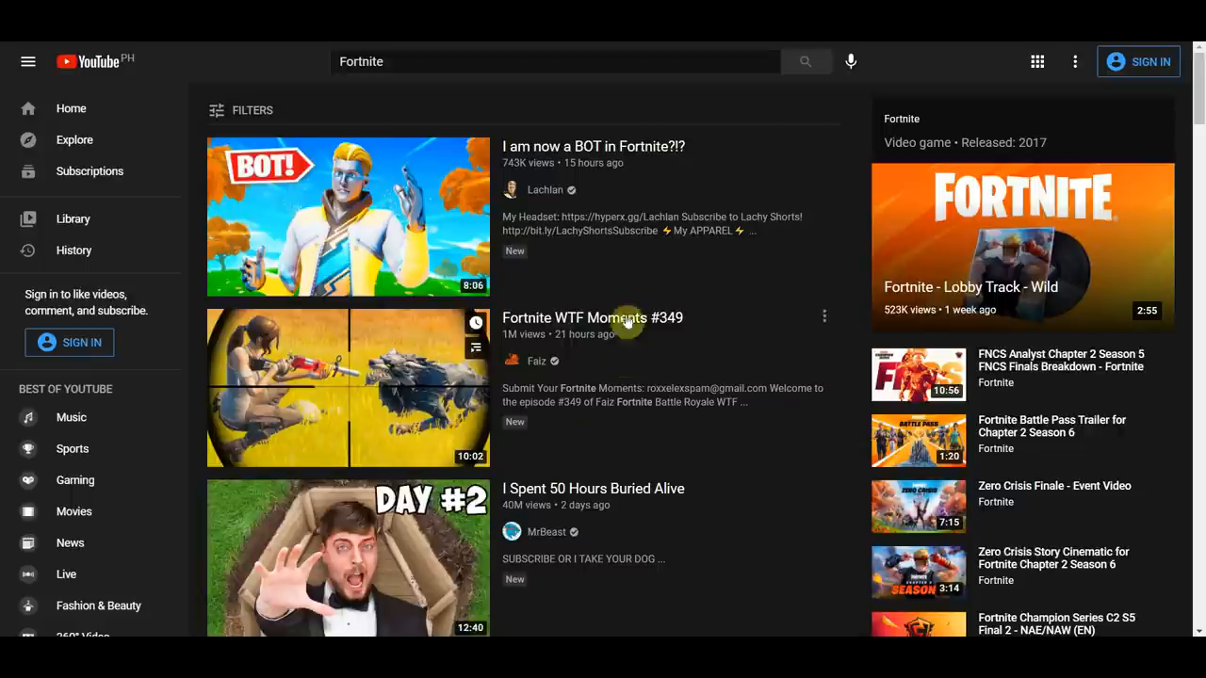
pyautogui.moveTo(348, 111)
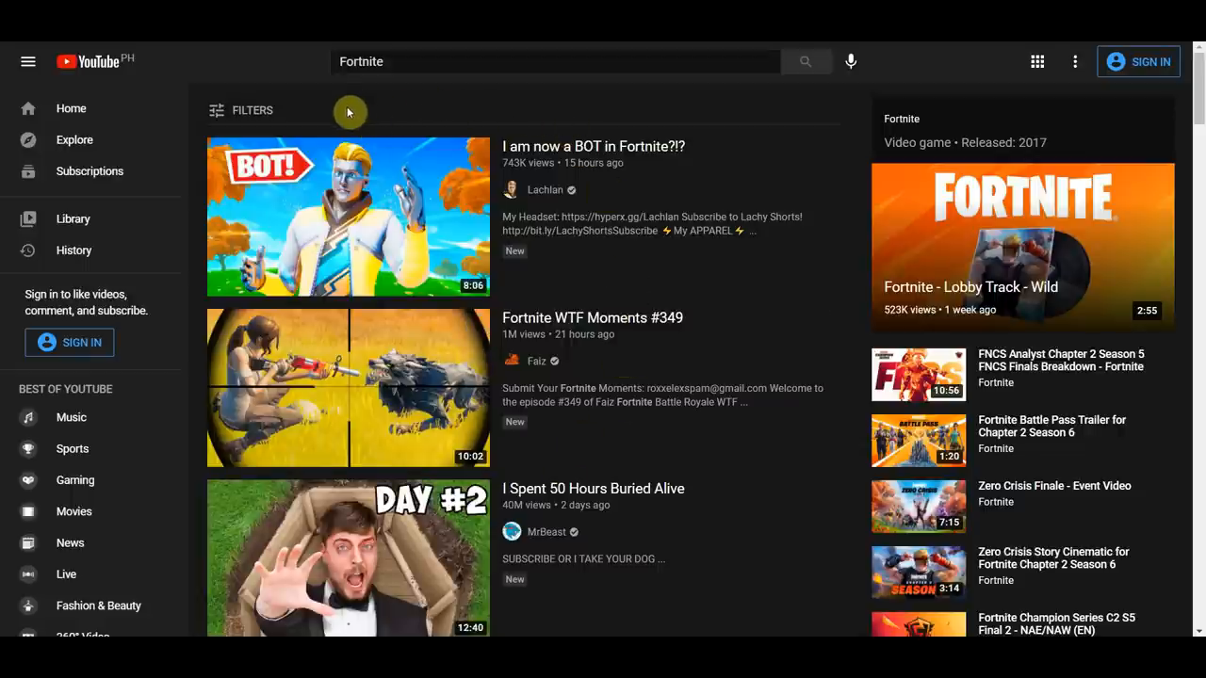
pyautogui.moveTo(694, 117)
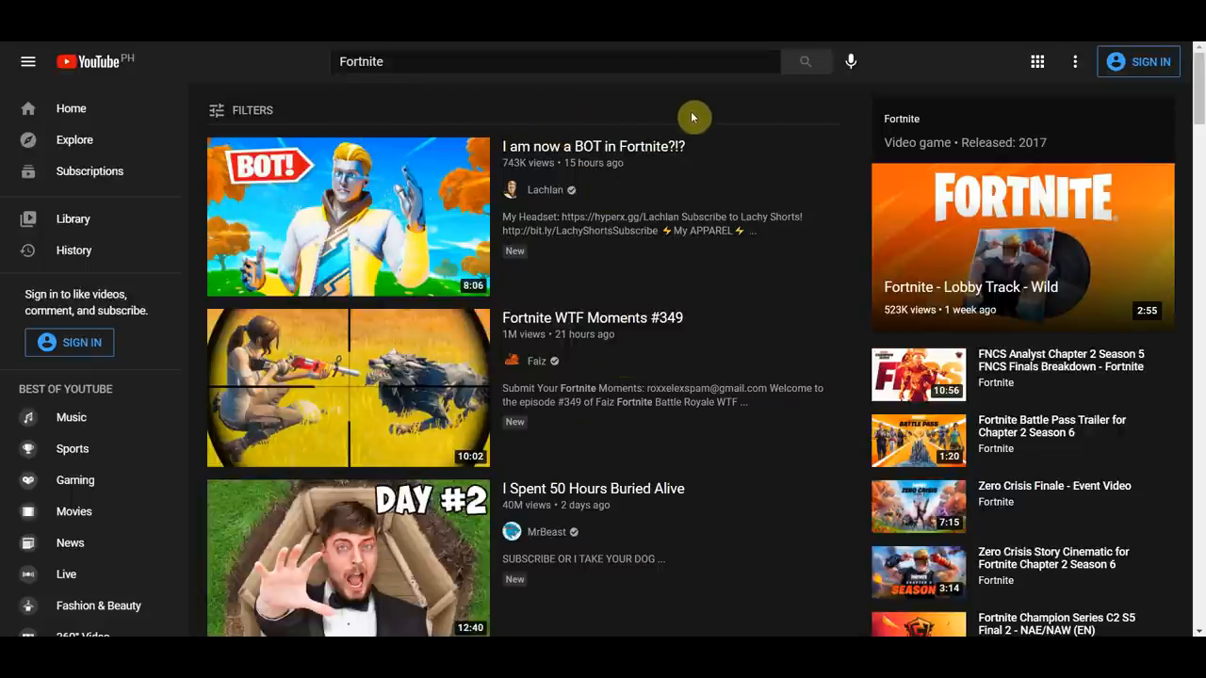
pyautogui.moveTo(502, 124)
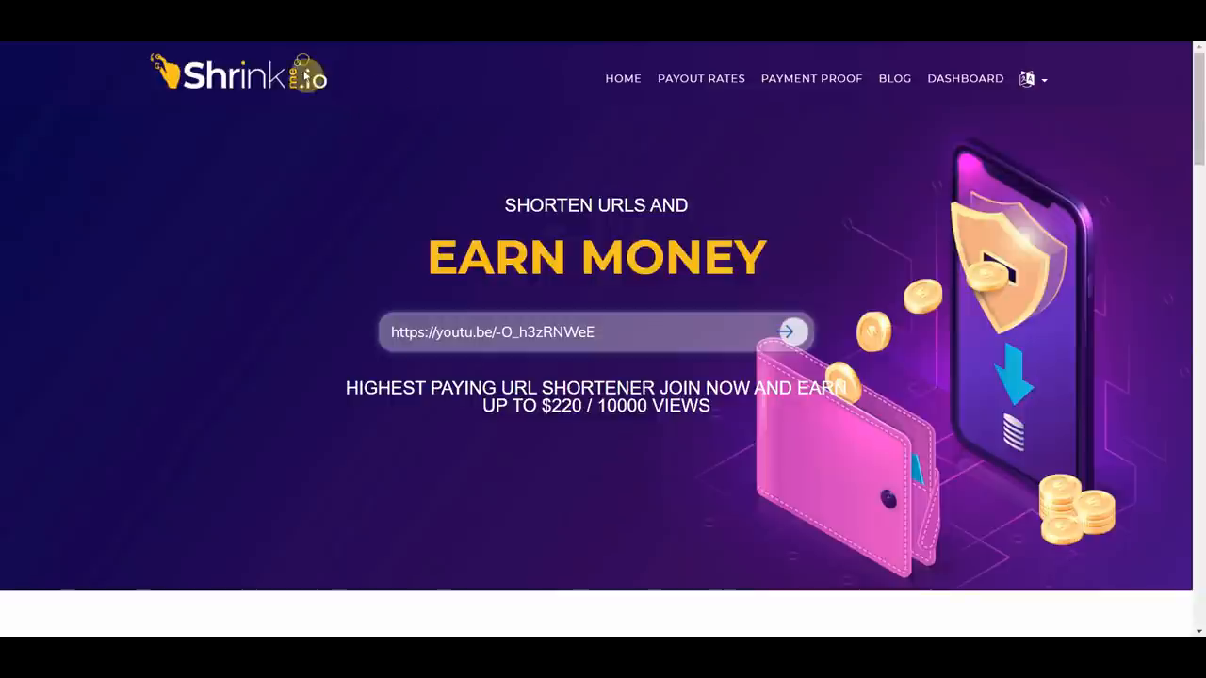
pyautogui.moveTo(461, 116)
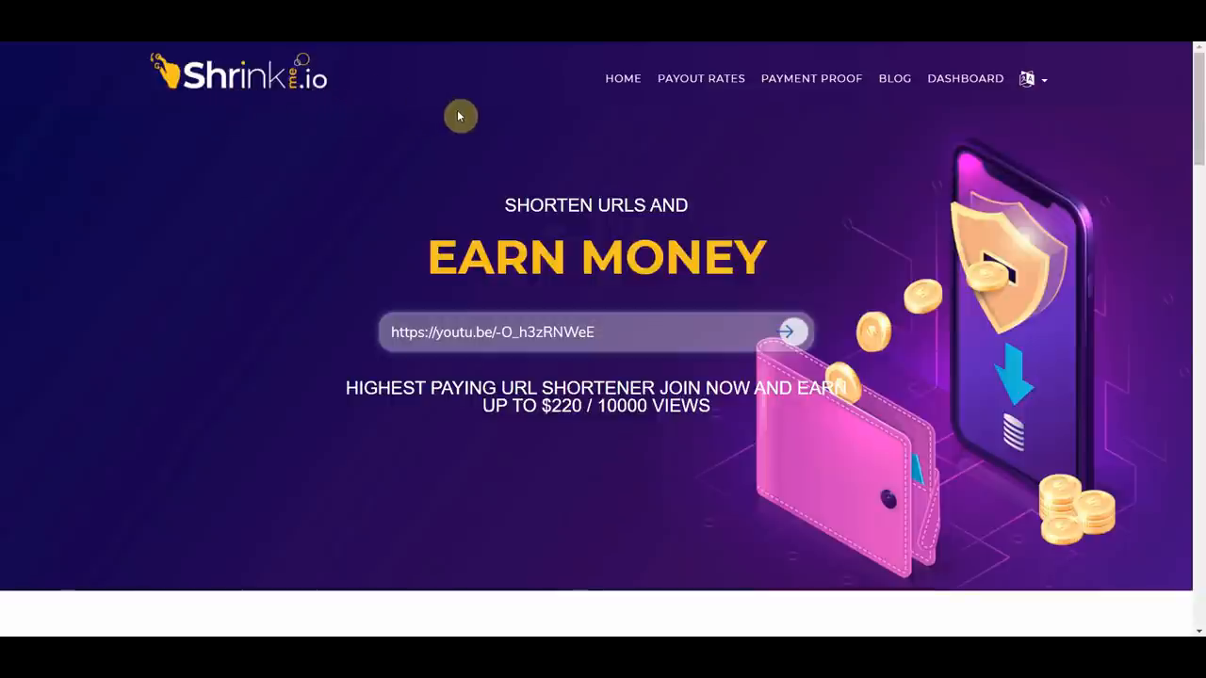
# Paste the youtu.be/-O_h3zRNWeE link into ShrinkMe's new link form and shorten it
pyautogui.click(965, 78)
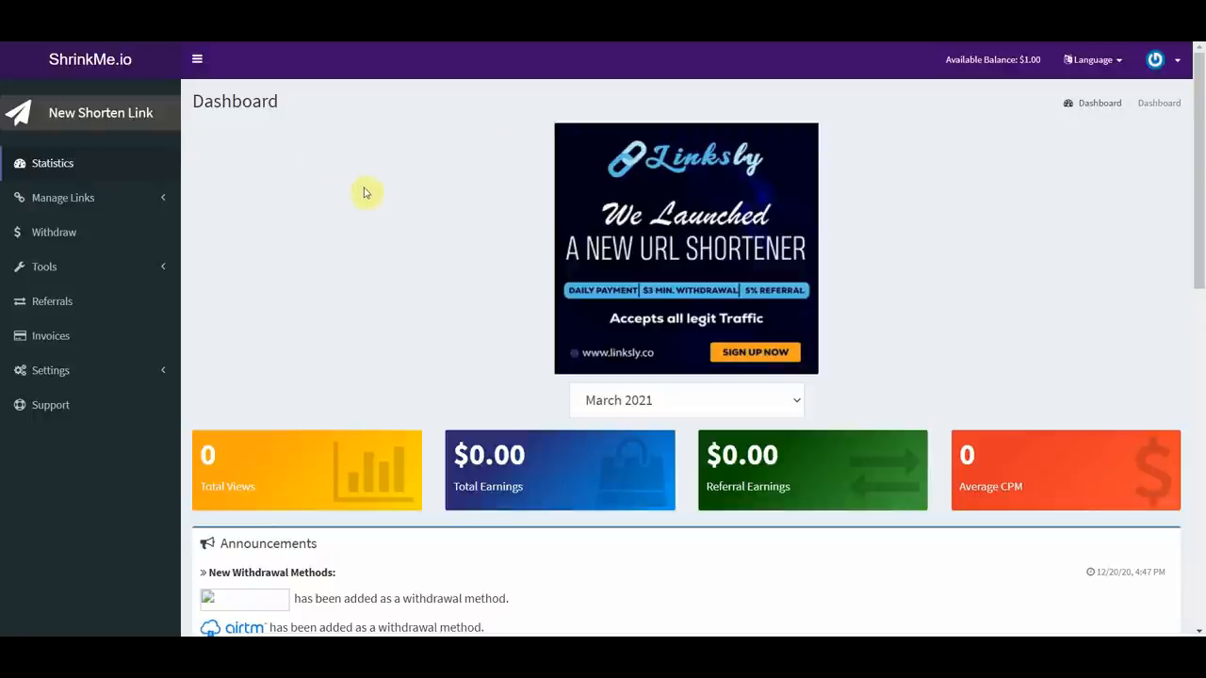
pyautogui.moveTo(170, 138)
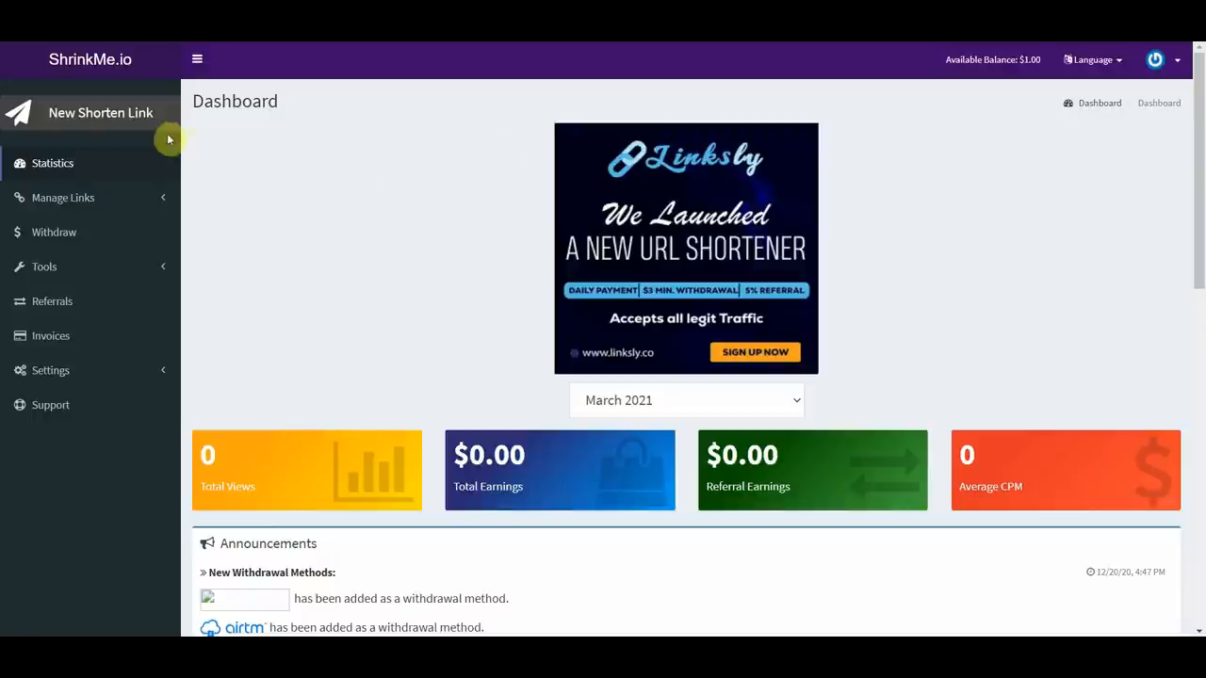
pyautogui.moveTo(113, 123)
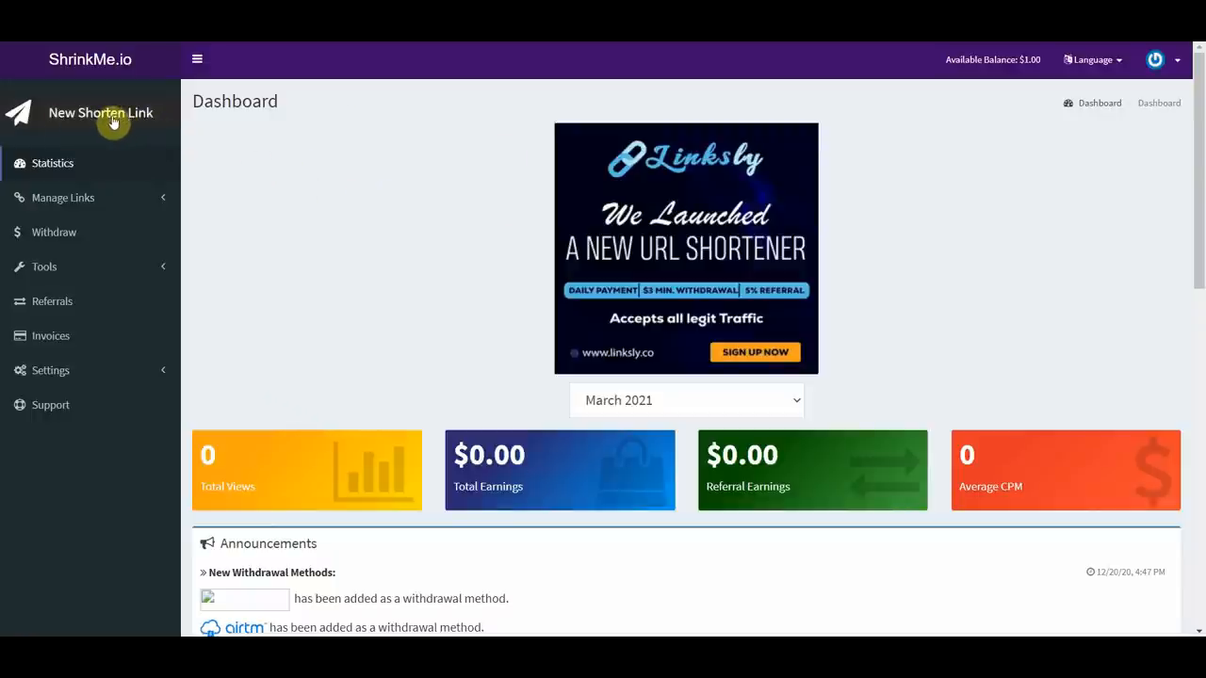
pyautogui.click(100, 112)
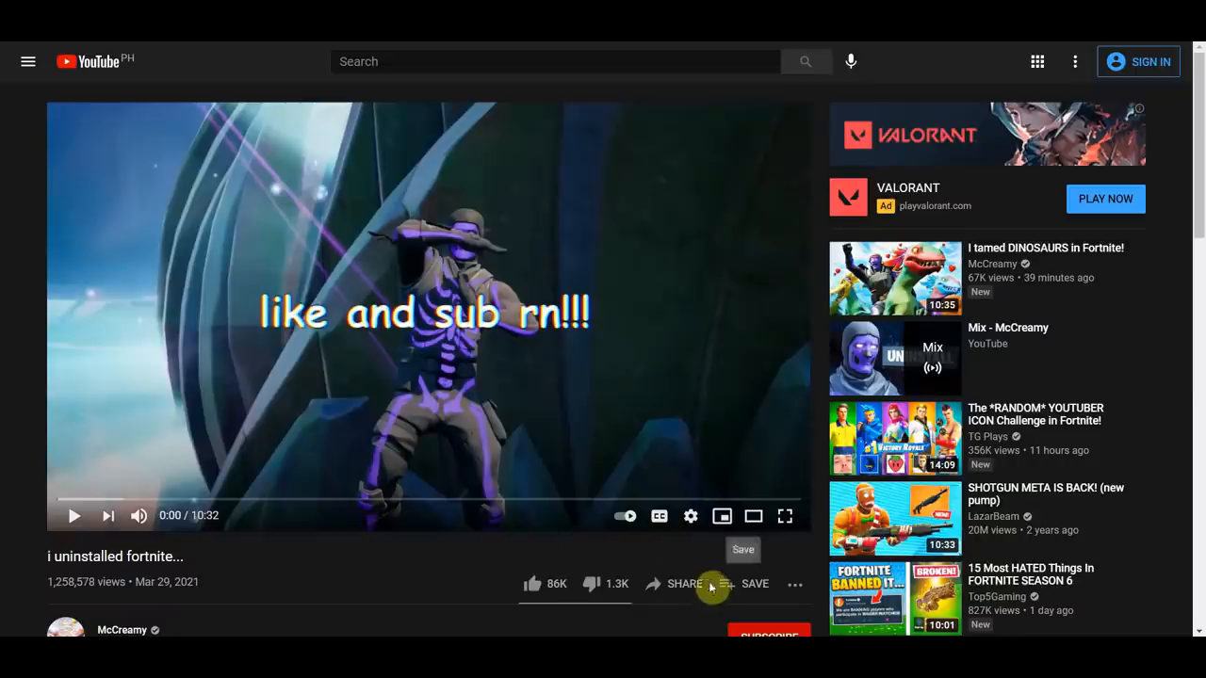
pyautogui.click(675, 584)
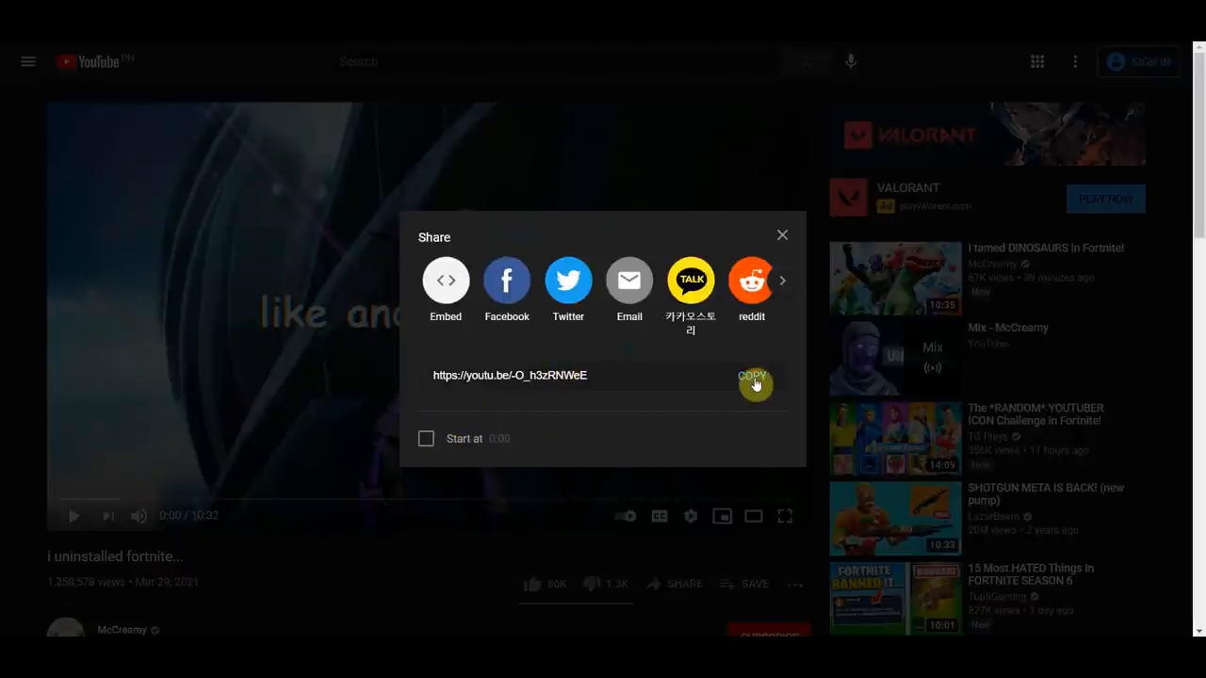
pyautogui.click(752, 375)
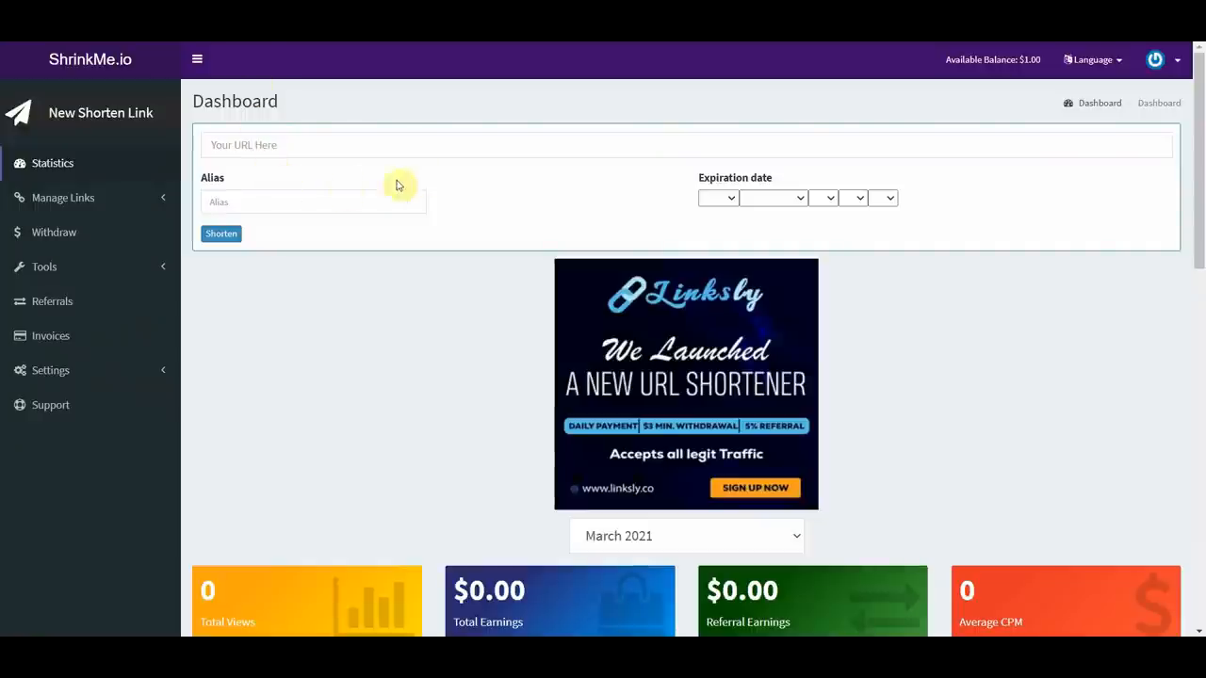
pyautogui.write('https://youtu.be/-O_h3zRNWeE')
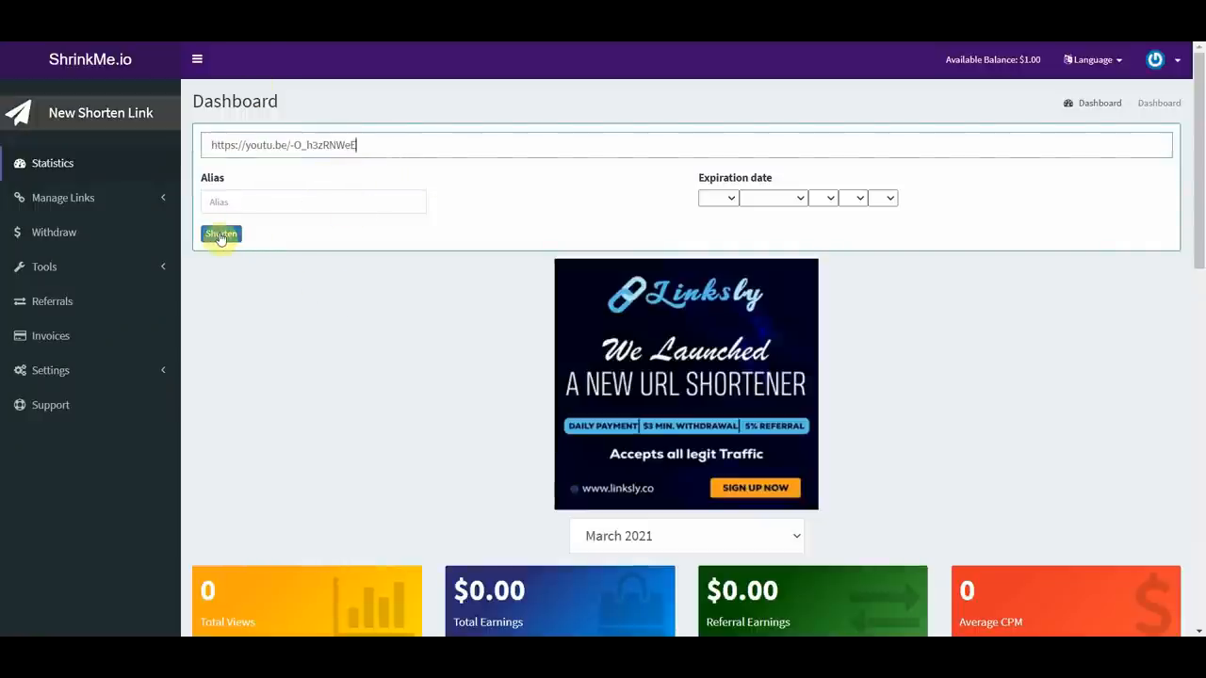
pyautogui.click(221, 234)
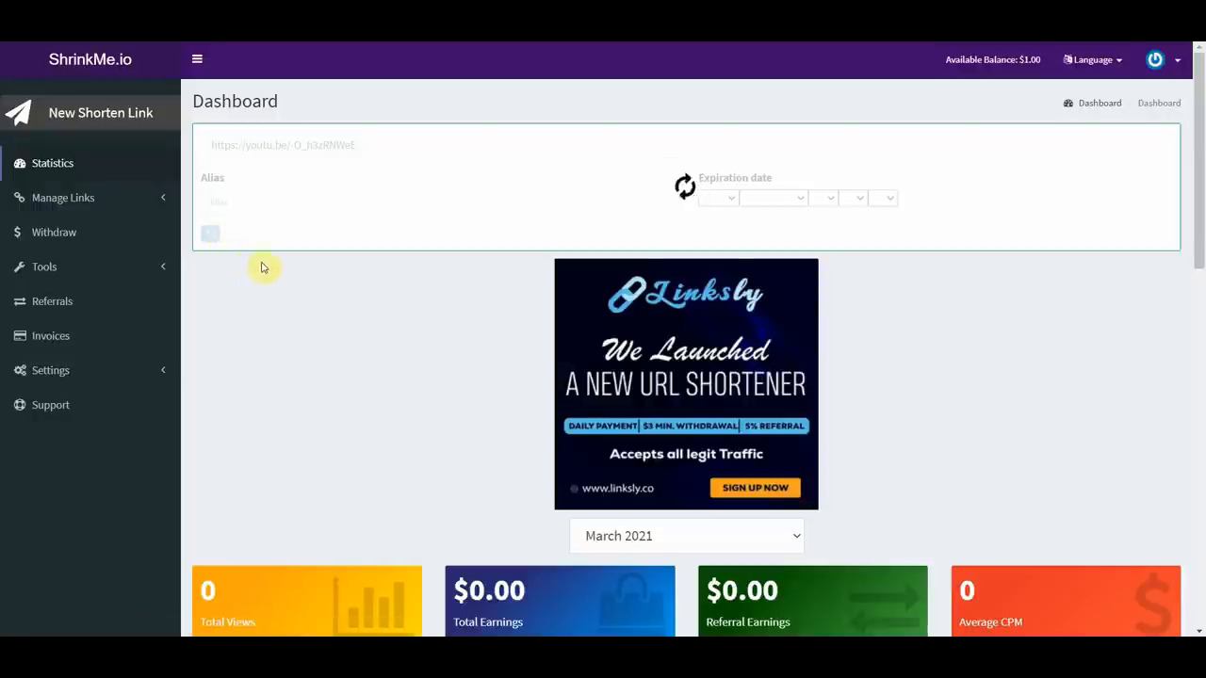
pyautogui.click(220, 233)
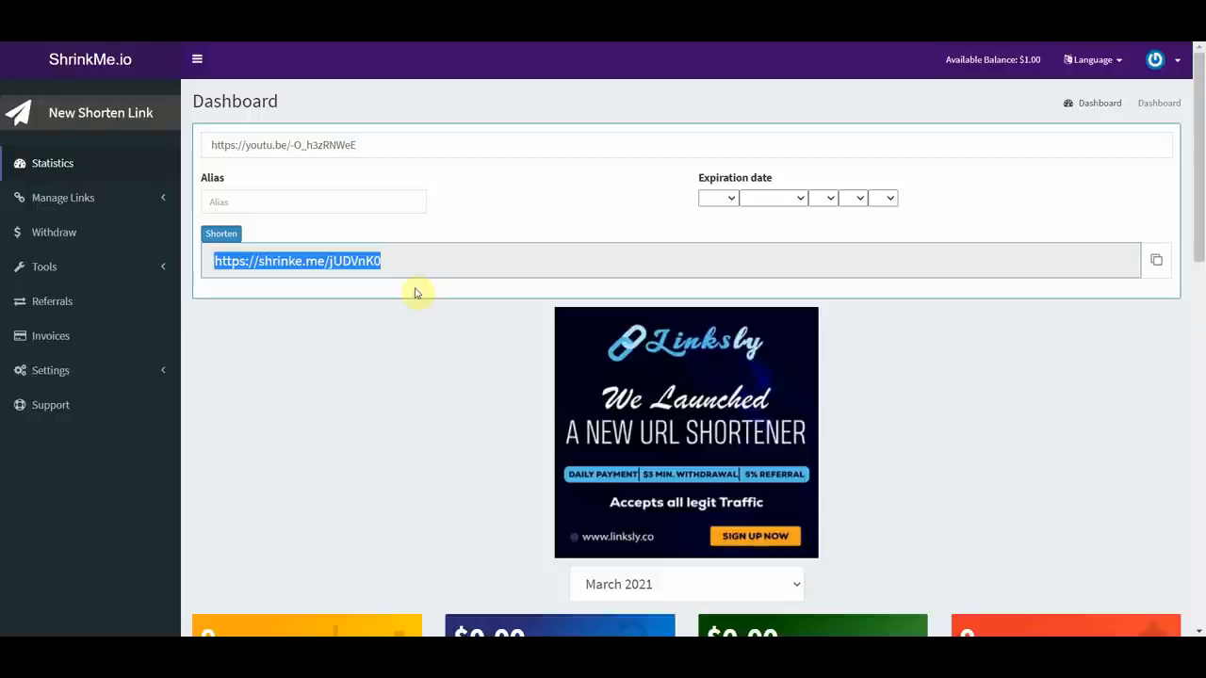
pyautogui.moveTo(298, 299)
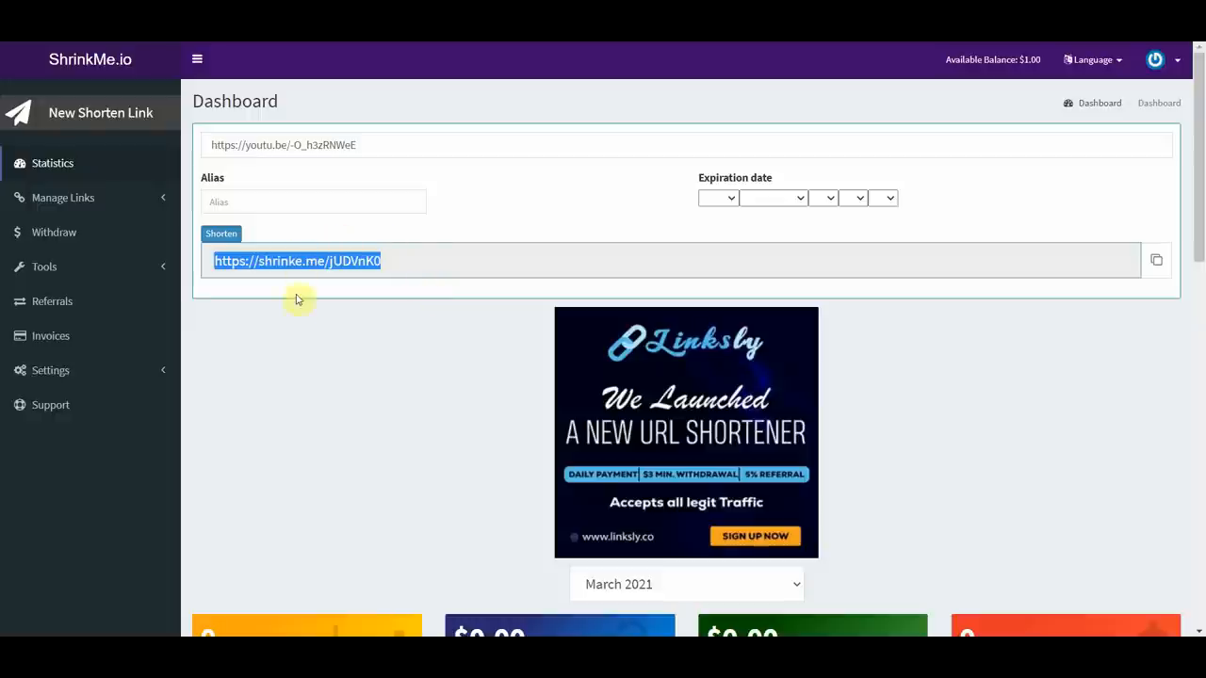
pyautogui.moveTo(364, 333)
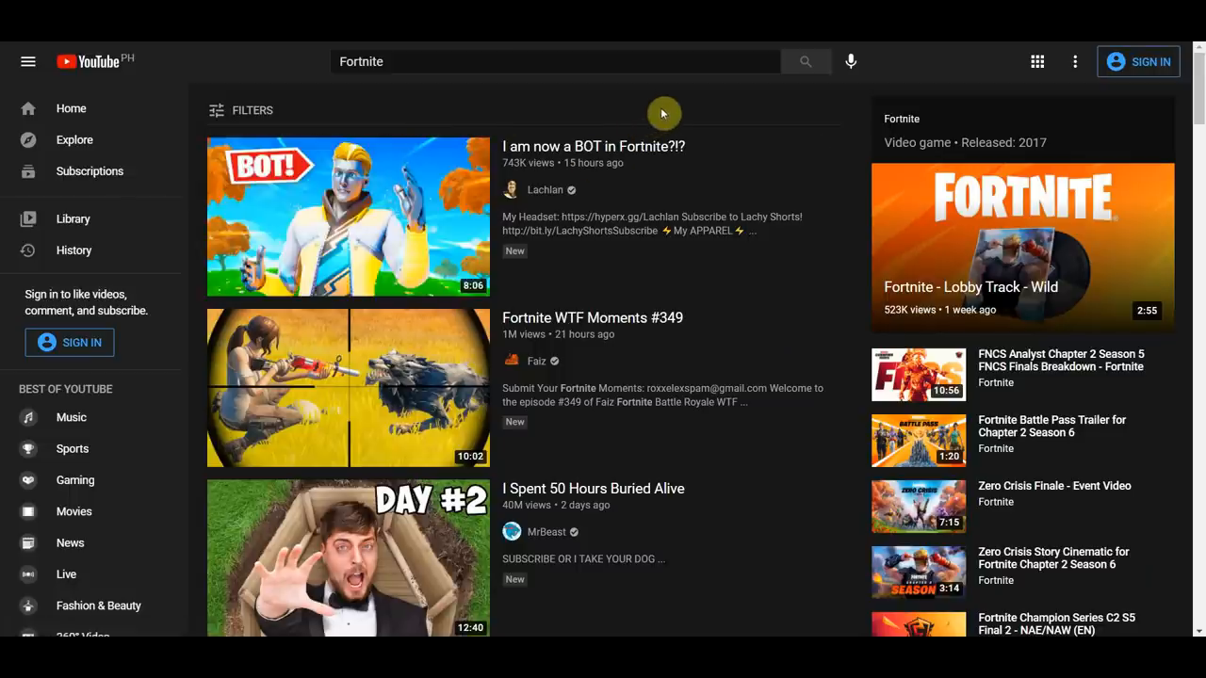
pyautogui.moveTo(528, 119)
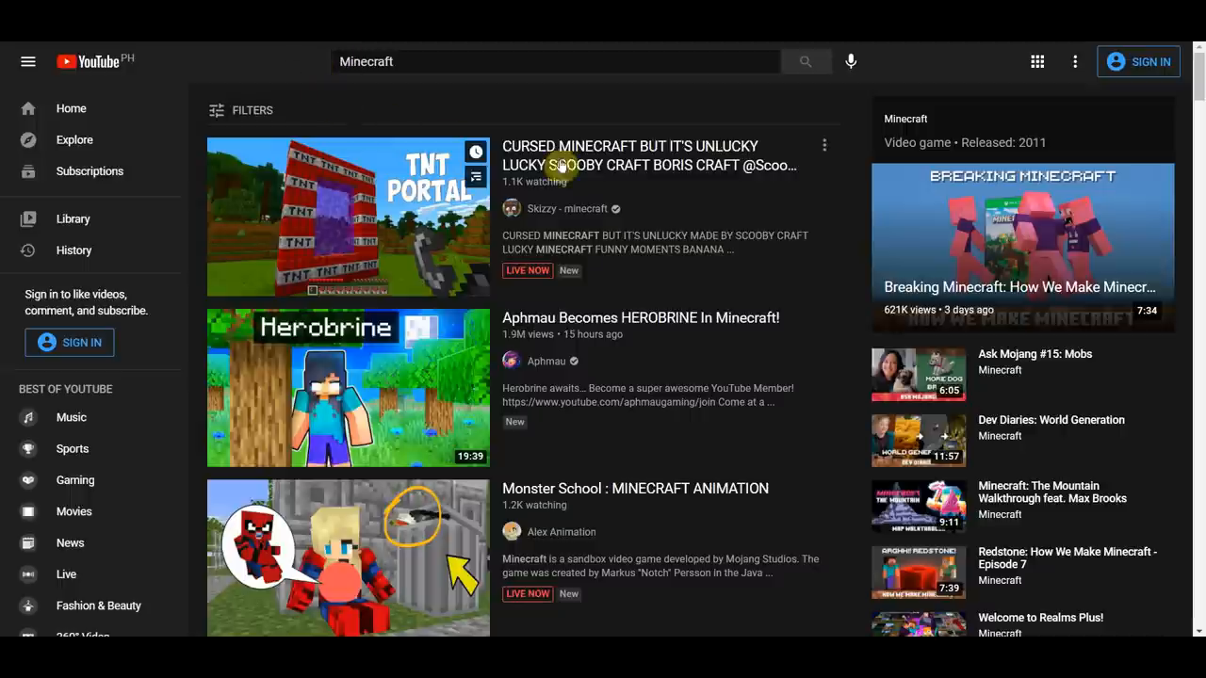
pyautogui.scroll(-3)
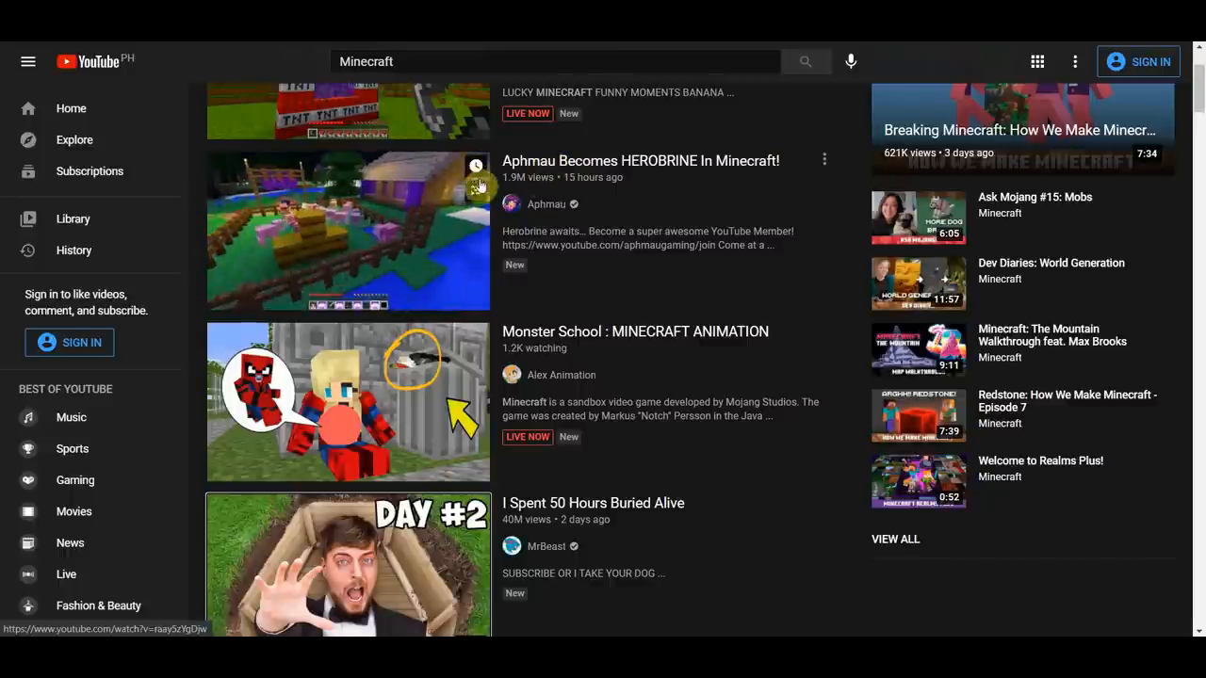
pyautogui.moveTo(636, 300)
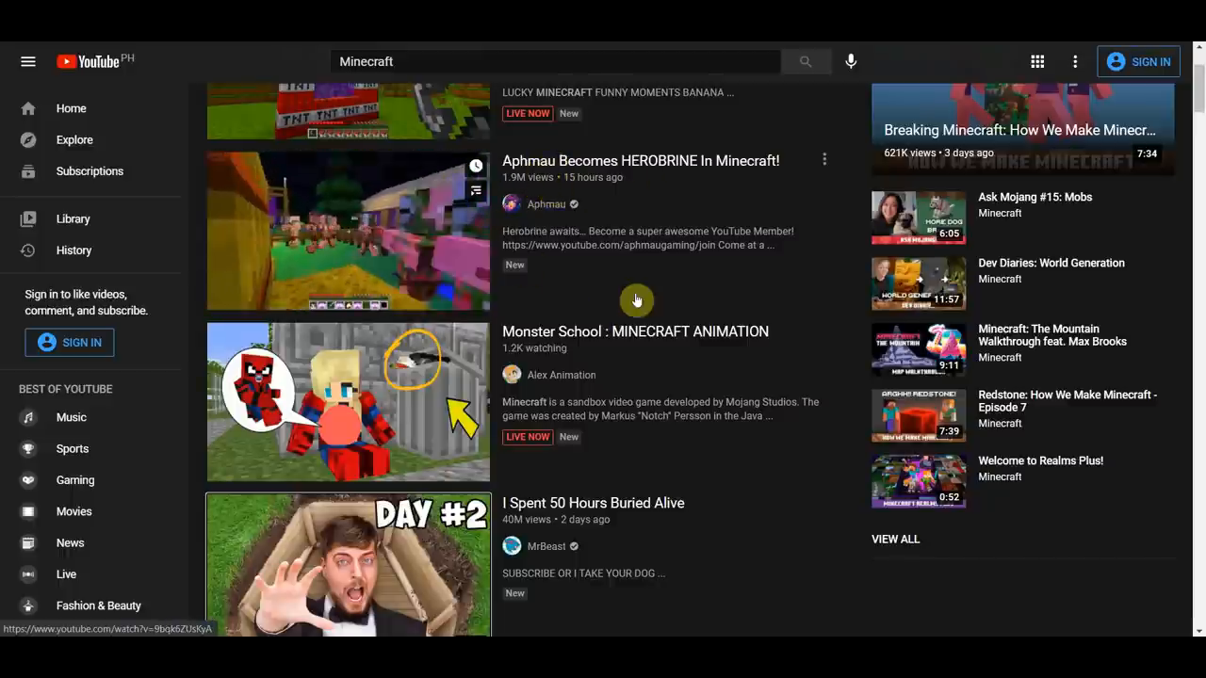
pyautogui.scroll(-3)
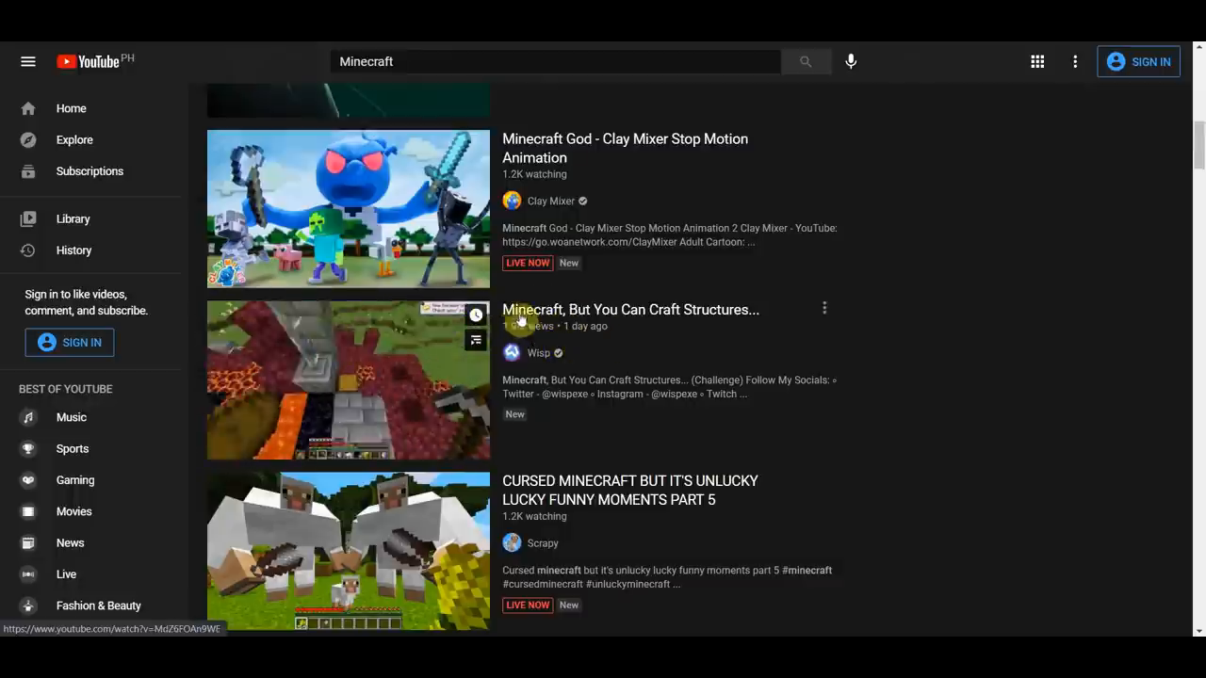
pyautogui.scroll(-3)
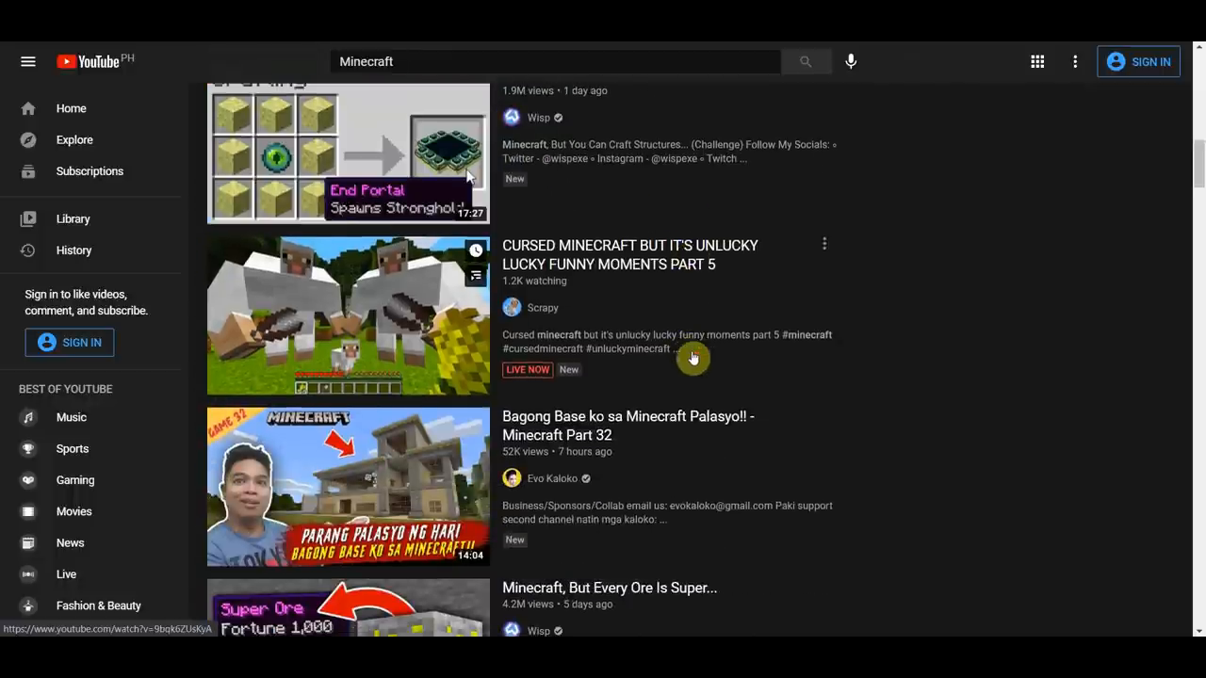
pyautogui.scroll(-3)
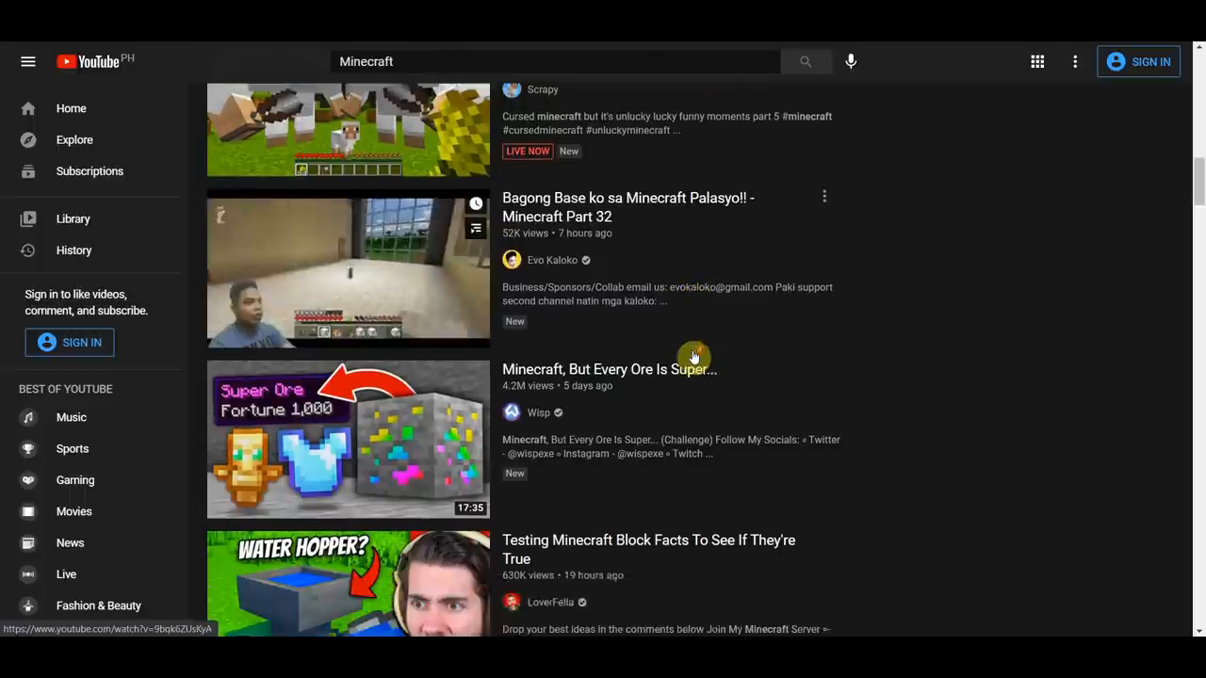
pyautogui.scroll(-3)
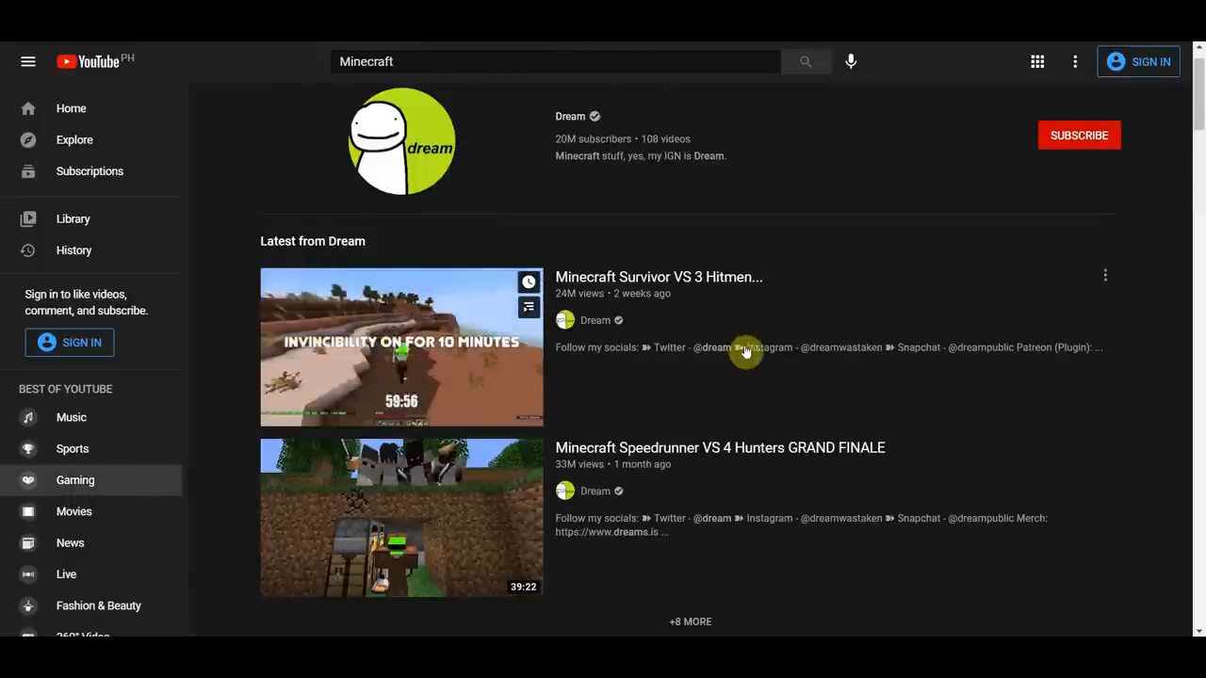
pyautogui.moveTo(854, 319)
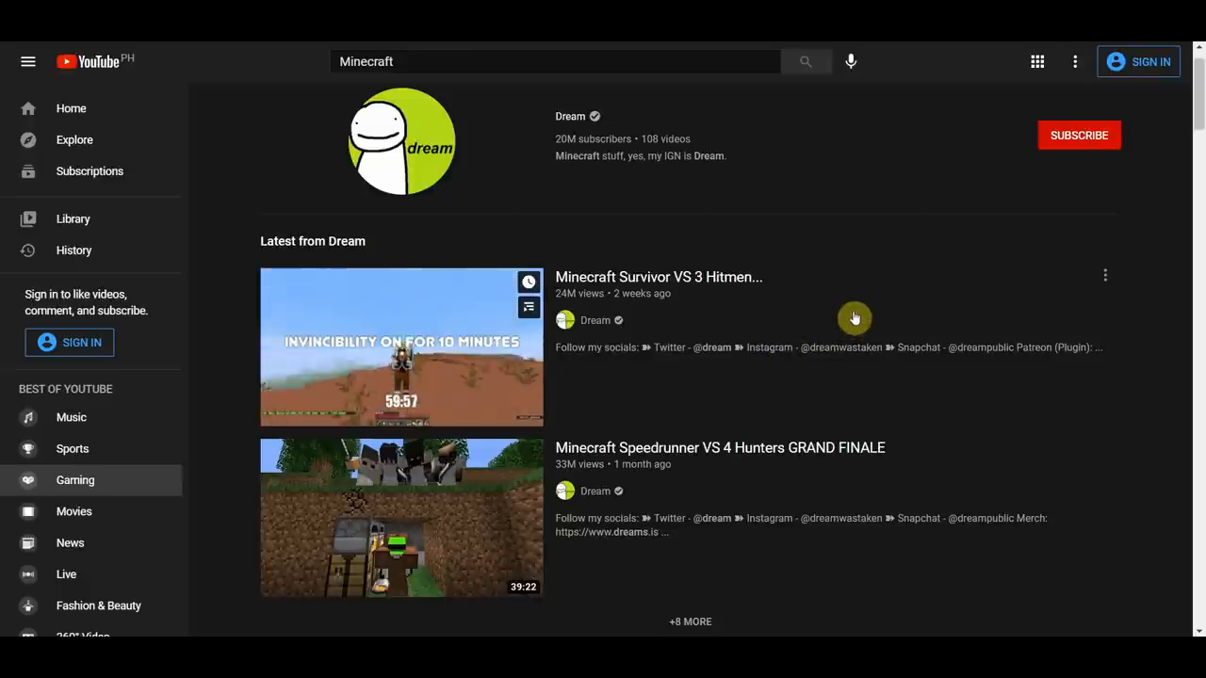
pyautogui.moveTo(878, 206)
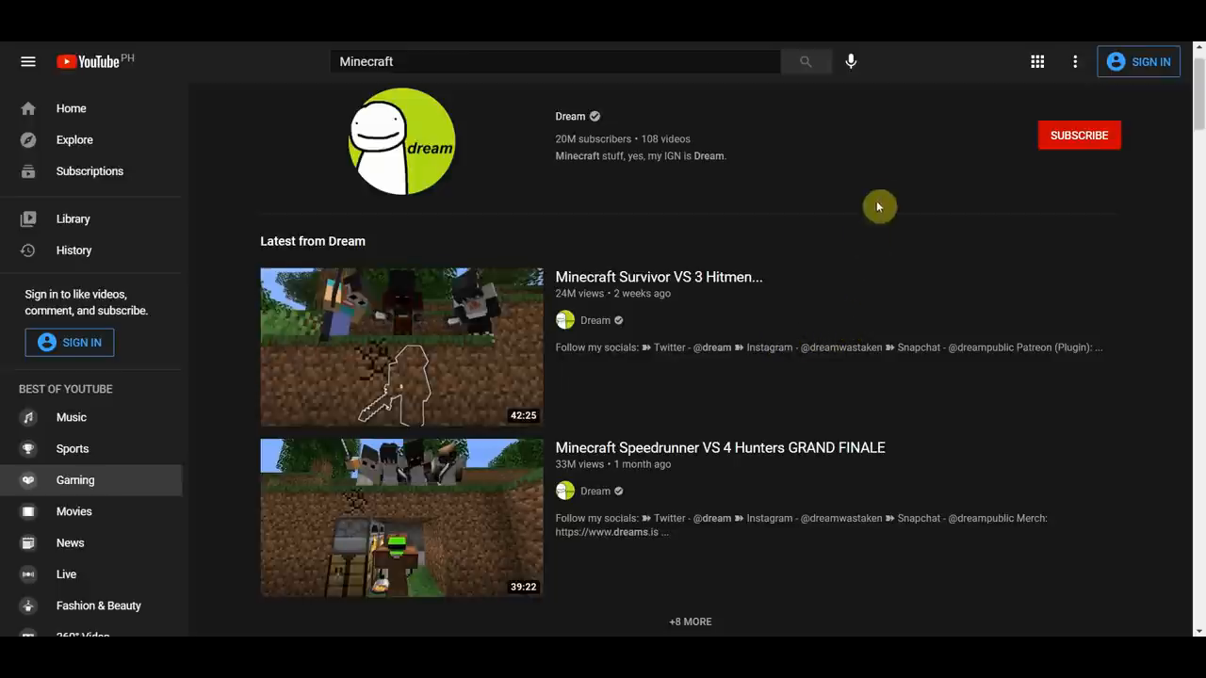
# Open YouTube Gaming and advance the top live games row to Apex Legends, Among Us, Valorant
pyautogui.click(75, 479)
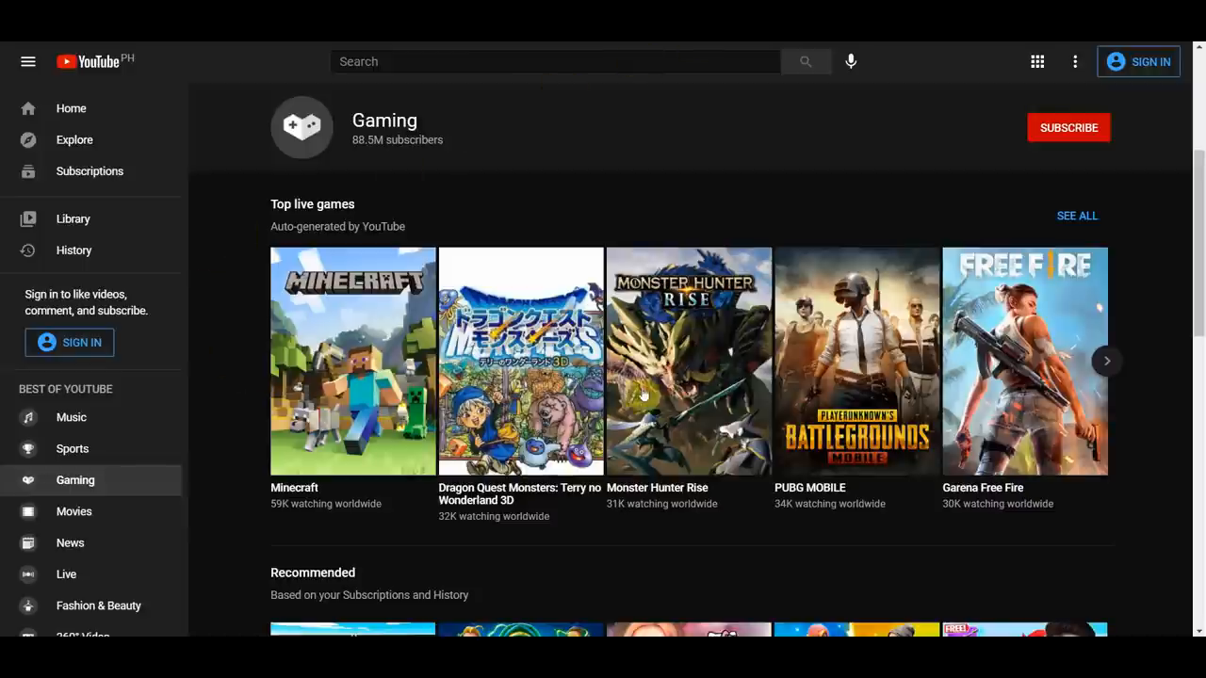
pyautogui.moveTo(761, 225)
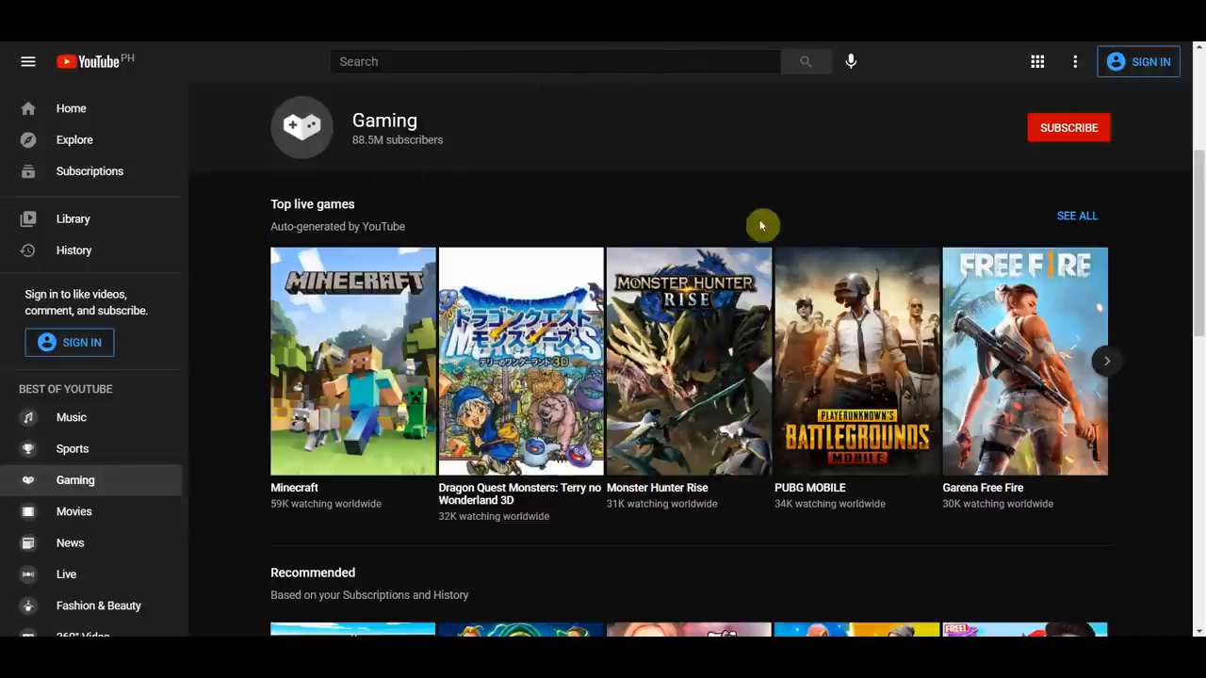
pyautogui.click(1106, 360)
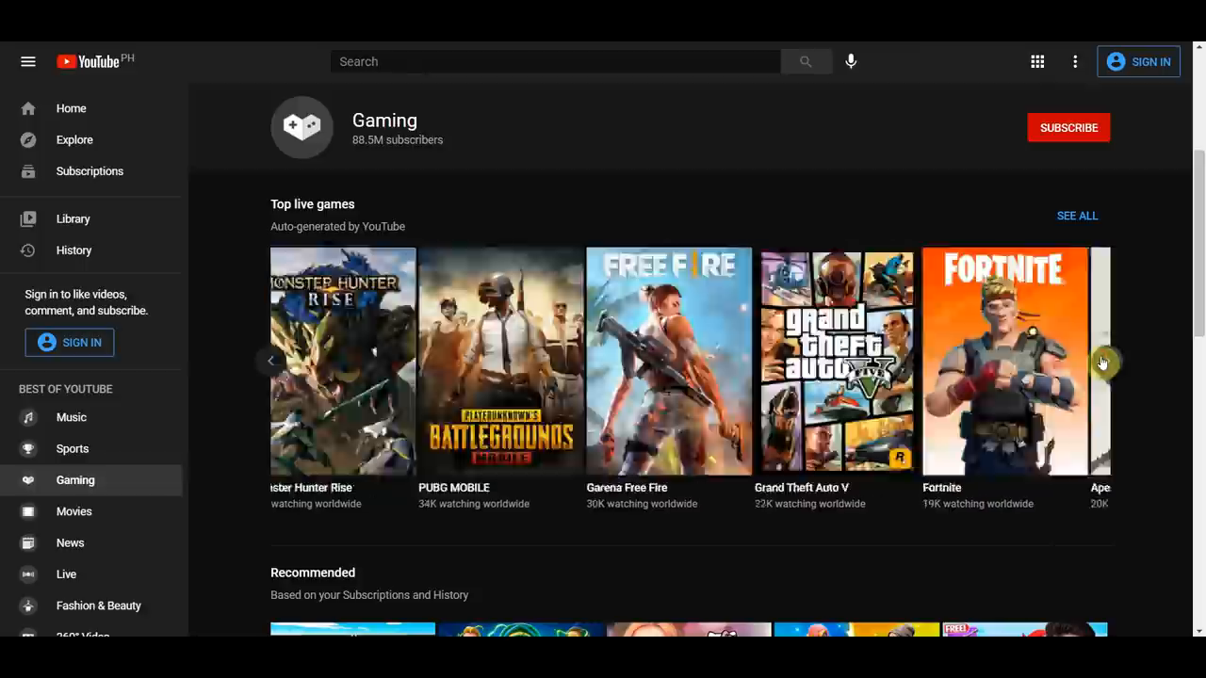
pyautogui.click(1102, 360)
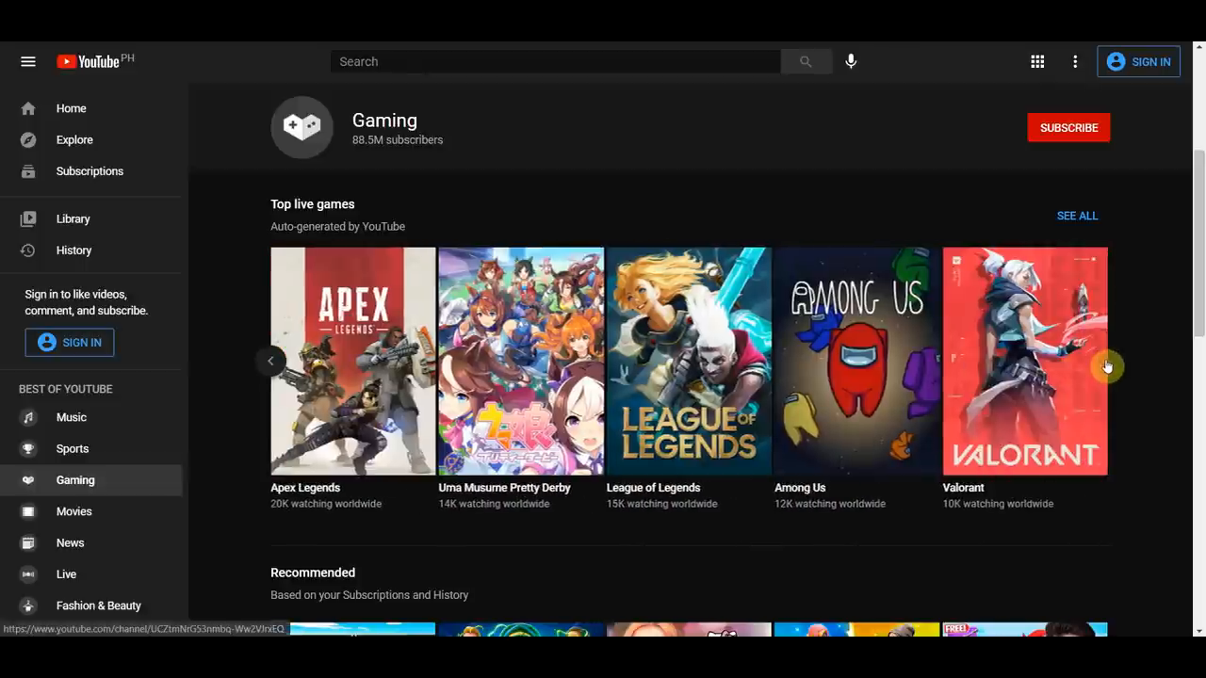
pyautogui.moveTo(218, 284)
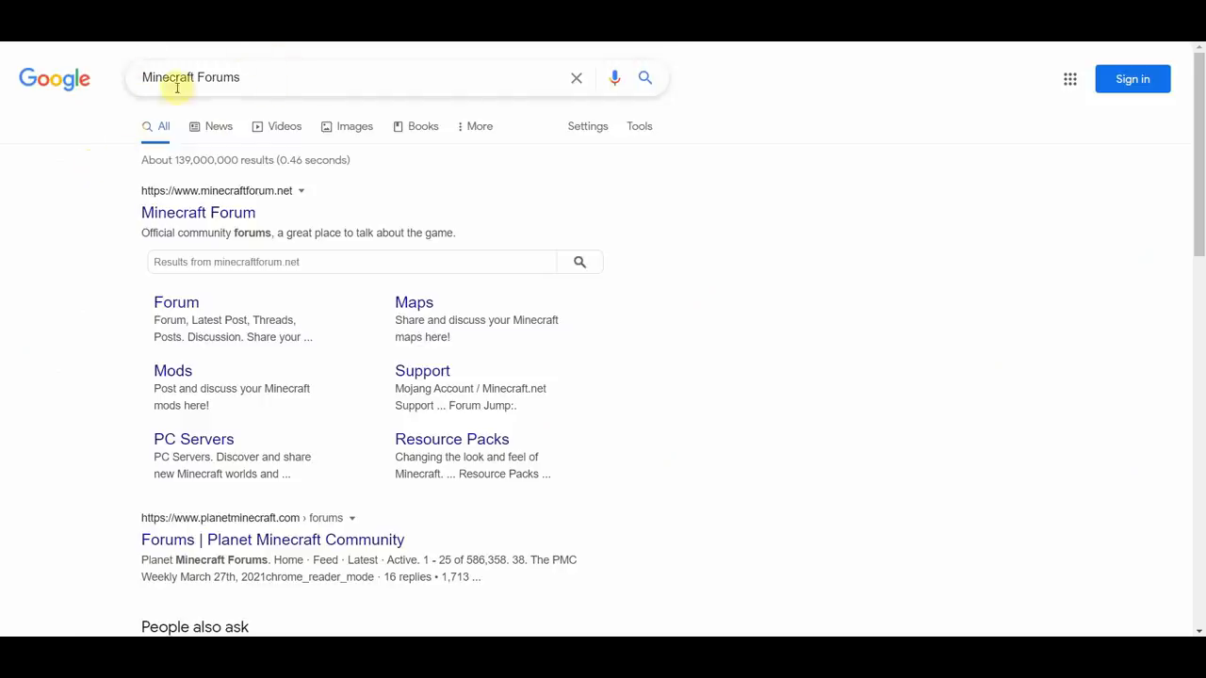
pyautogui.moveTo(101, 216)
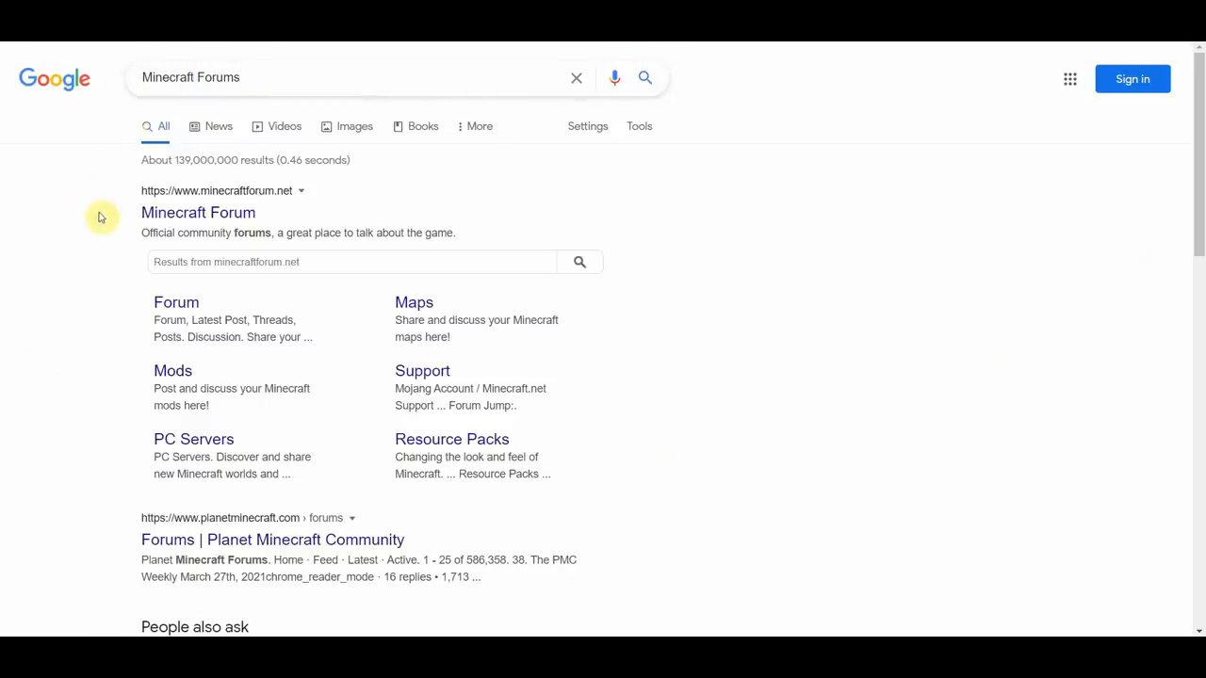
pyautogui.moveTo(170, 212)
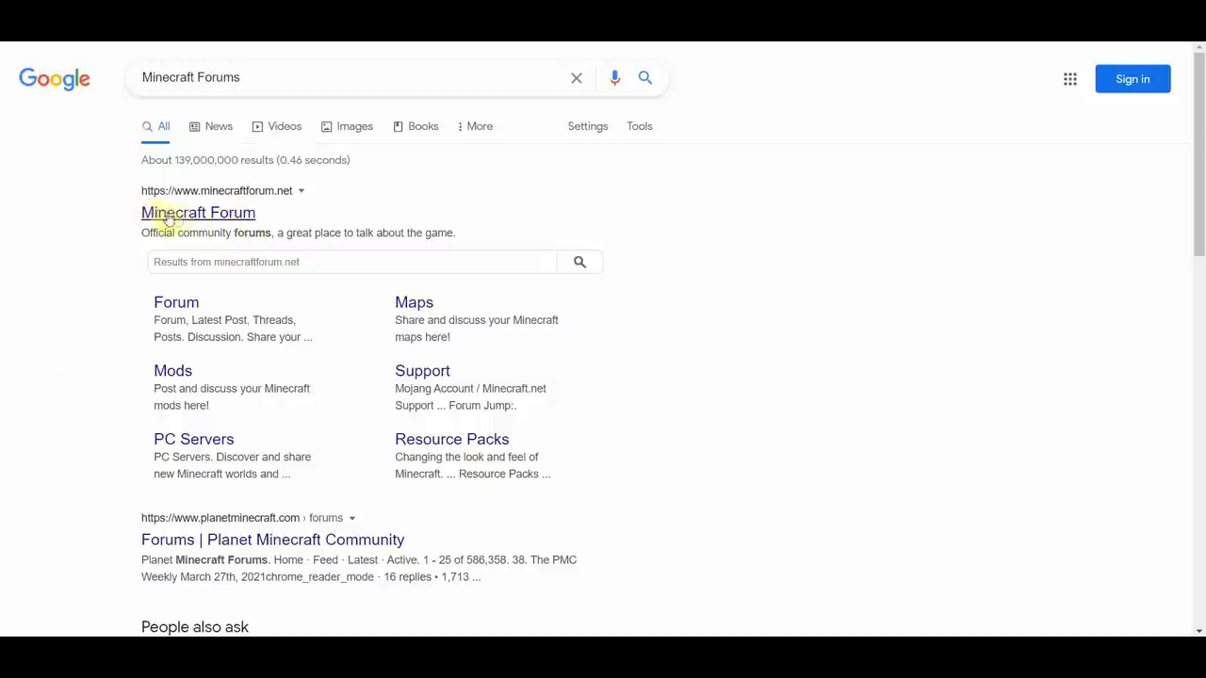
# Open the Minecraft Forum result and scroll through its recent news posts
pyautogui.click(198, 212)
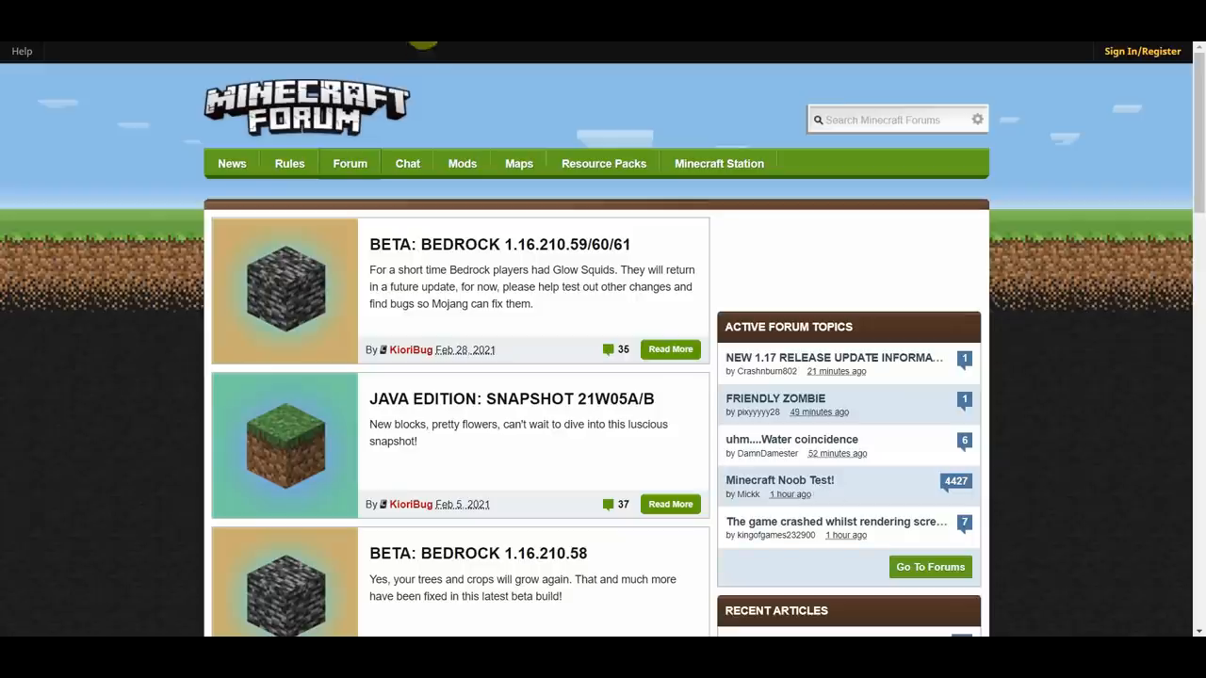
pyautogui.scroll(-3)
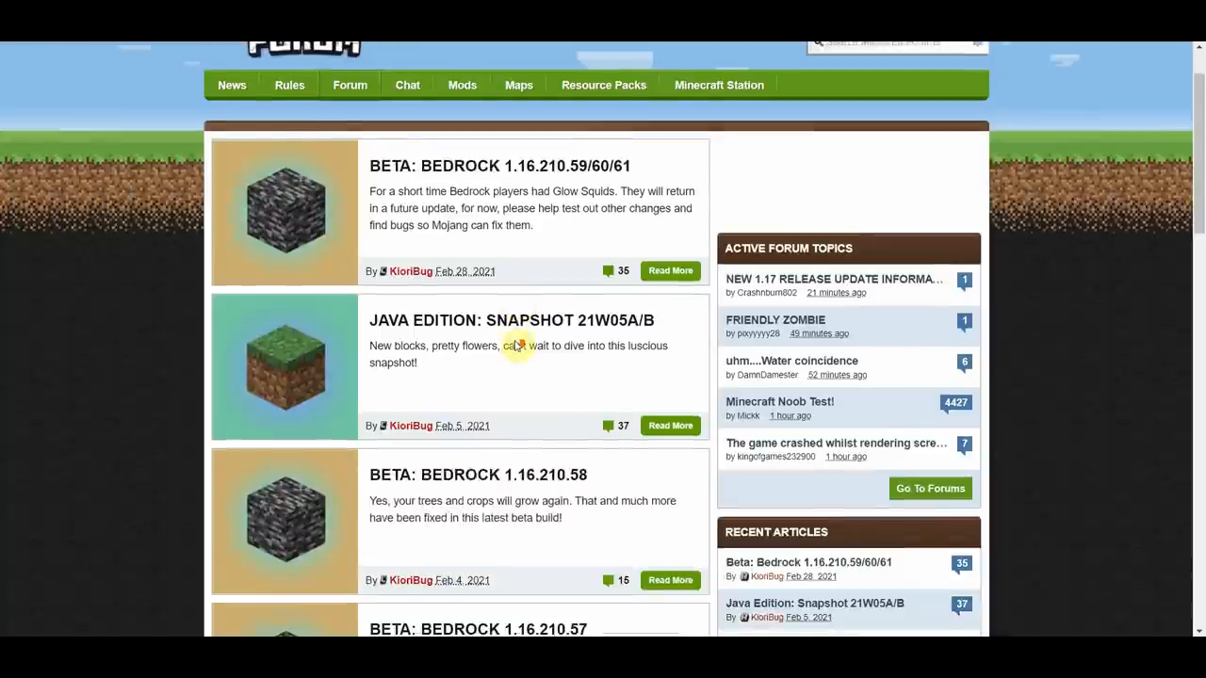
pyautogui.scroll(-3)
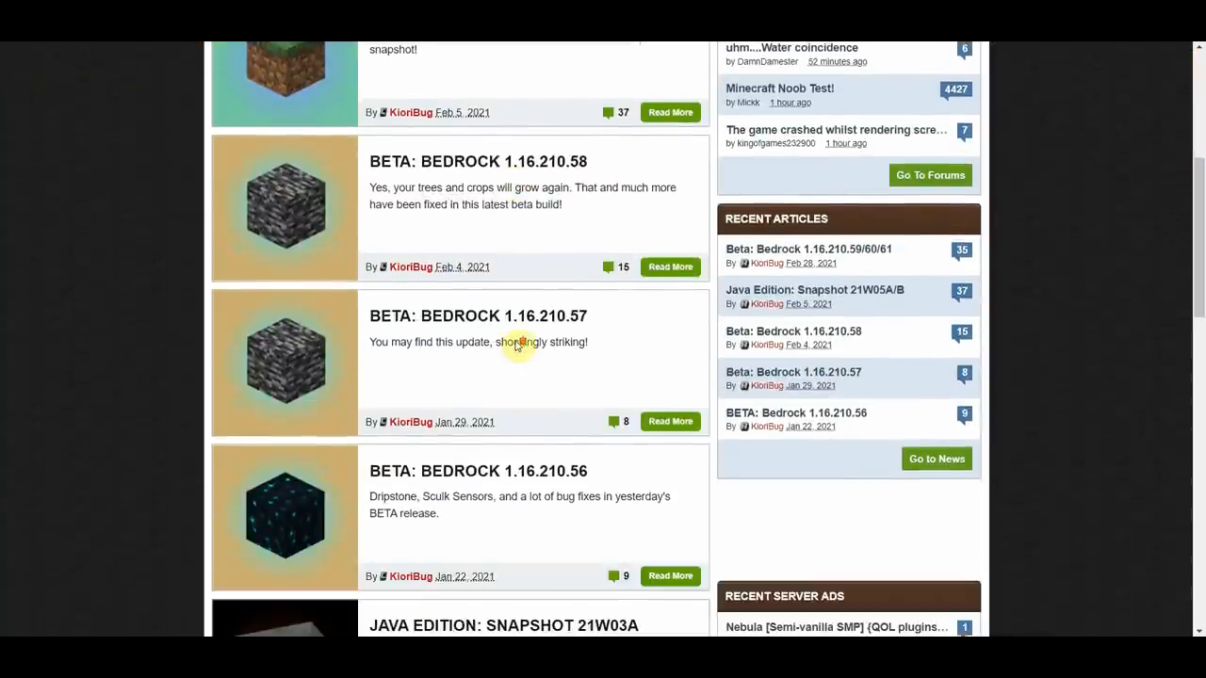
pyautogui.scroll(3)
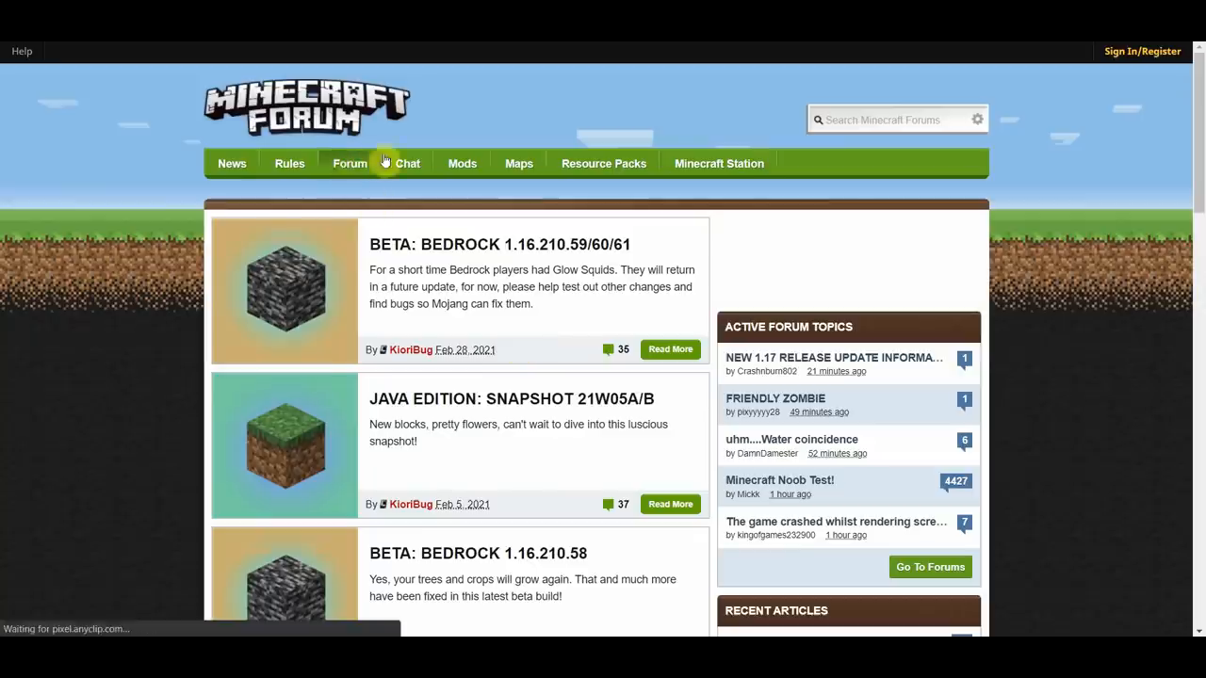
pyautogui.click(349, 163)
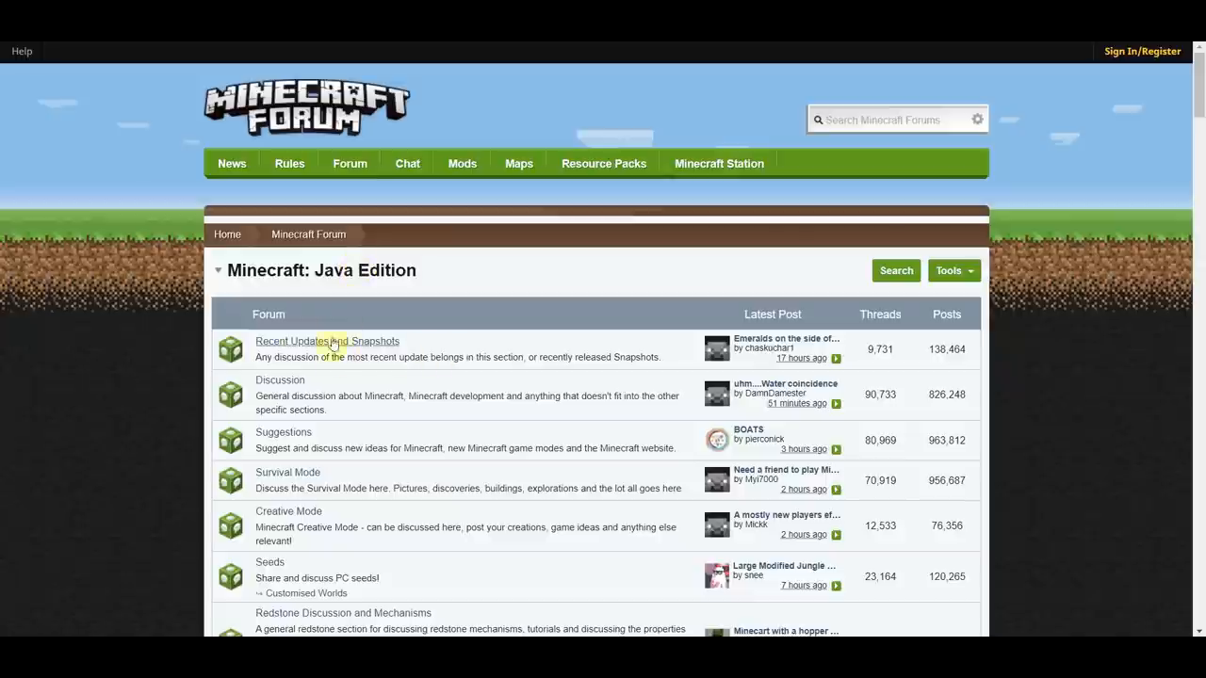
pyautogui.moveTo(946, 364)
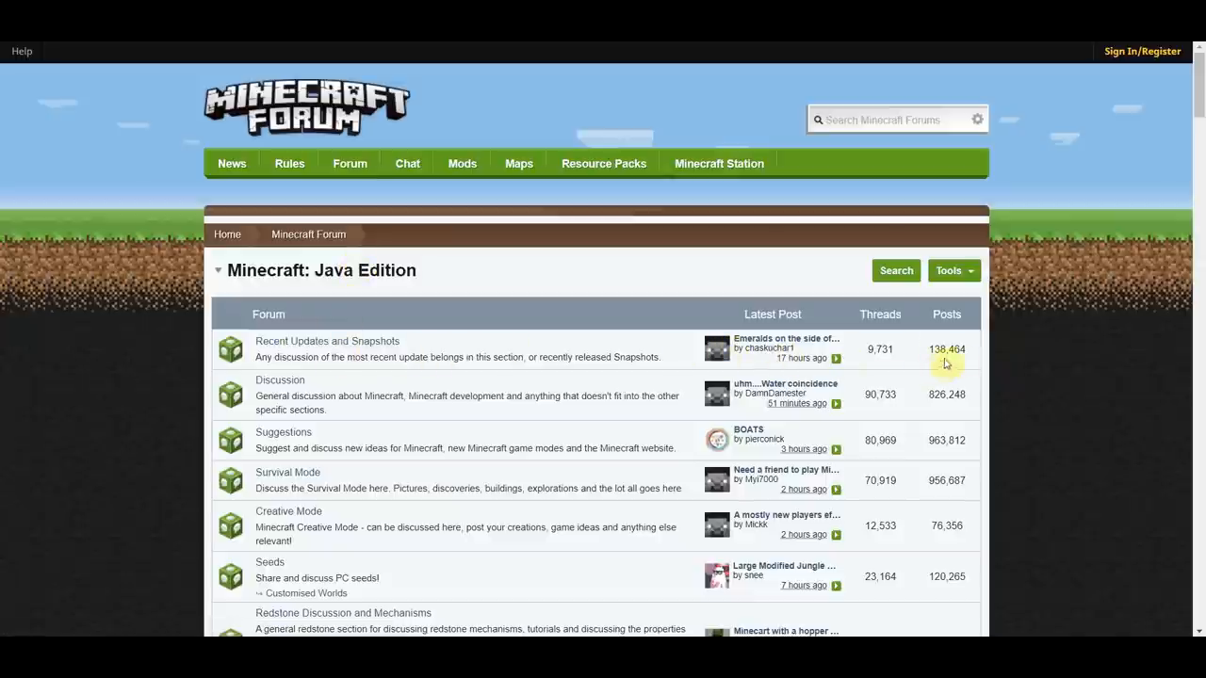
pyautogui.moveTo(983, 350)
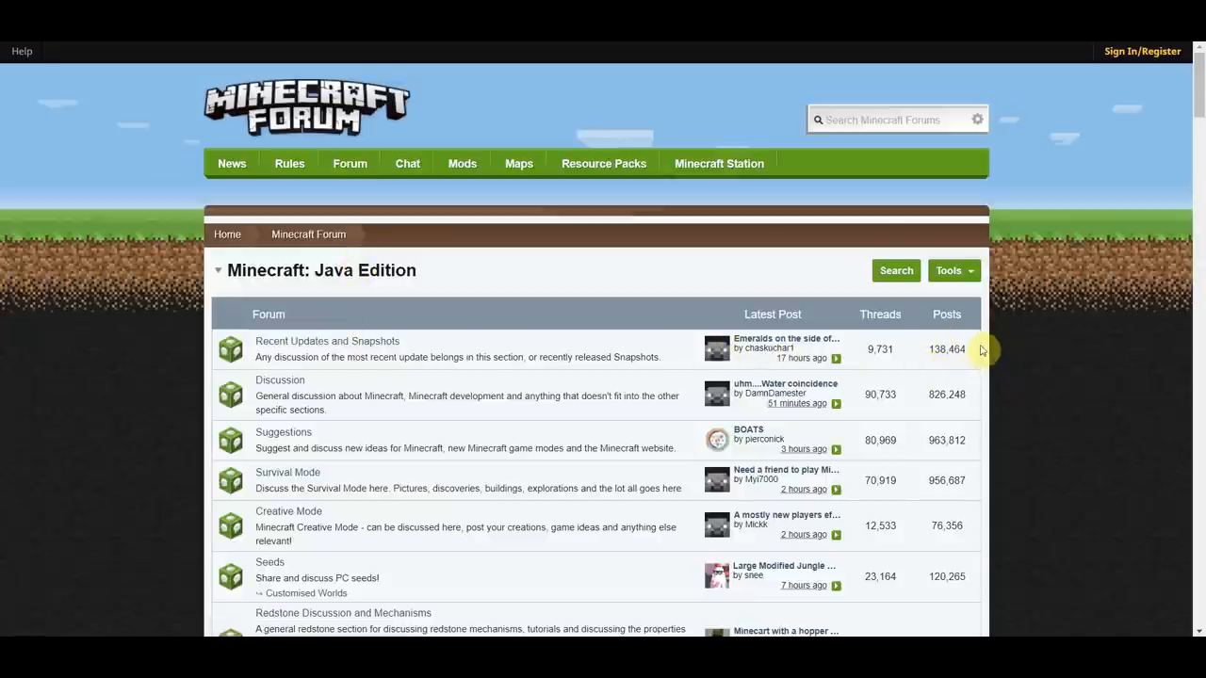
pyautogui.moveTo(928, 407)
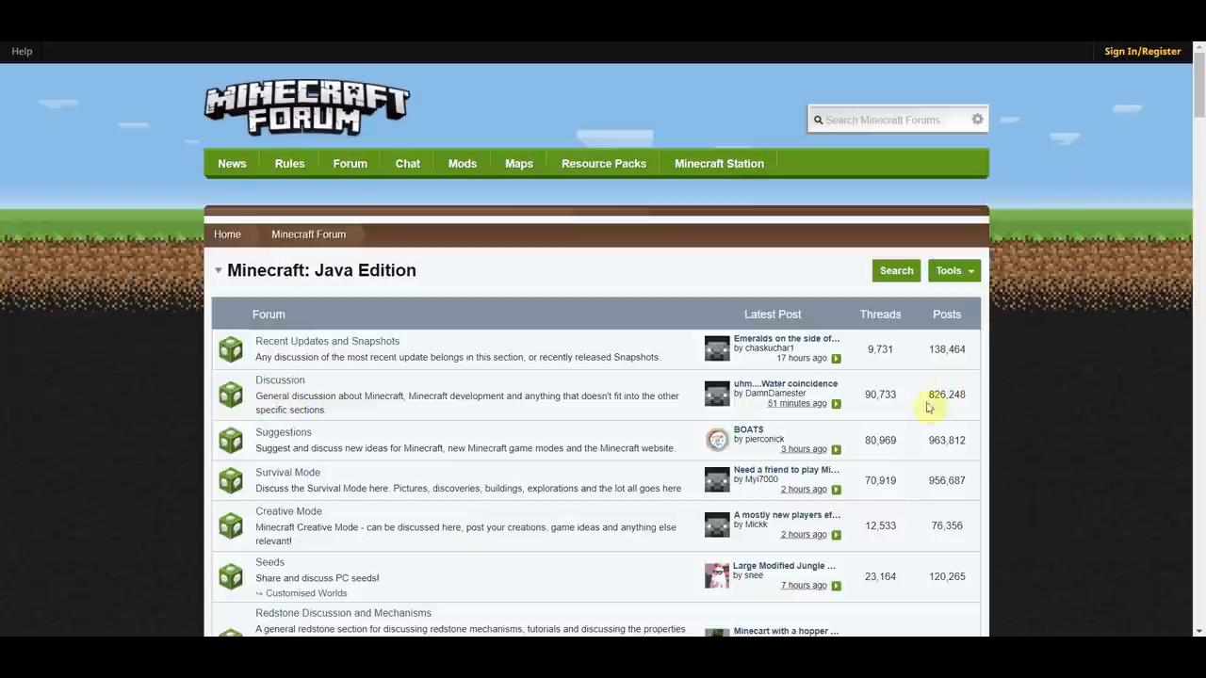
pyautogui.moveTo(893, 413)
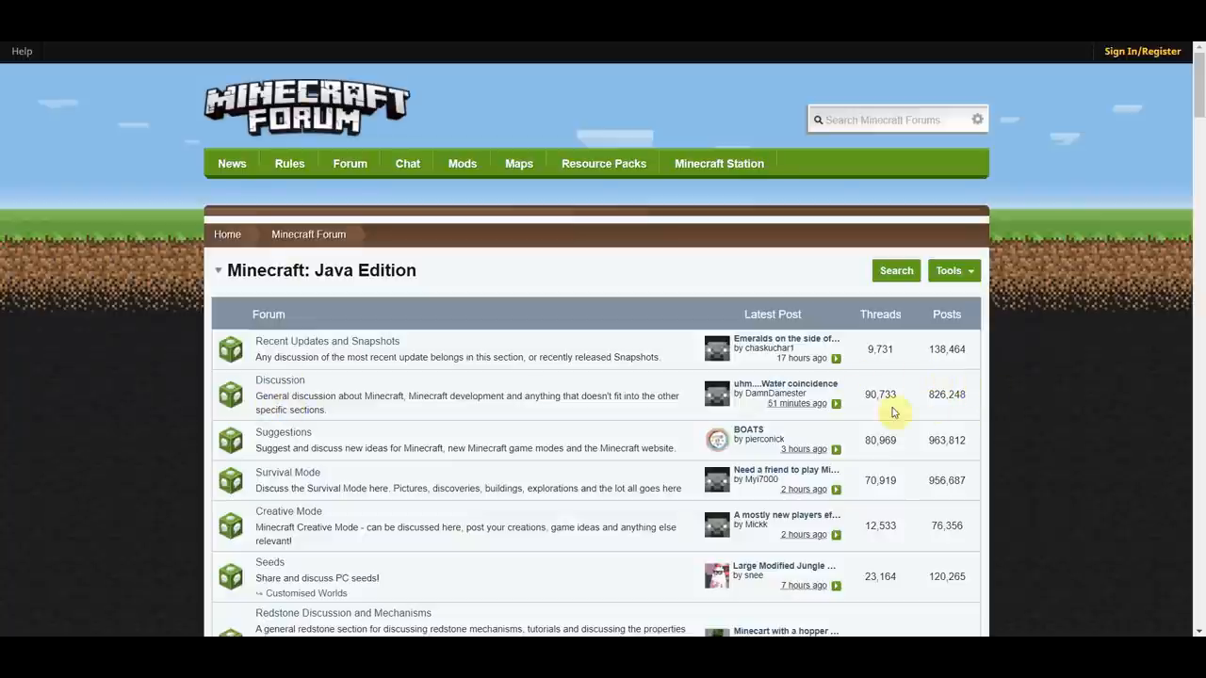
pyautogui.moveTo(917, 396)
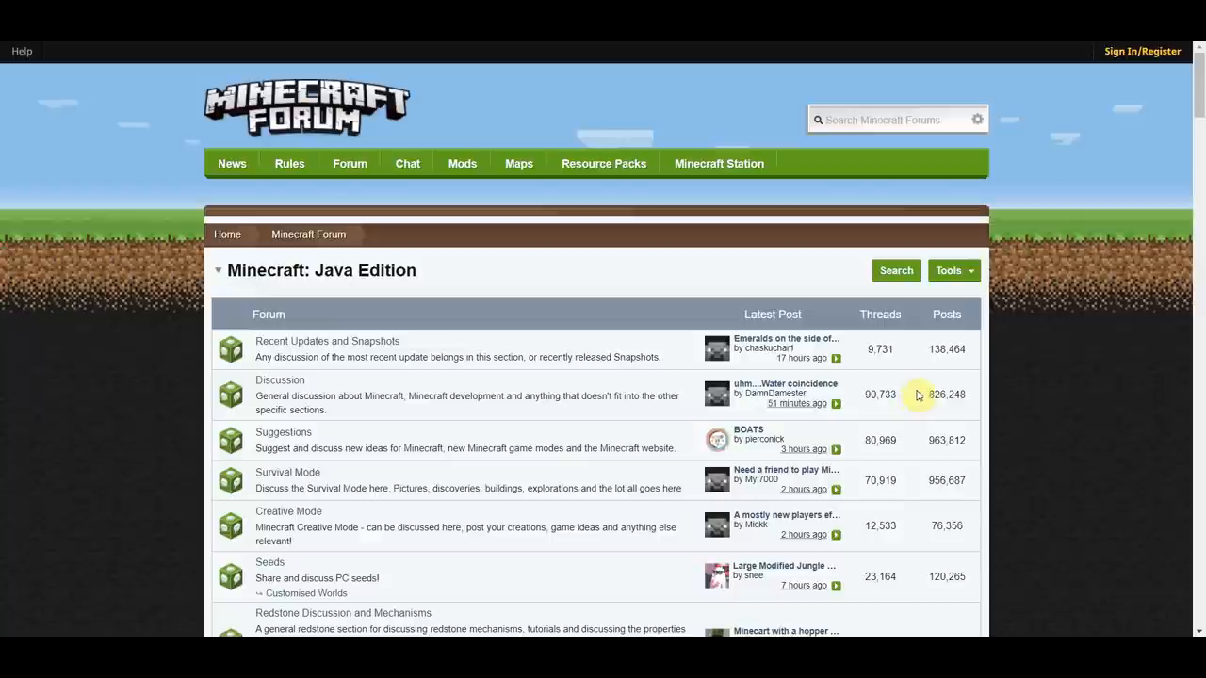
pyautogui.scroll(-3)
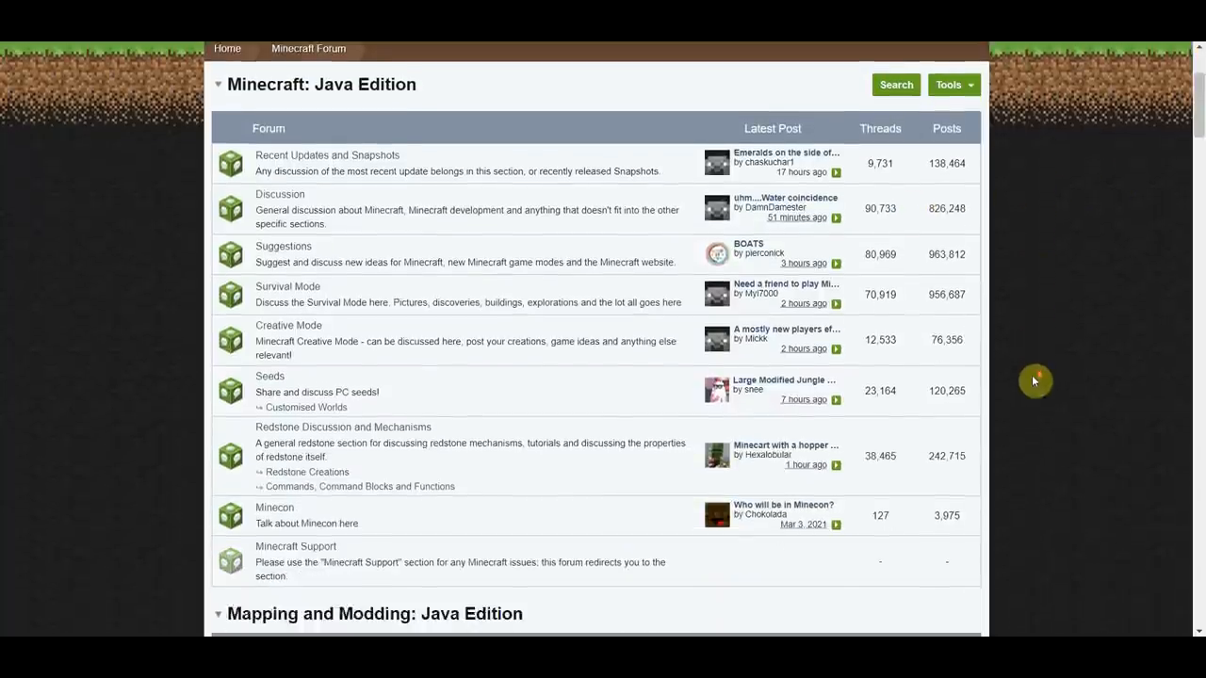
pyautogui.scroll(3)
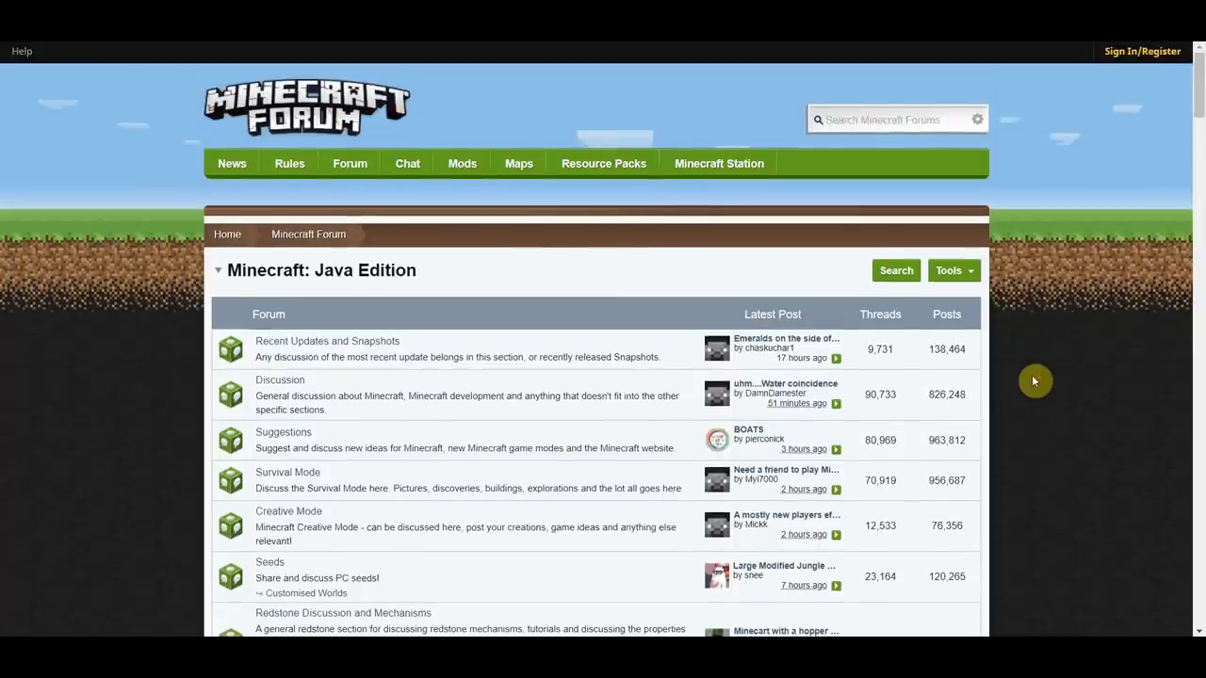
pyautogui.moveTo(1055, 403)
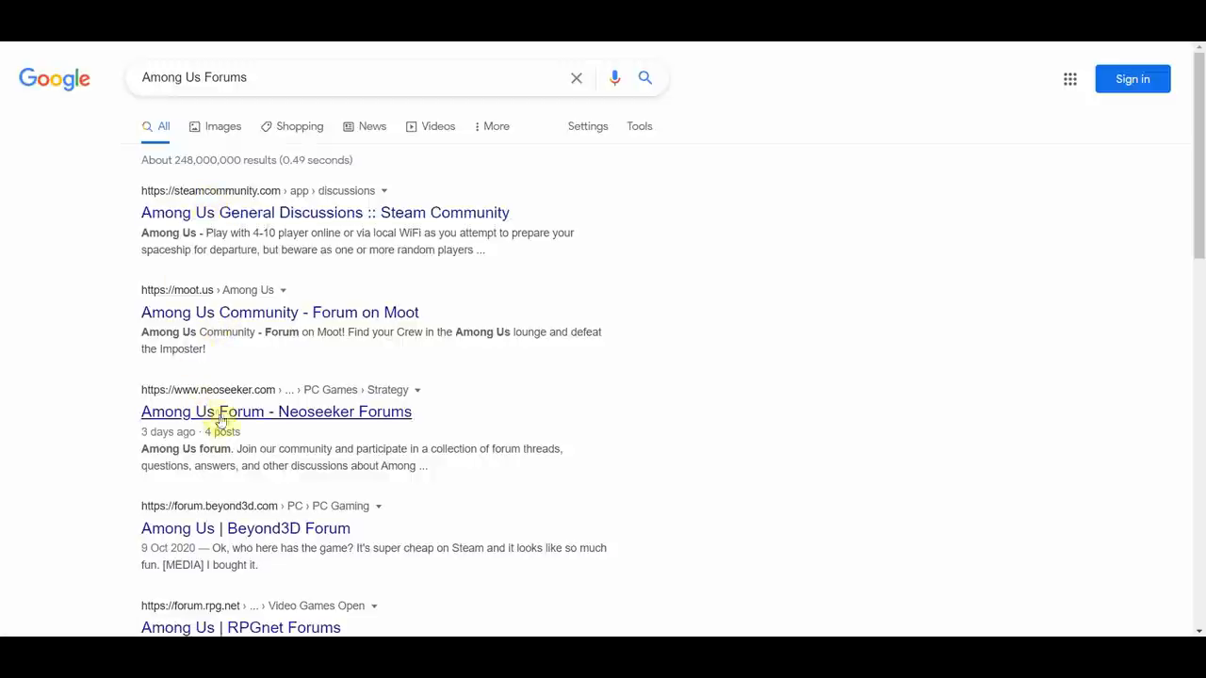
pyautogui.moveTo(296, 212)
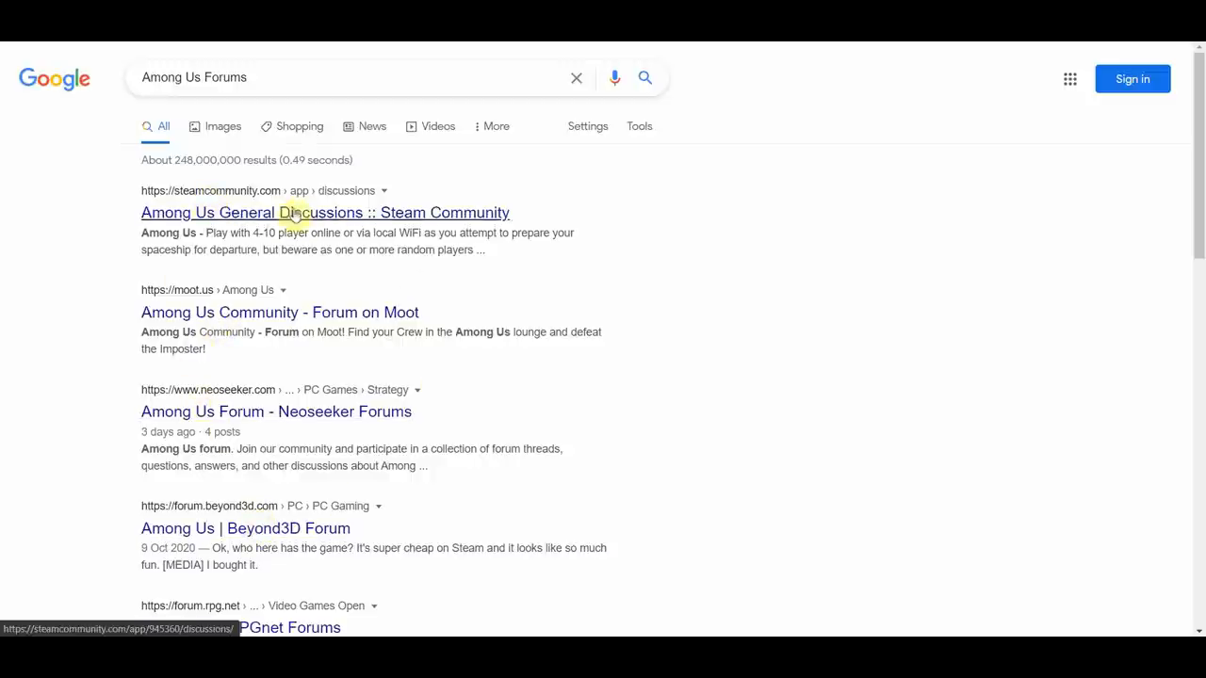
# Open the 'Among Us General Discussions :: Steam Community' search result
pyautogui.click(325, 212)
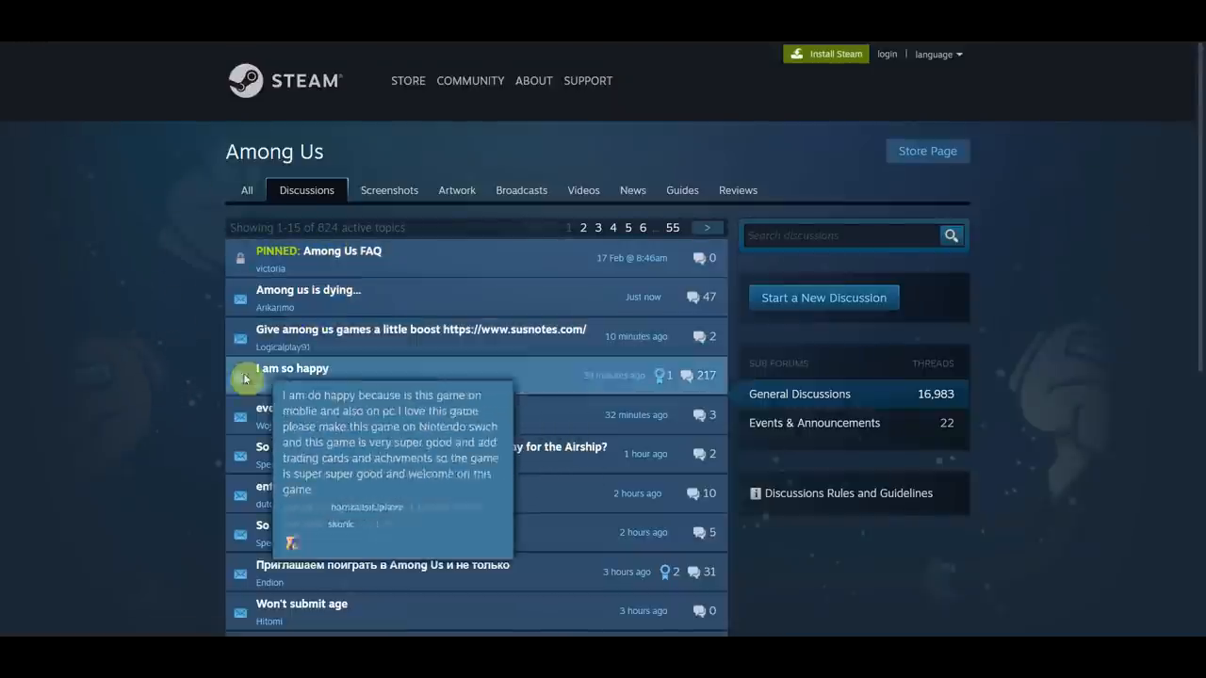
pyautogui.moveTo(123, 429)
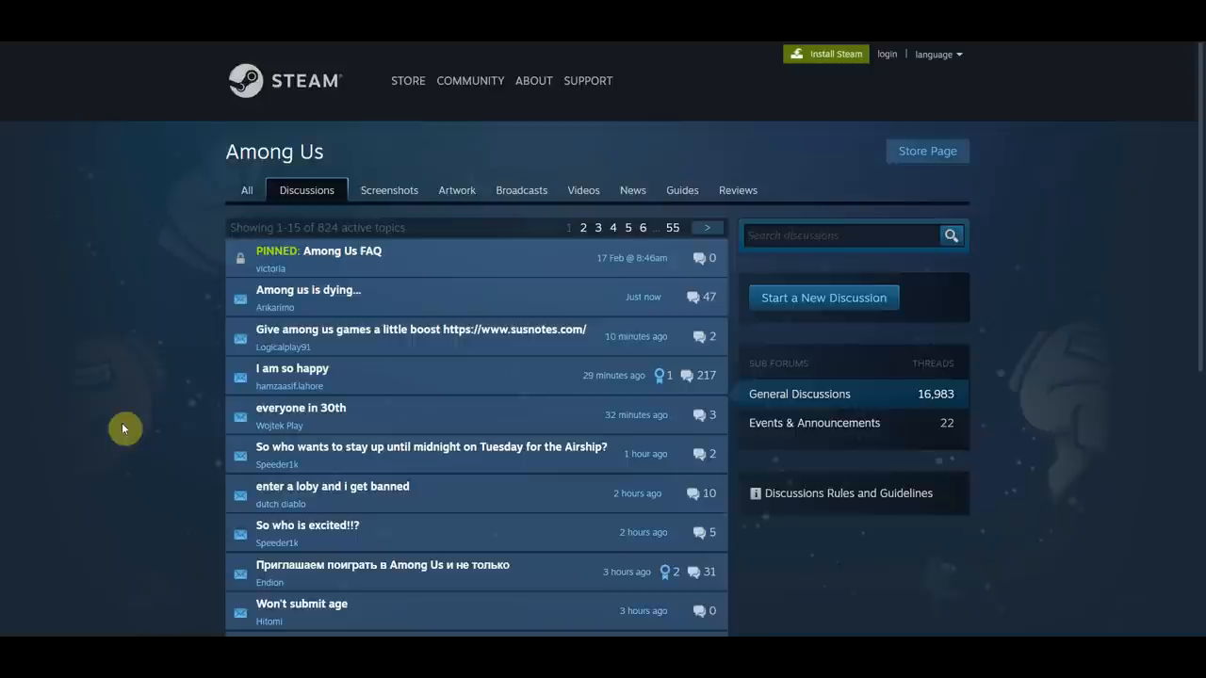
pyautogui.moveTo(73, 427)
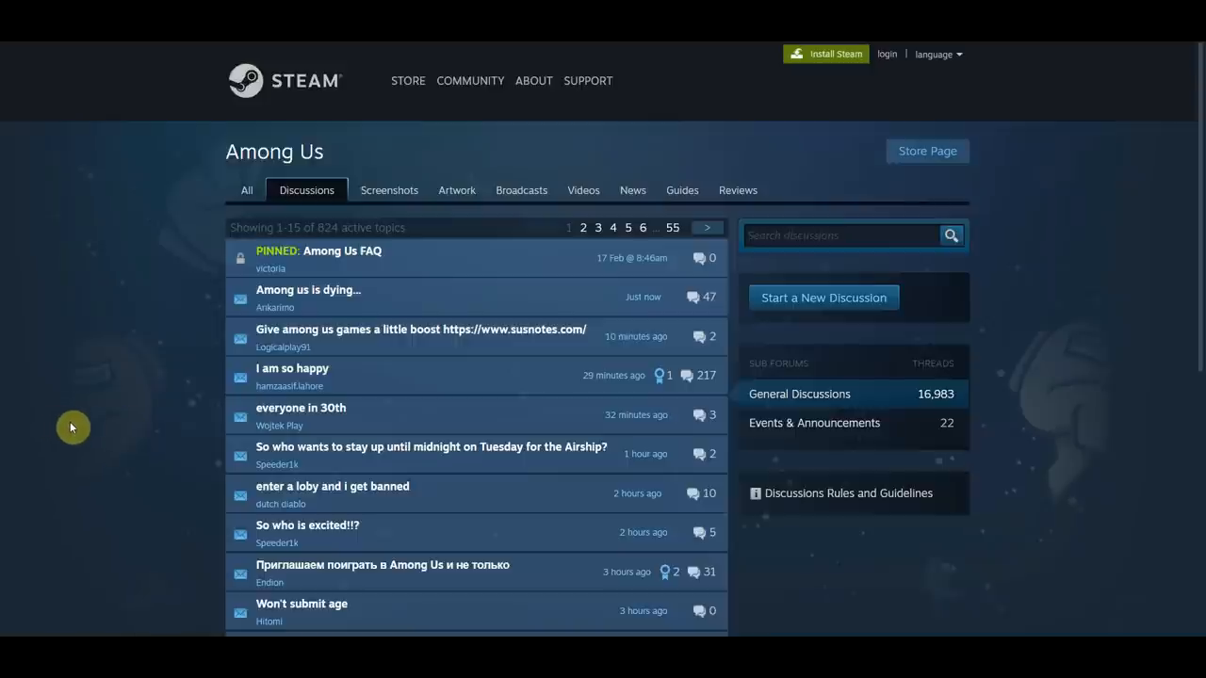
pyautogui.moveTo(109, 410)
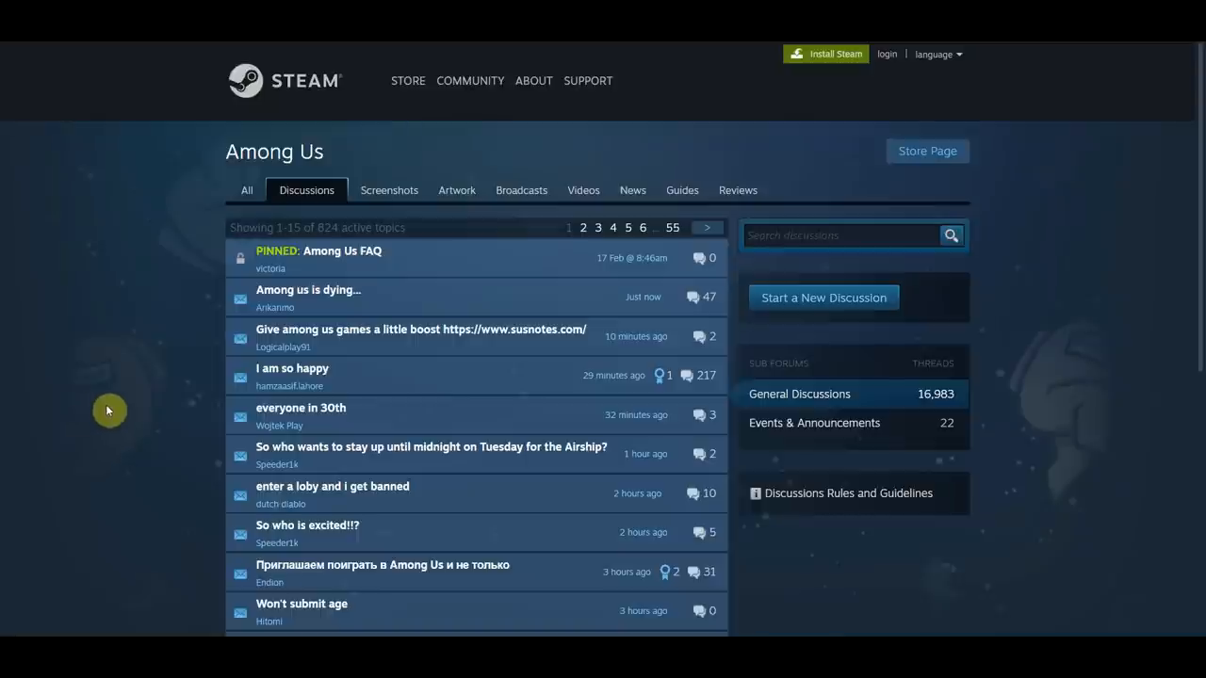
pyautogui.moveTo(658, 151)
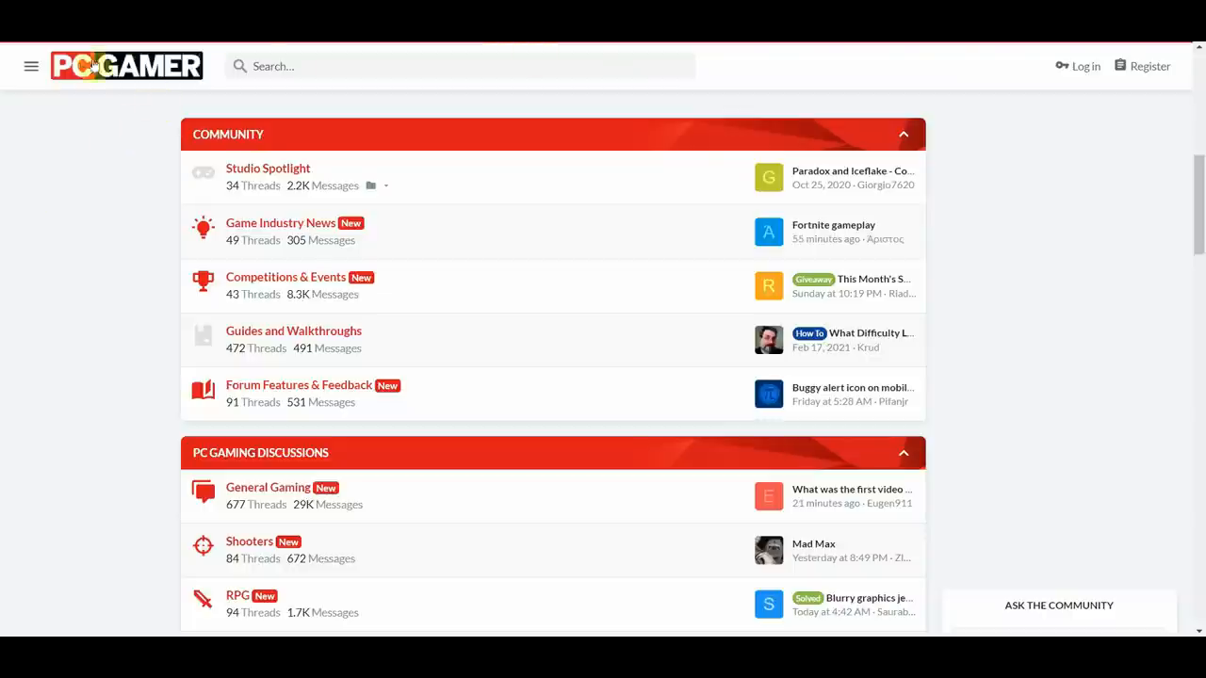
pyautogui.moveTo(99, 200)
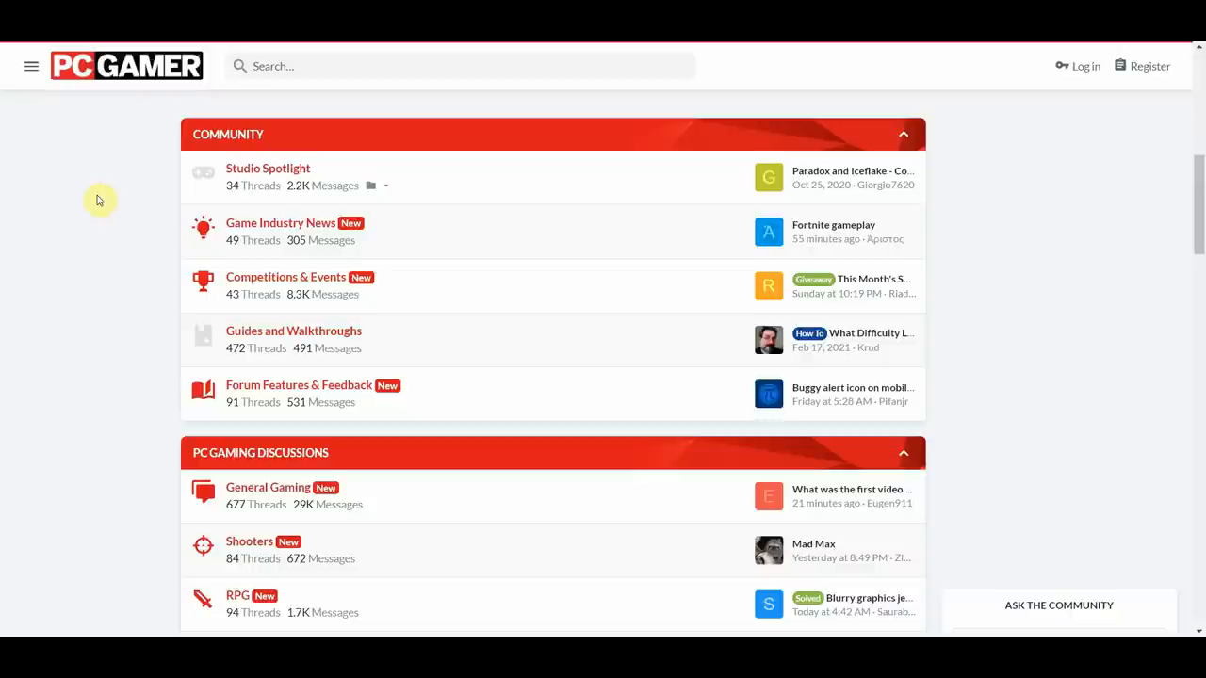
pyautogui.moveTo(120, 127)
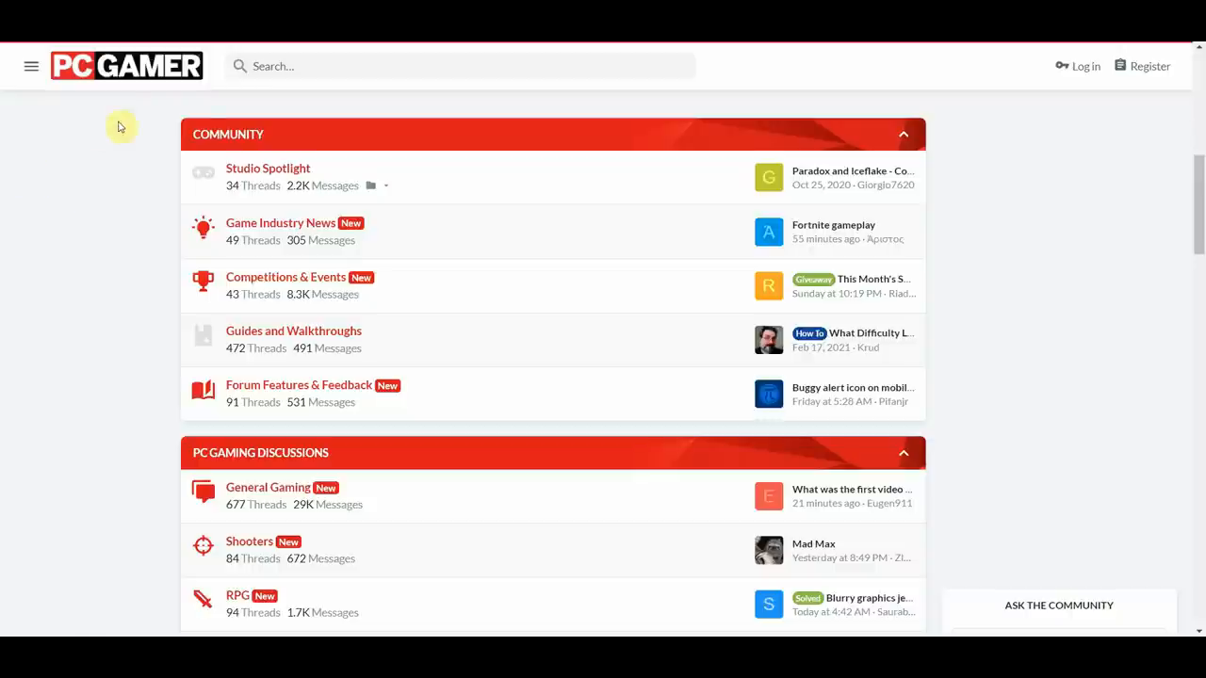
pyautogui.moveTo(867, 108)
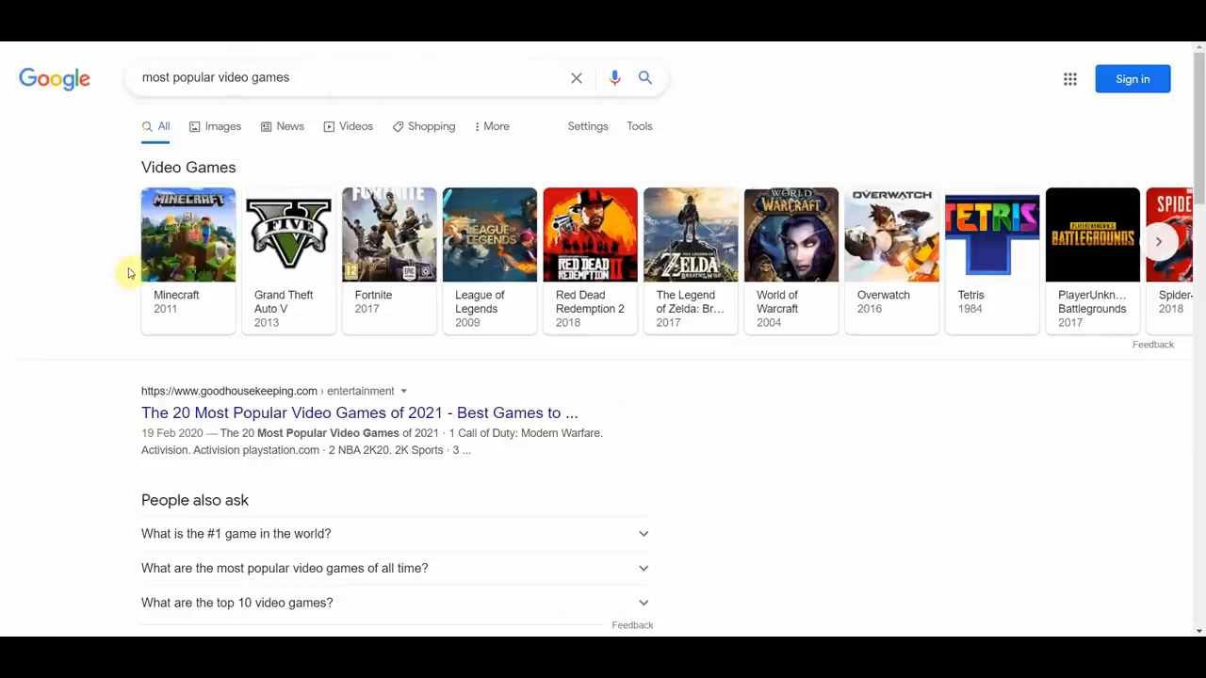
pyautogui.moveTo(1109, 445)
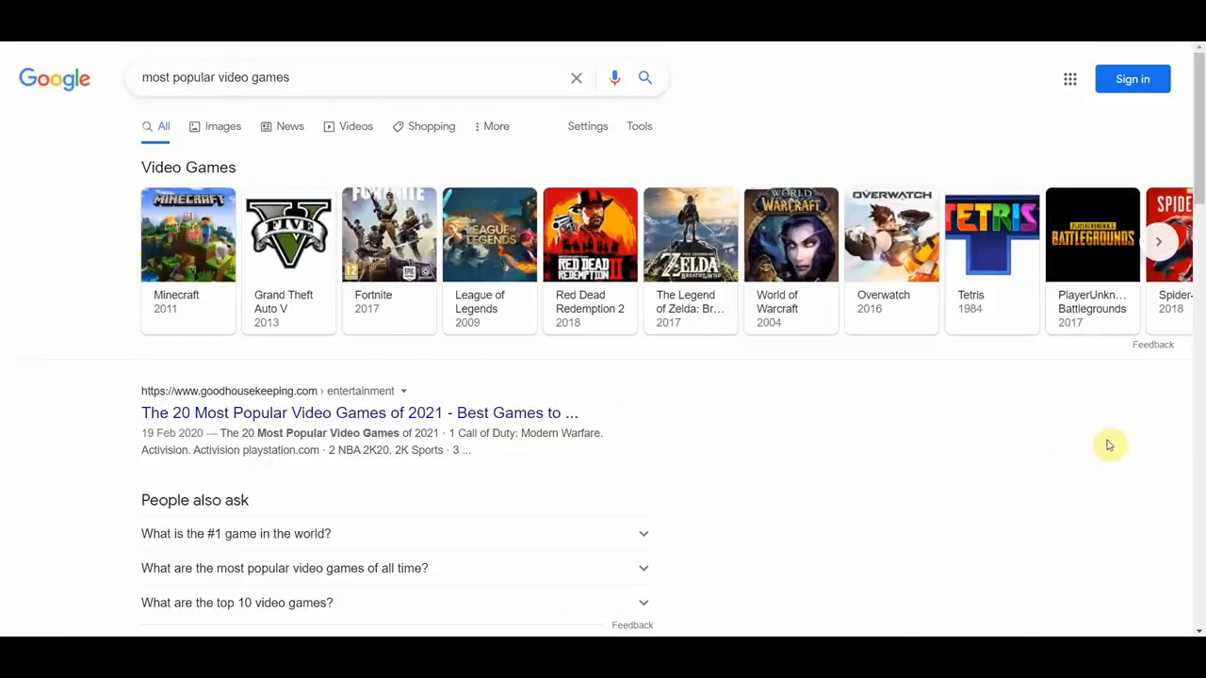
pyautogui.moveTo(1001, 462)
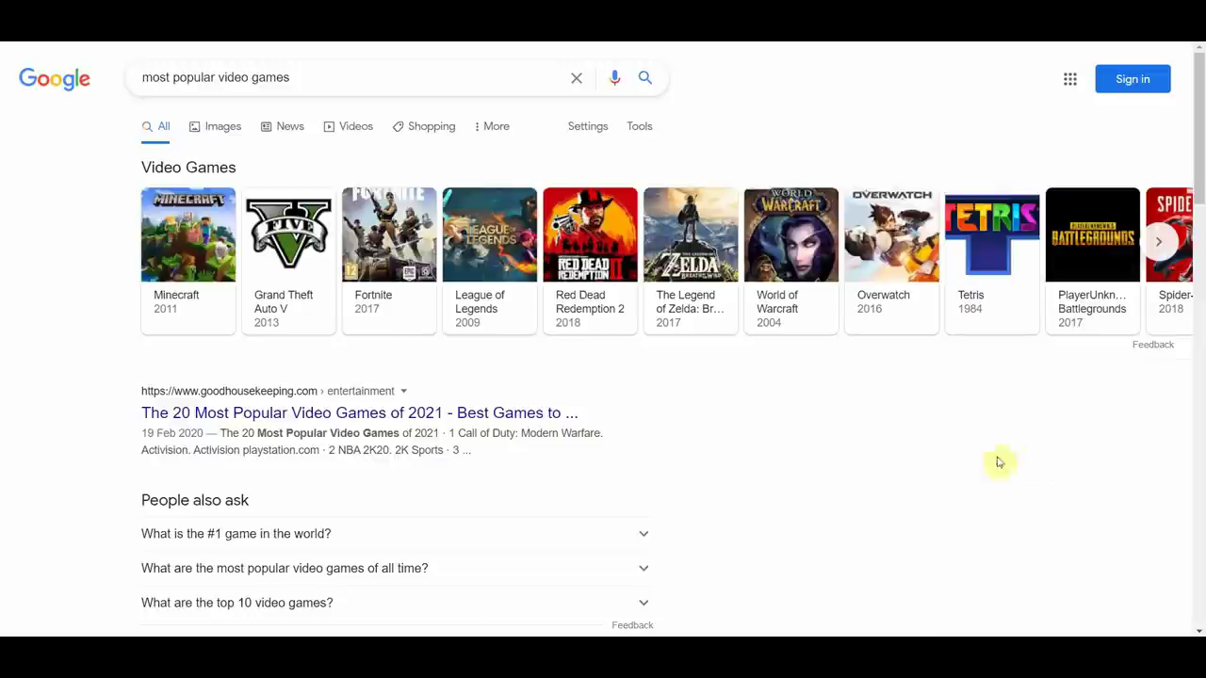
pyautogui.moveTo(1161, 241)
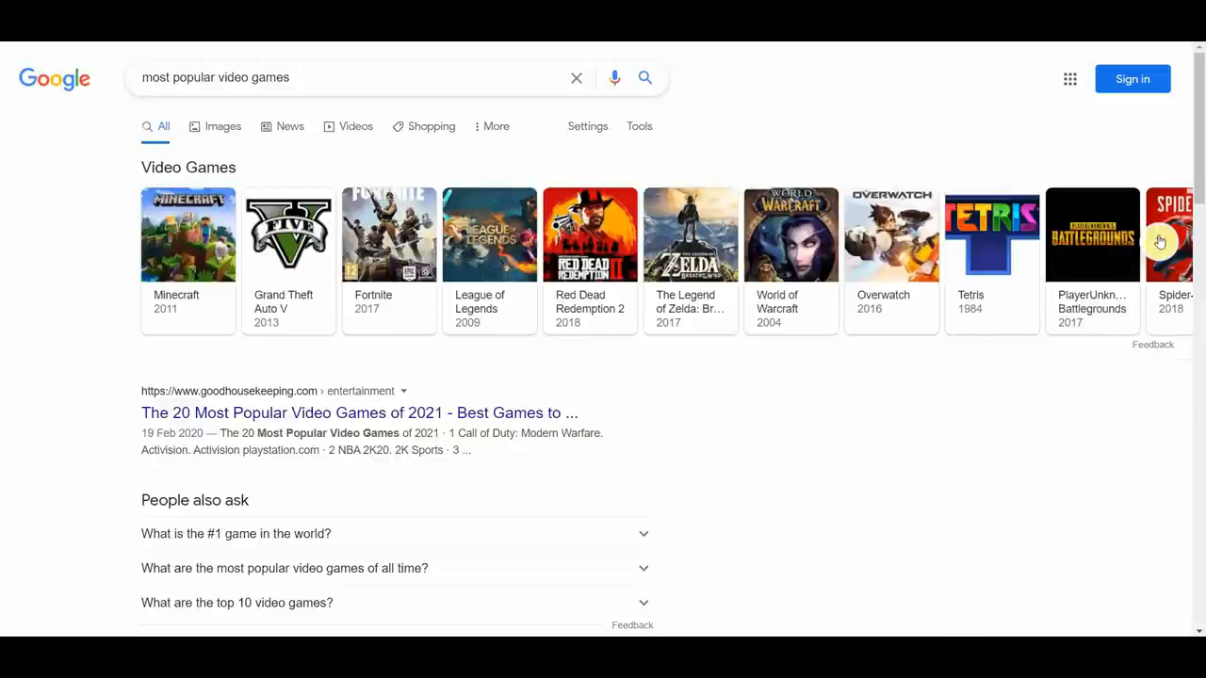
# Page the popular video games carousel forward, then back to Minecraft and Fortnite
pyautogui.click(1162, 241)
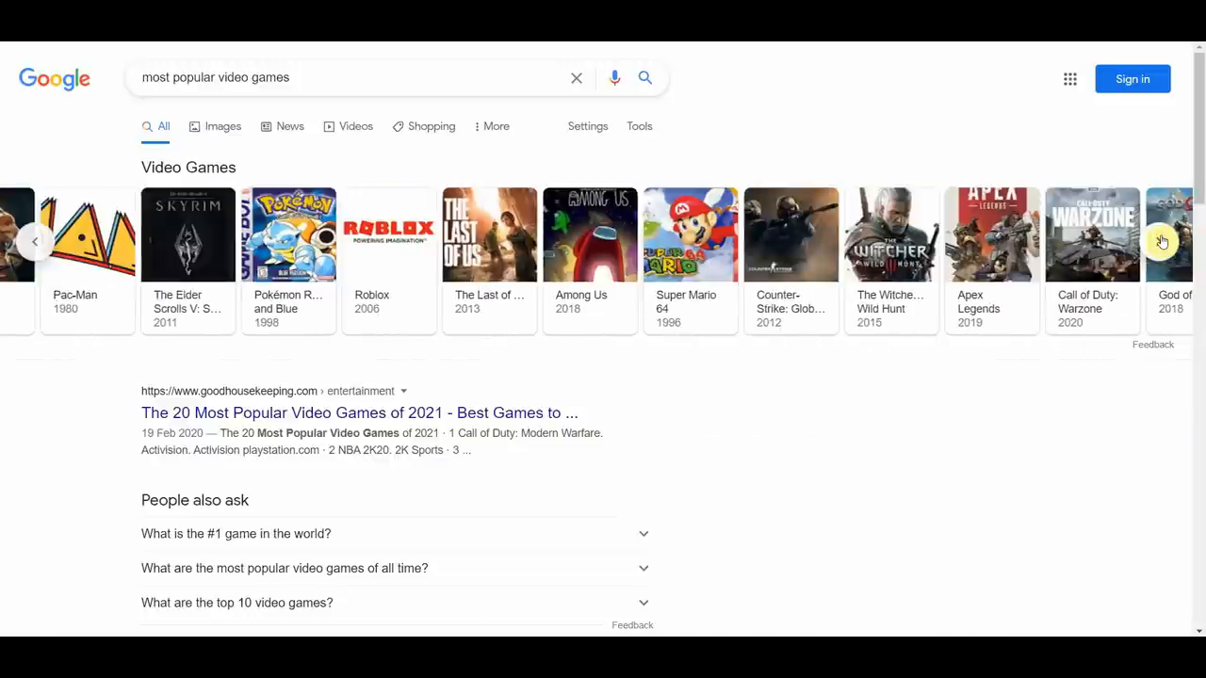
pyautogui.click(1162, 241)
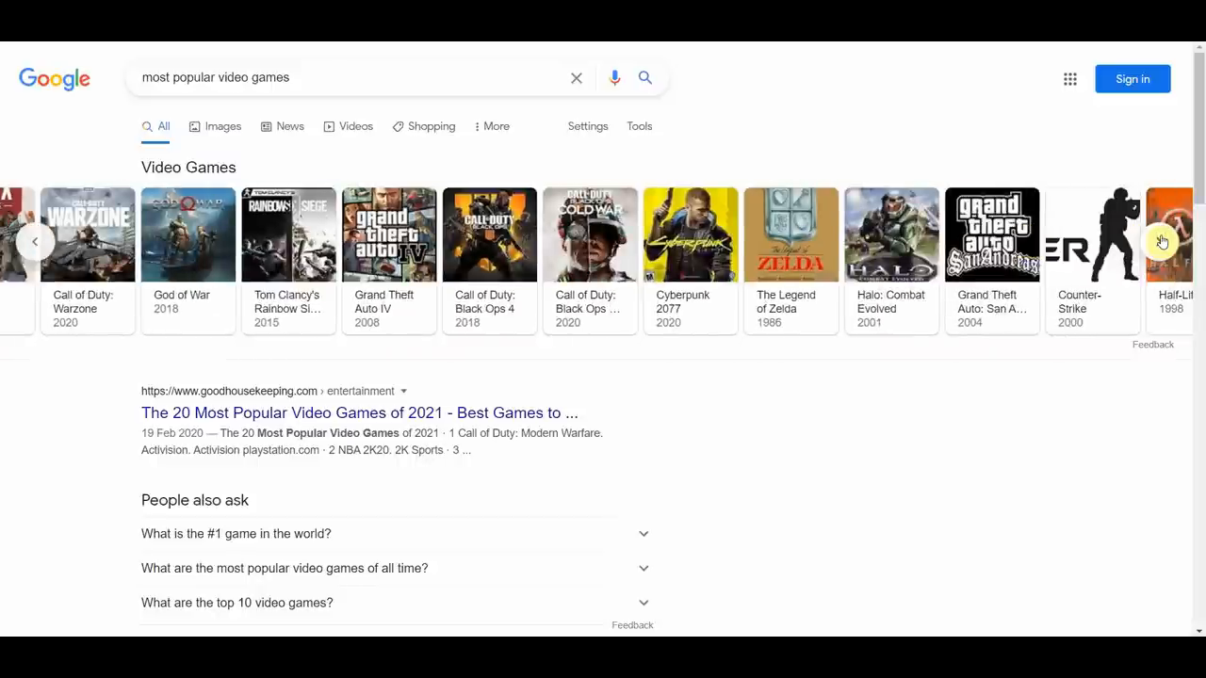
pyautogui.click(1162, 241)
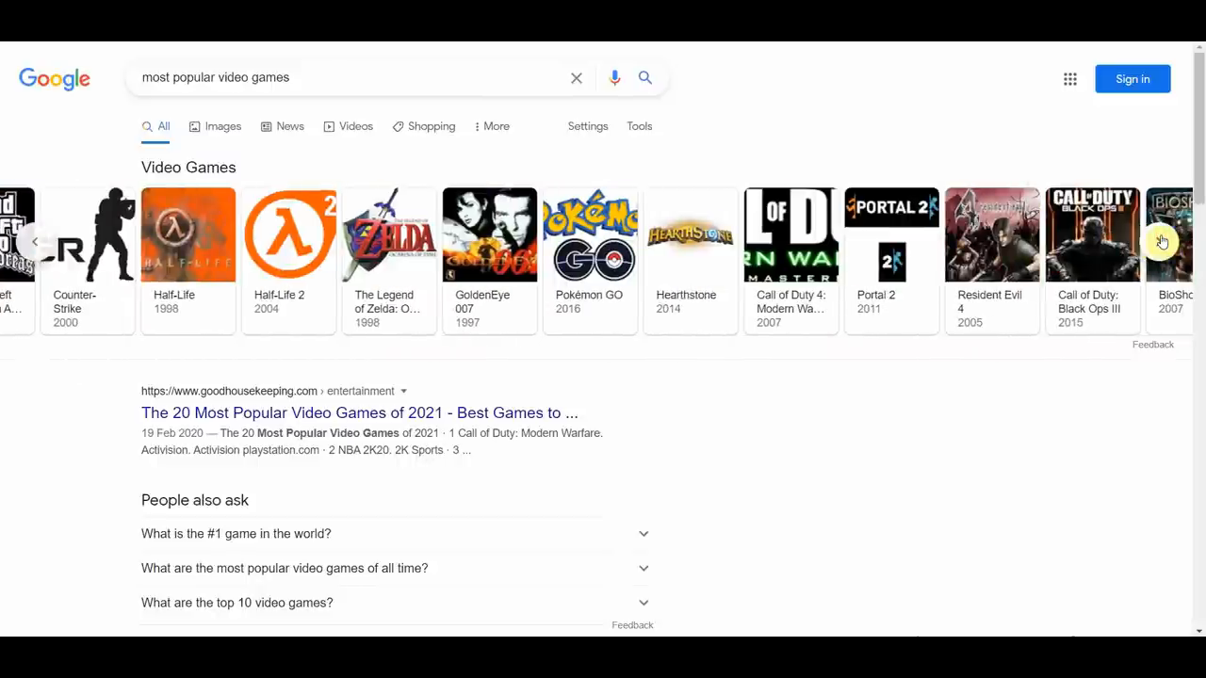
pyautogui.moveTo(1107, 408)
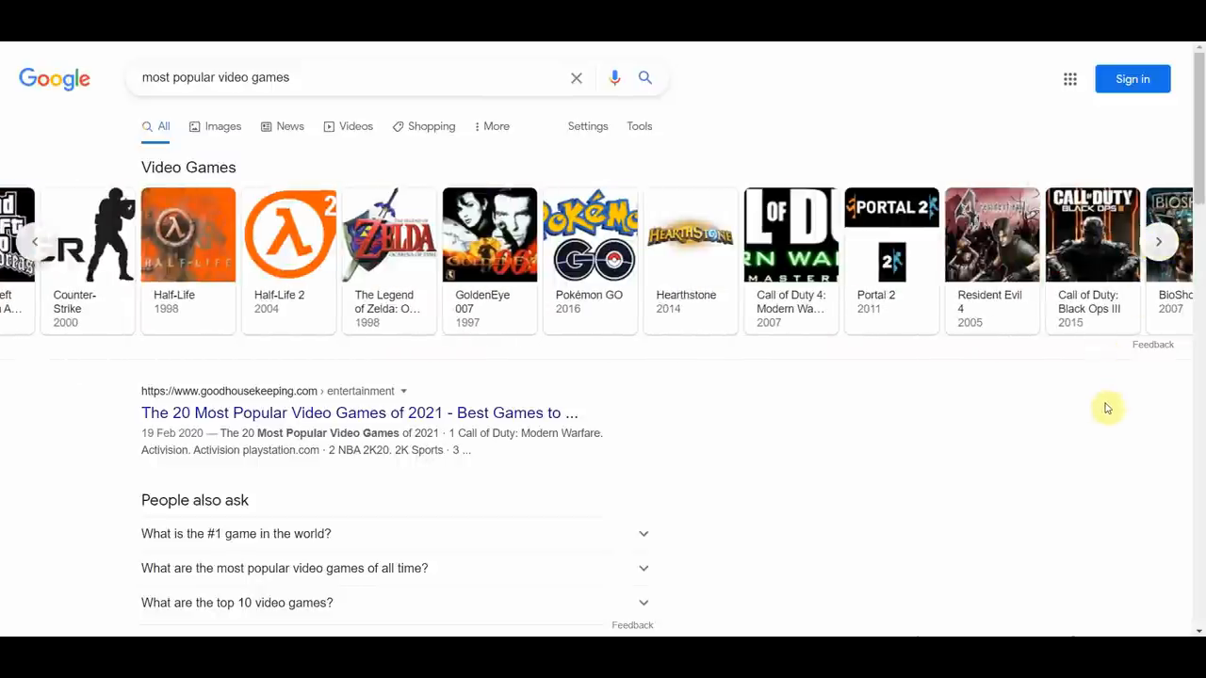
pyautogui.moveTo(1101, 404)
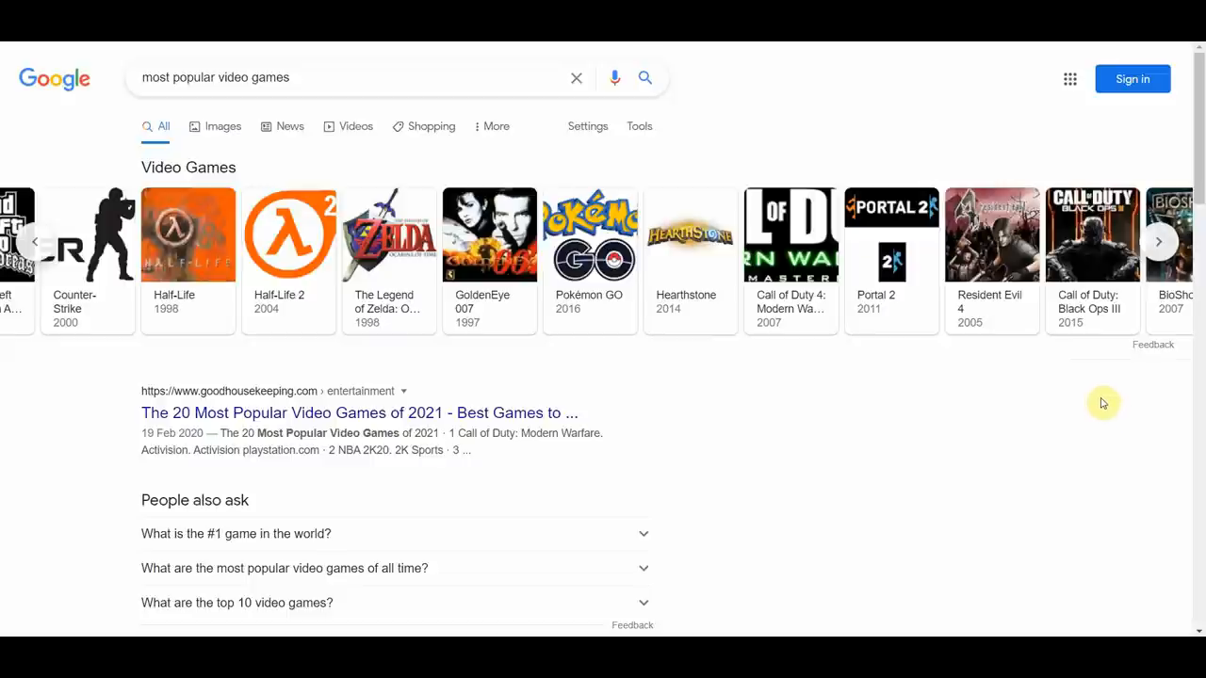
pyautogui.moveTo(57, 274)
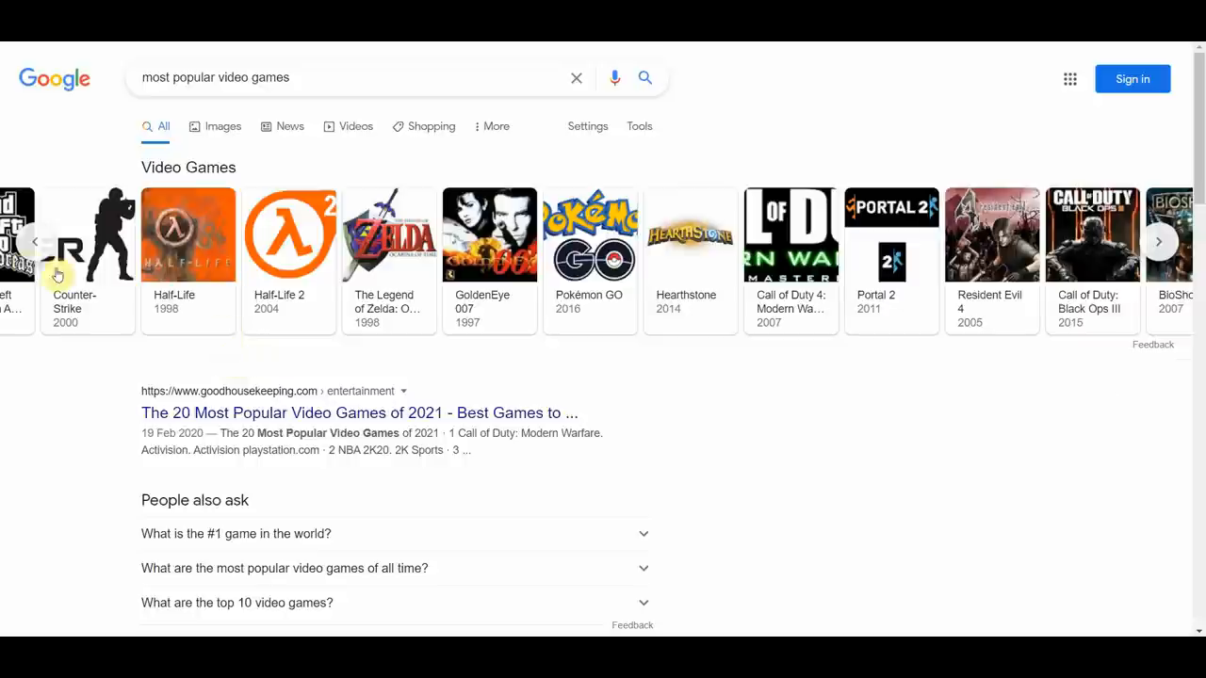
pyautogui.click(35, 242)
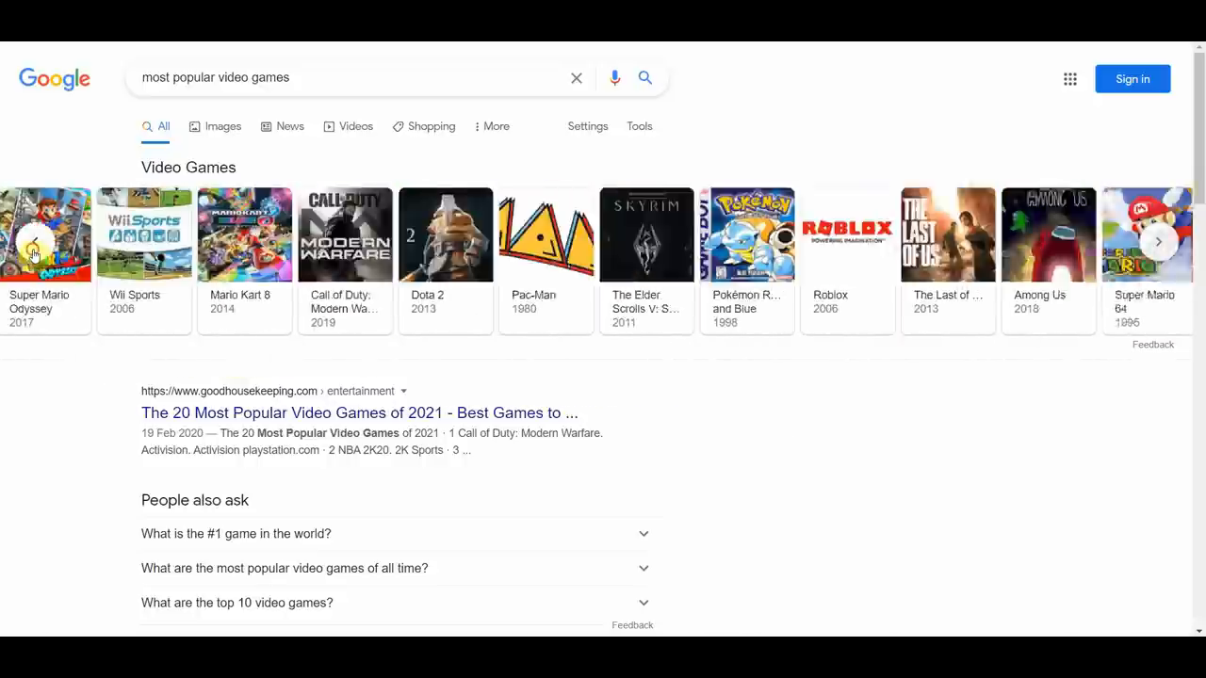
pyautogui.click(1158, 242)
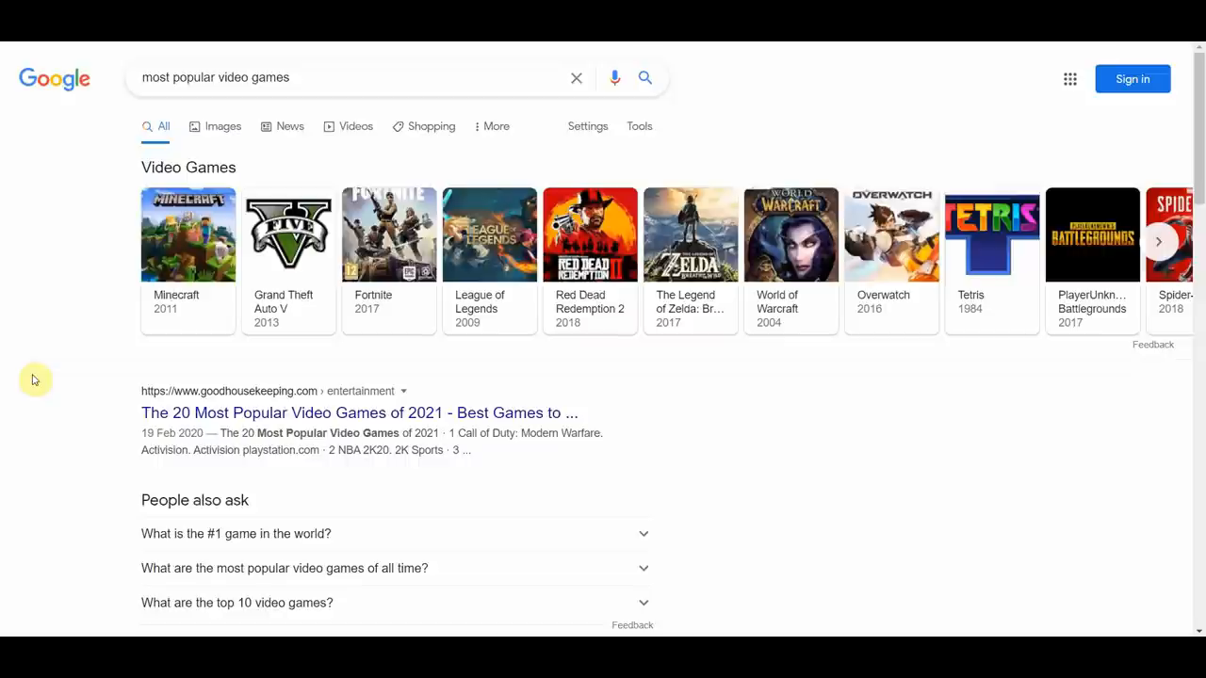
pyautogui.moveTo(825, 431)
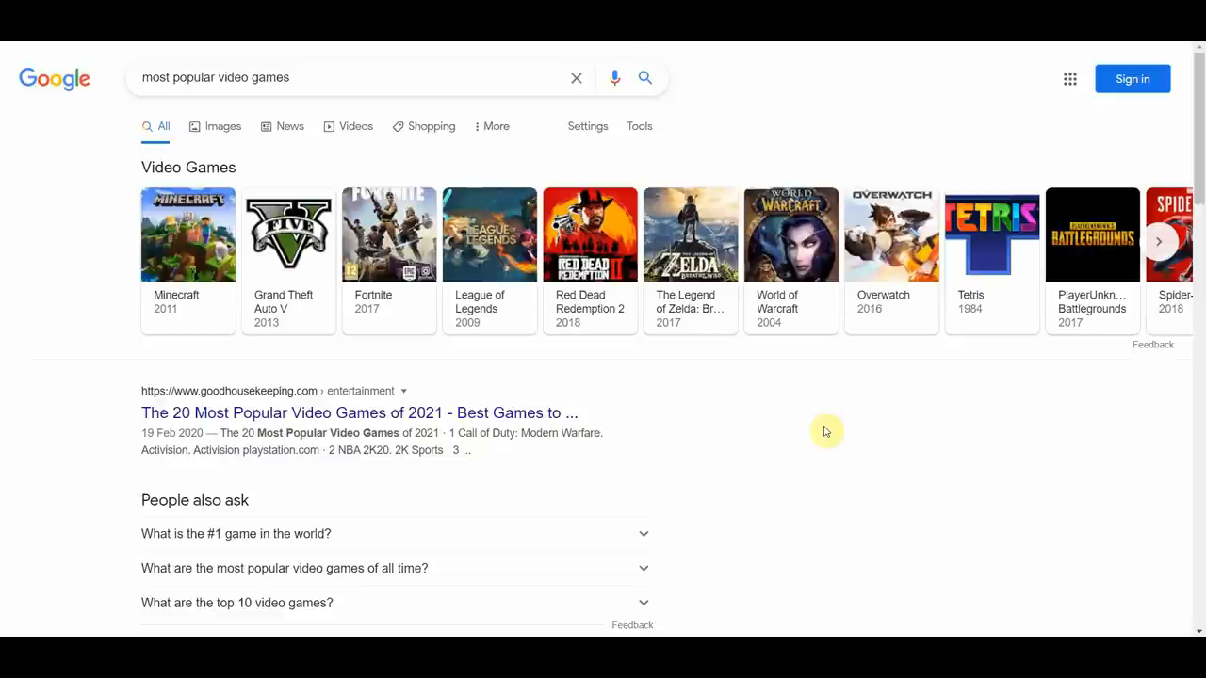